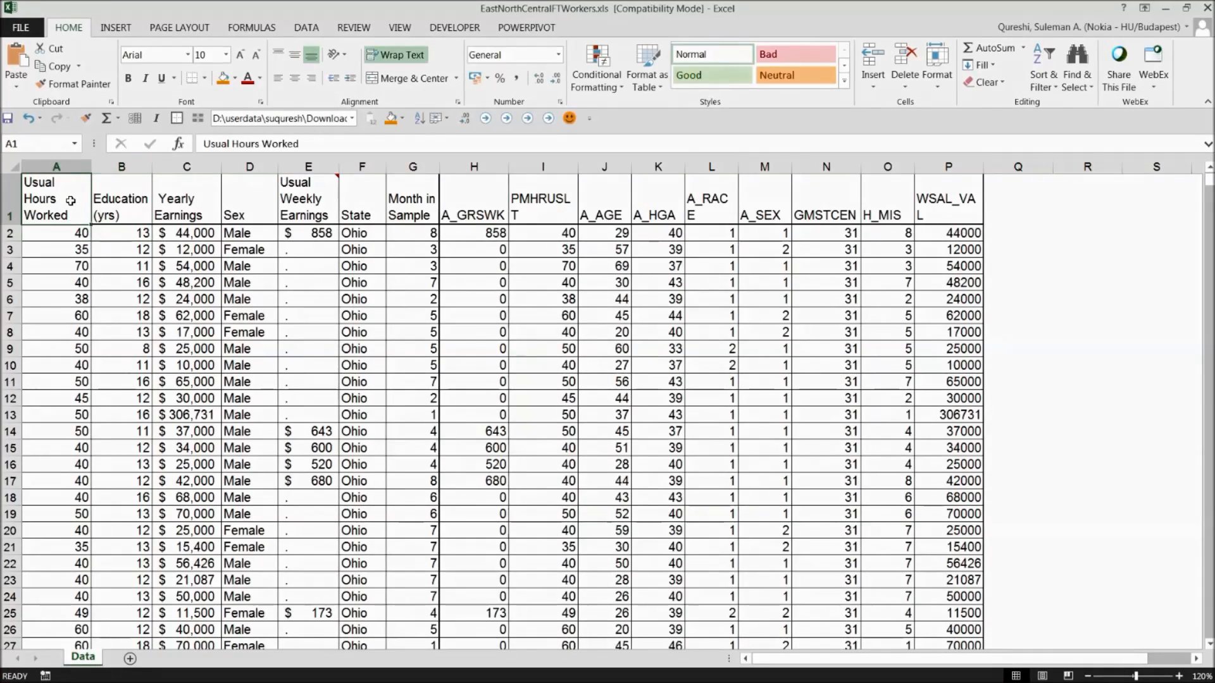
Select the full data table and create a pivot table on a new sheet.
{"action": "key", "text": "ctrl+End"}
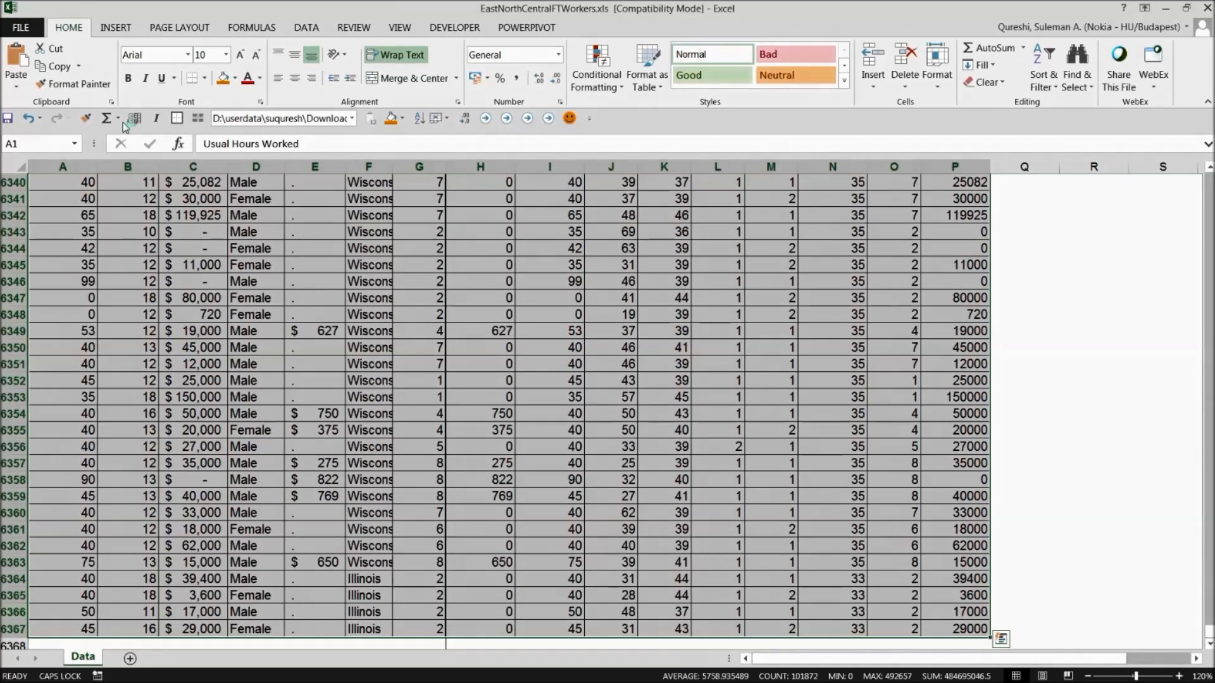
{"action": "left_click", "coordinate": [115, 27]}
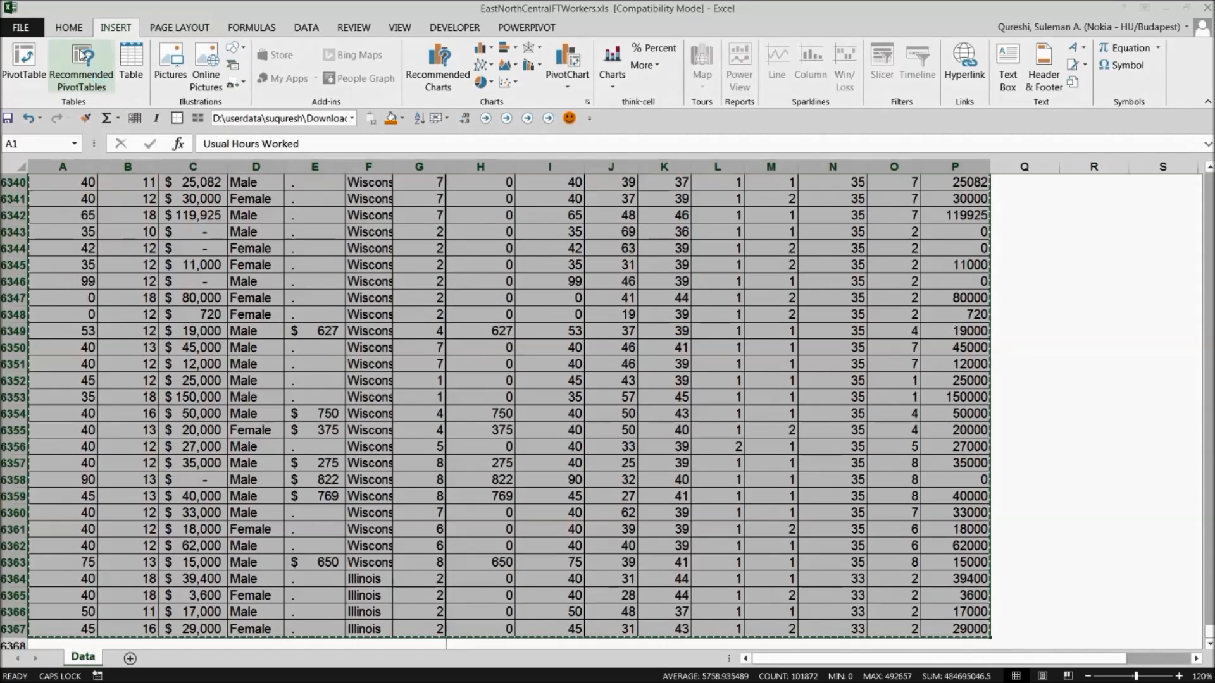
{"action": "left_click", "coordinate": [81, 64]}
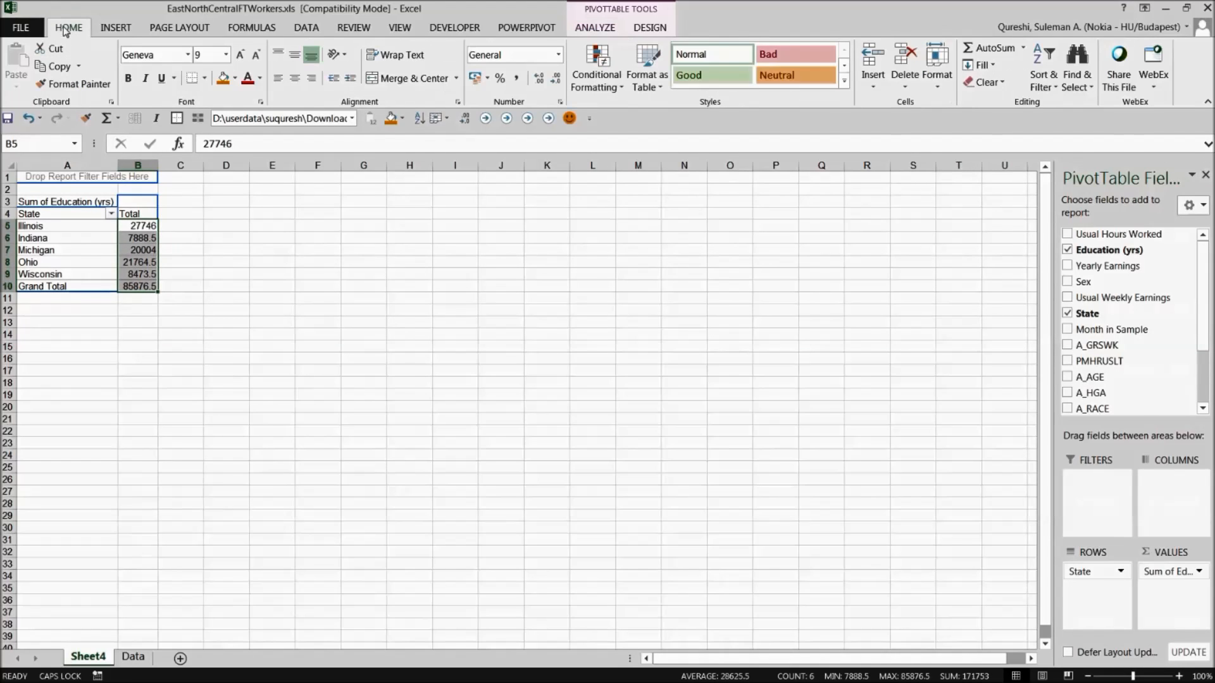
Sum Education (yrs) by state with thousands separators on the totals.
{"action": "left_click", "coordinate": [536, 77]}
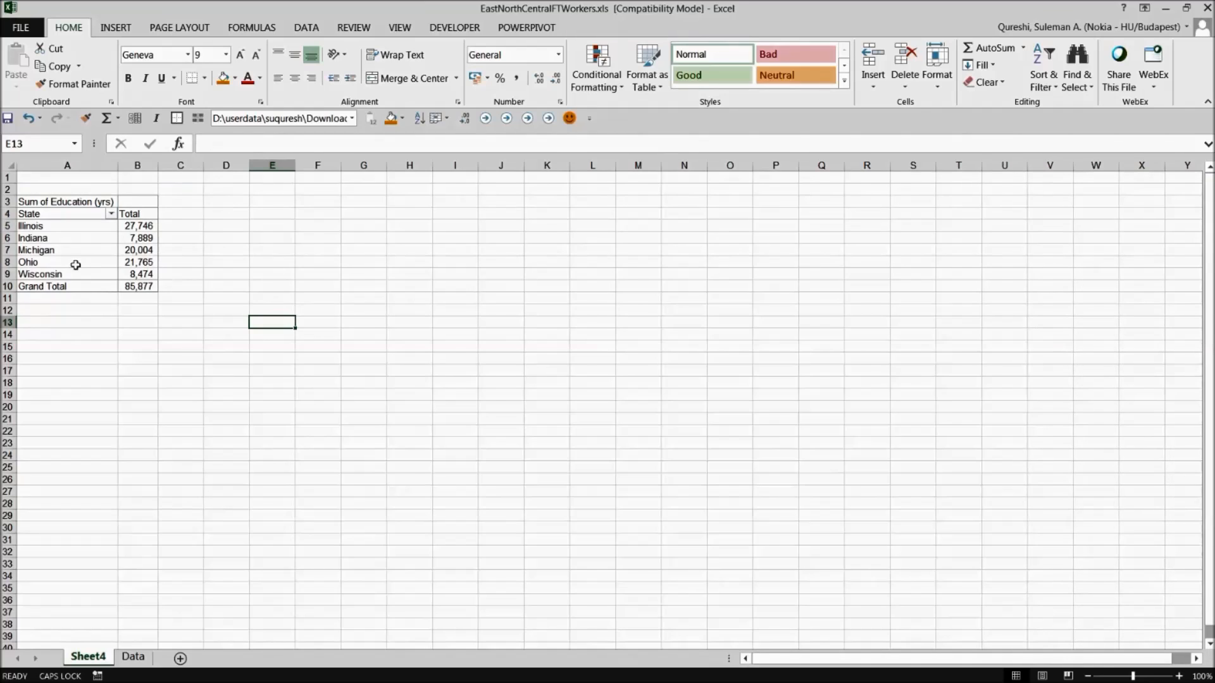
{"action": "left_click", "coordinate": [40, 274]}
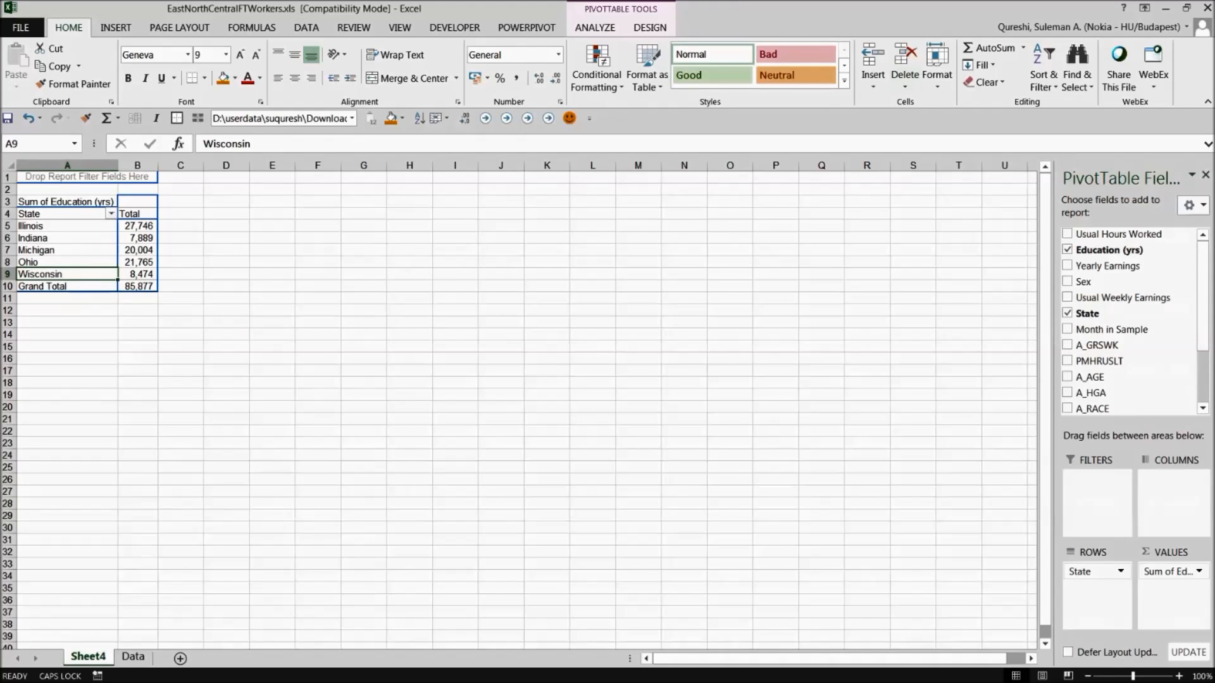
{"action": "left_click", "coordinate": [138, 657]}
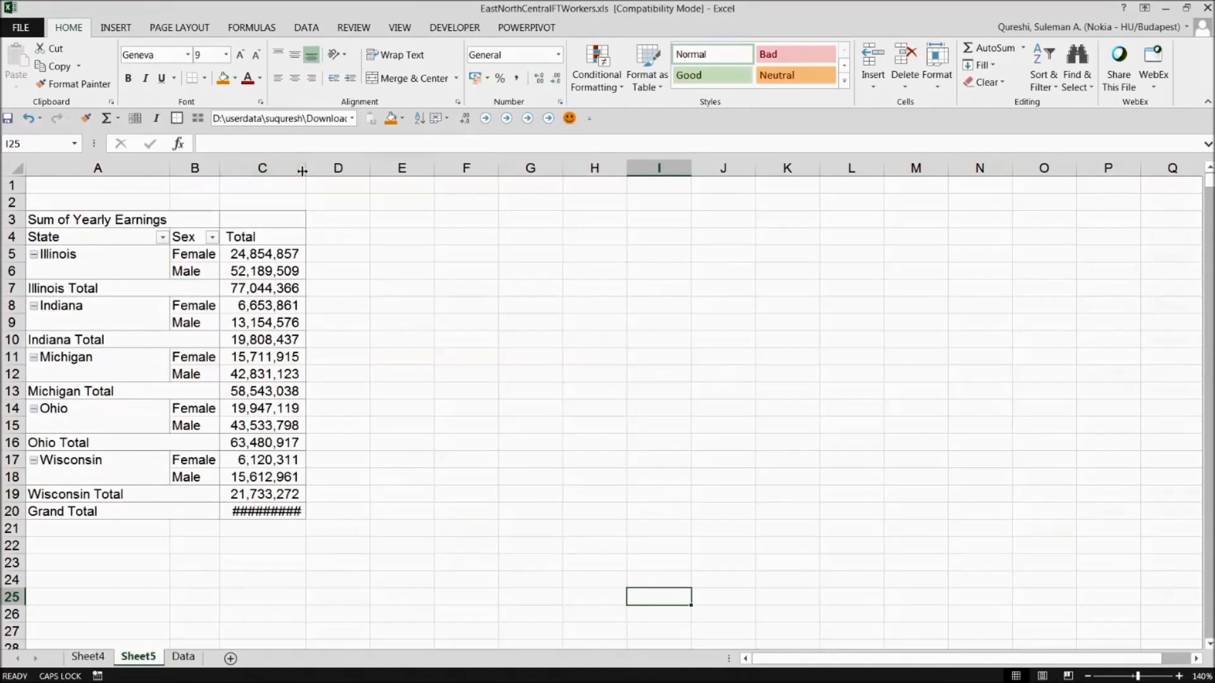
Hide the per-state subtotal rows in the earnings-by-state-and-sex pivot.
{"action": "left_click", "coordinate": [194, 493]}
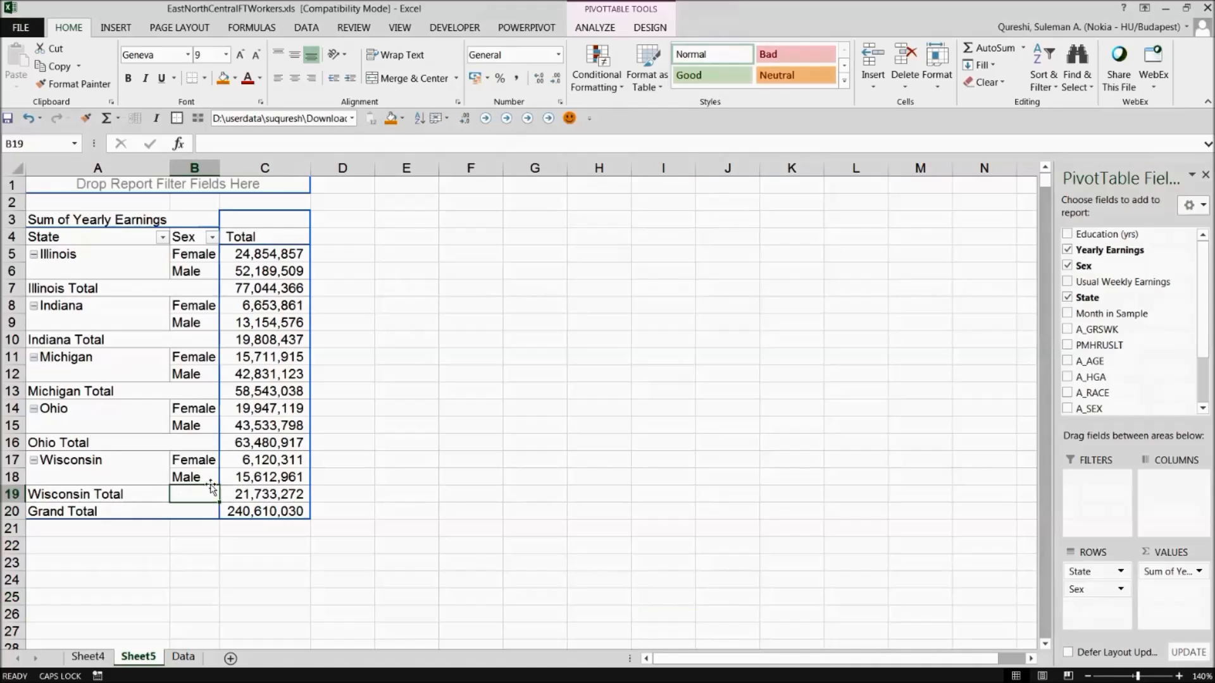
{"action": "left_click", "coordinate": [62, 288]}
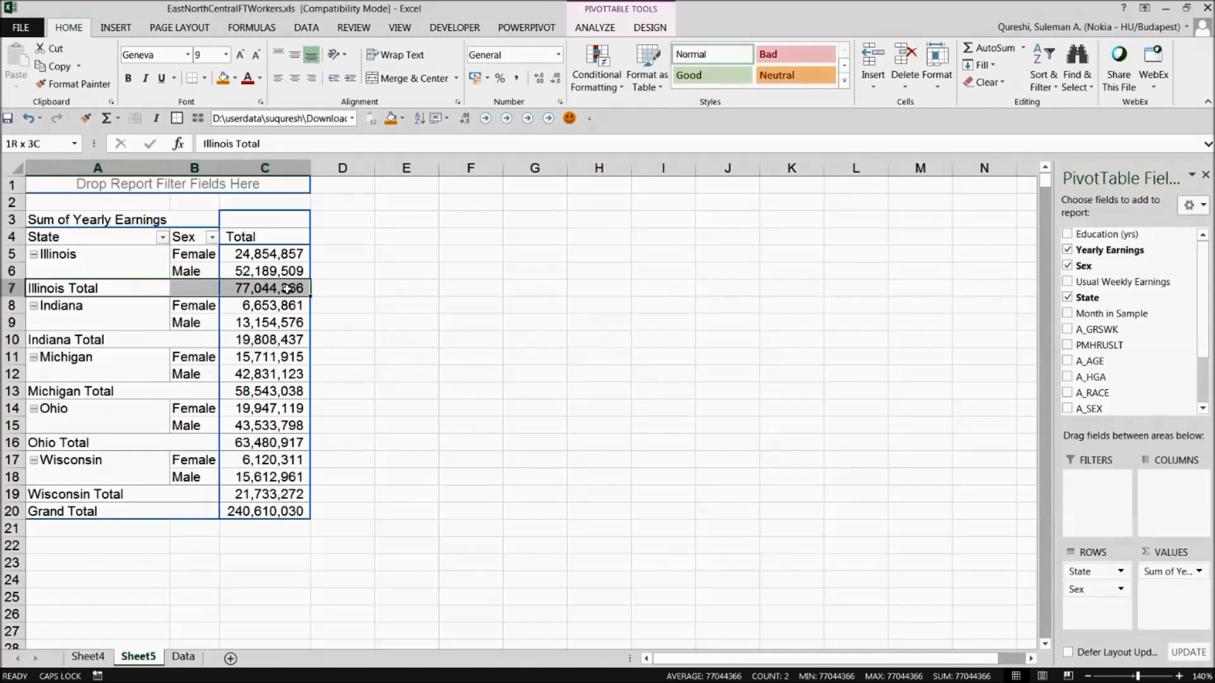
{"action": "left_click", "coordinate": [97, 288]}
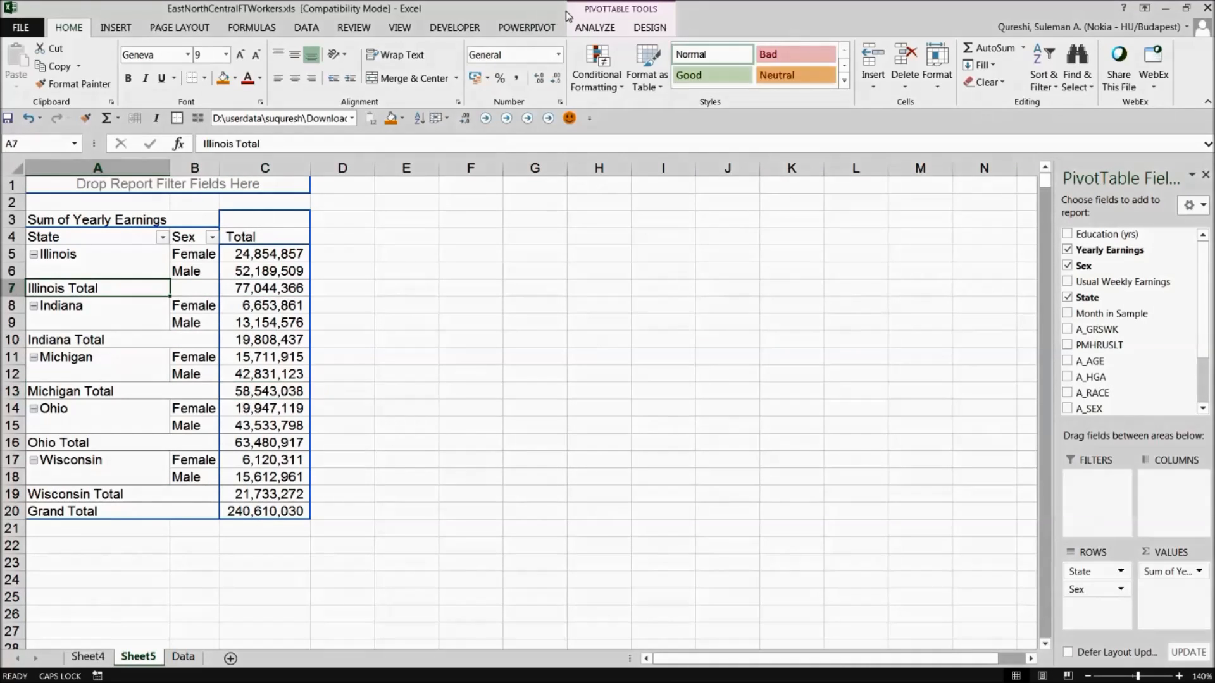
{"action": "left_click", "coordinate": [649, 27]}
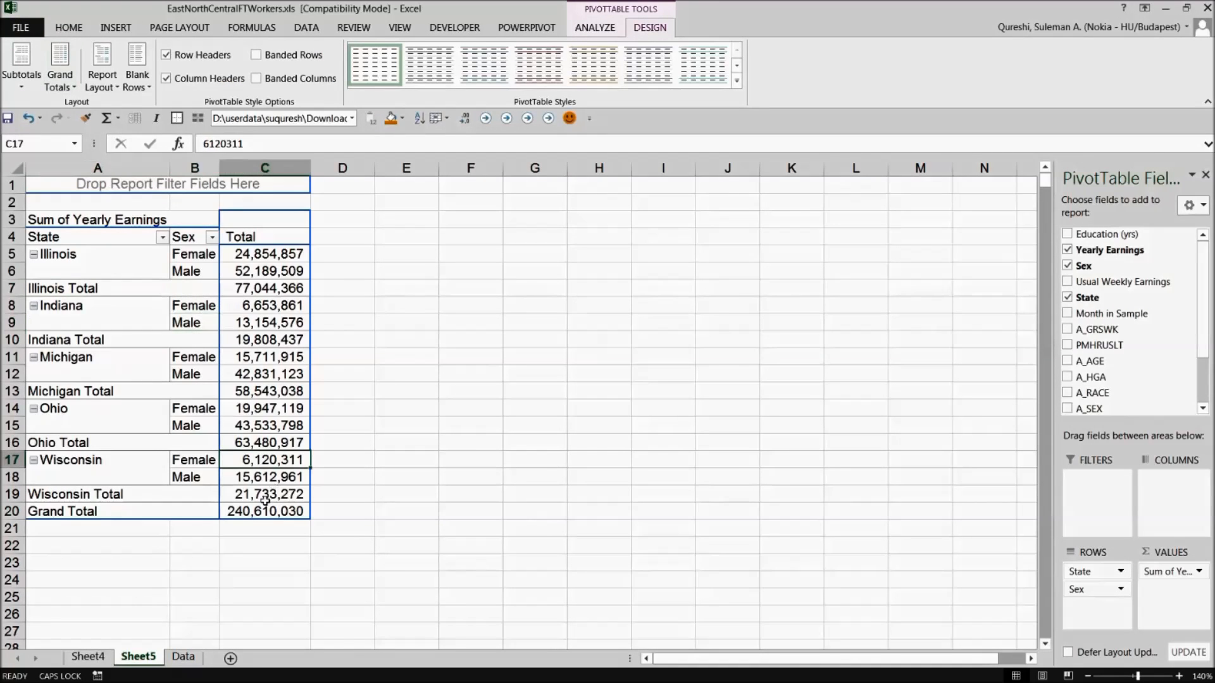
{"action": "left_click", "coordinate": [60, 68]}
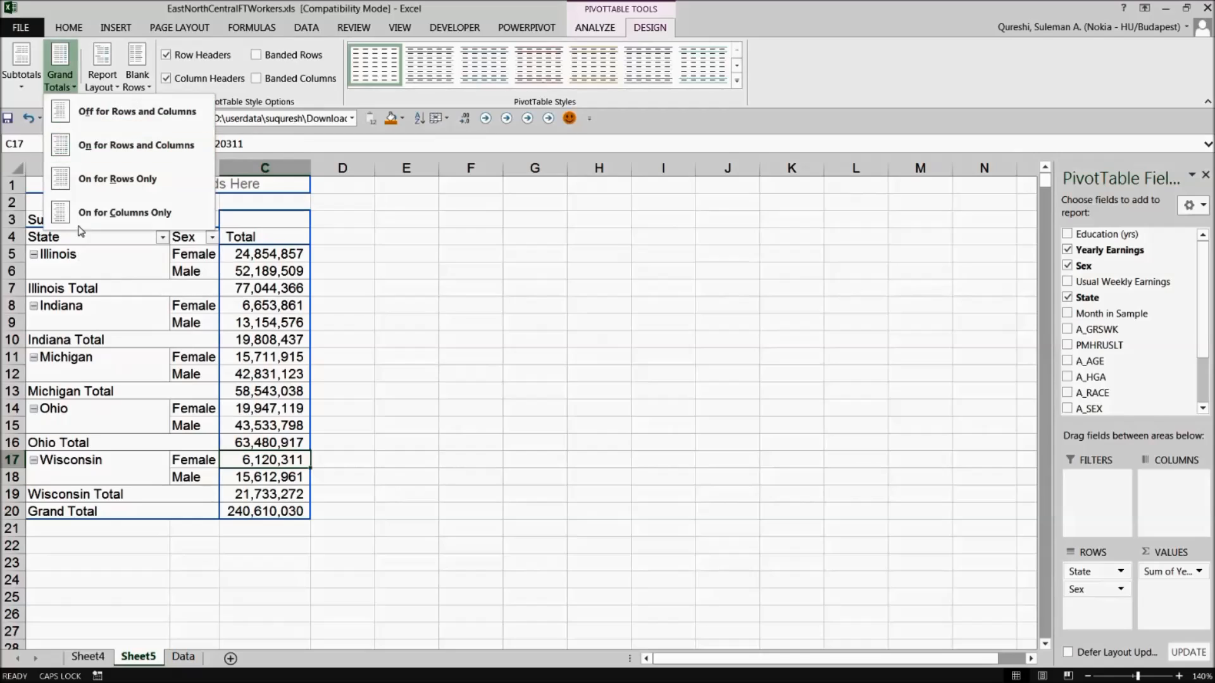
{"action": "left_click", "coordinate": [21, 66]}
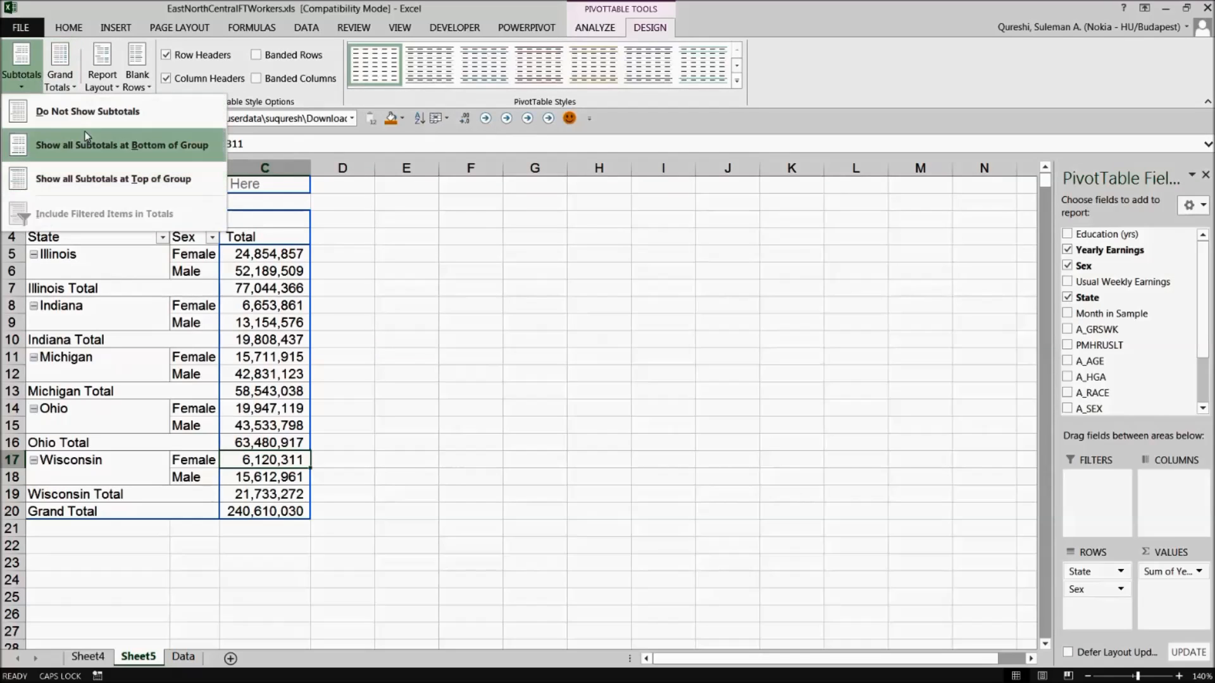
{"action": "left_click", "coordinate": [87, 112]}
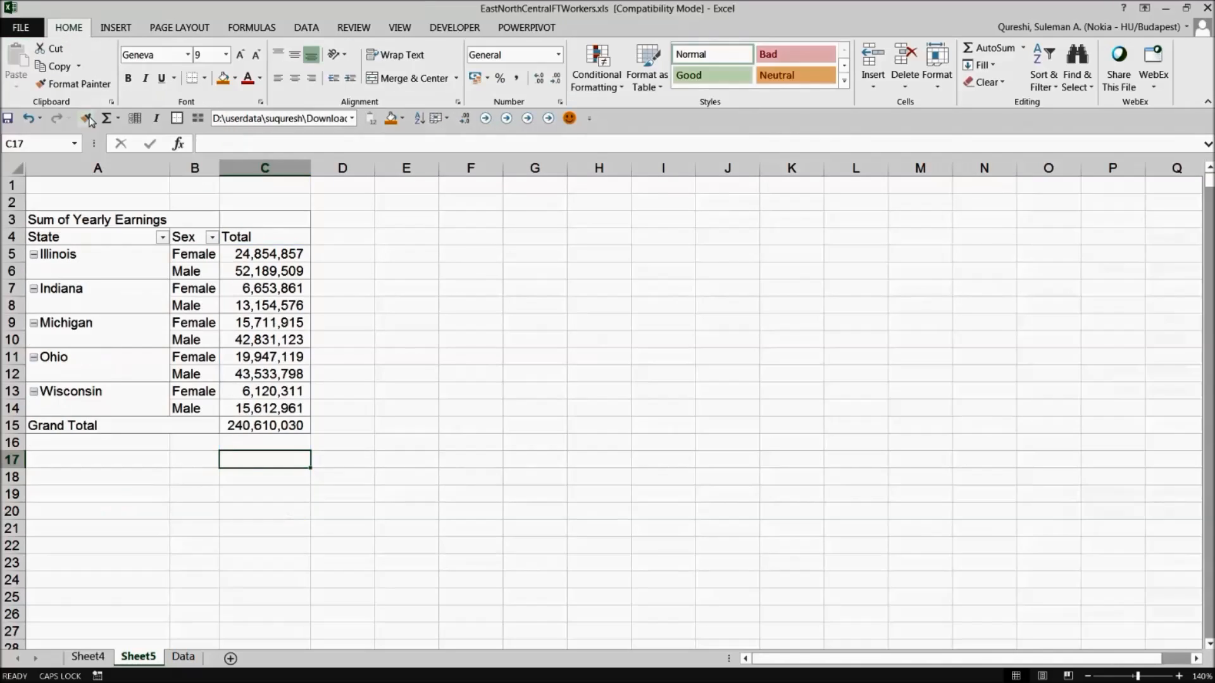
Remove the grand total row from the pivot and return to the data sheet.
{"action": "left_click", "coordinate": [265, 339]}
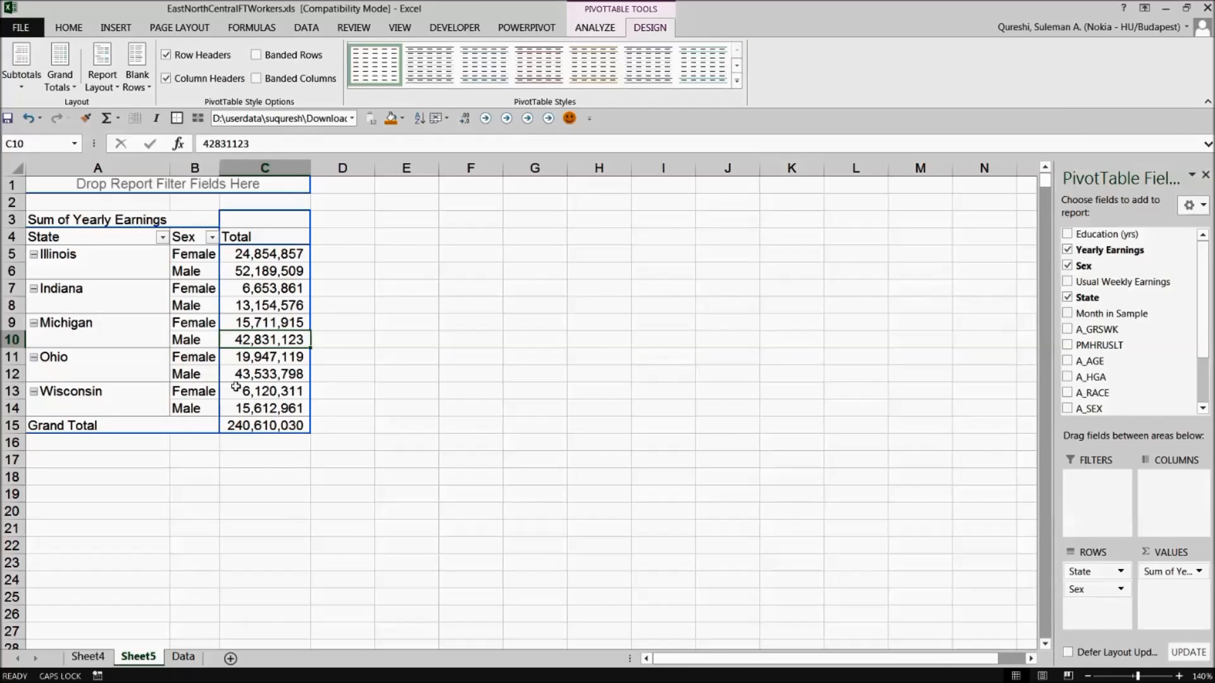
{"action": "left_click", "coordinate": [264, 425]}
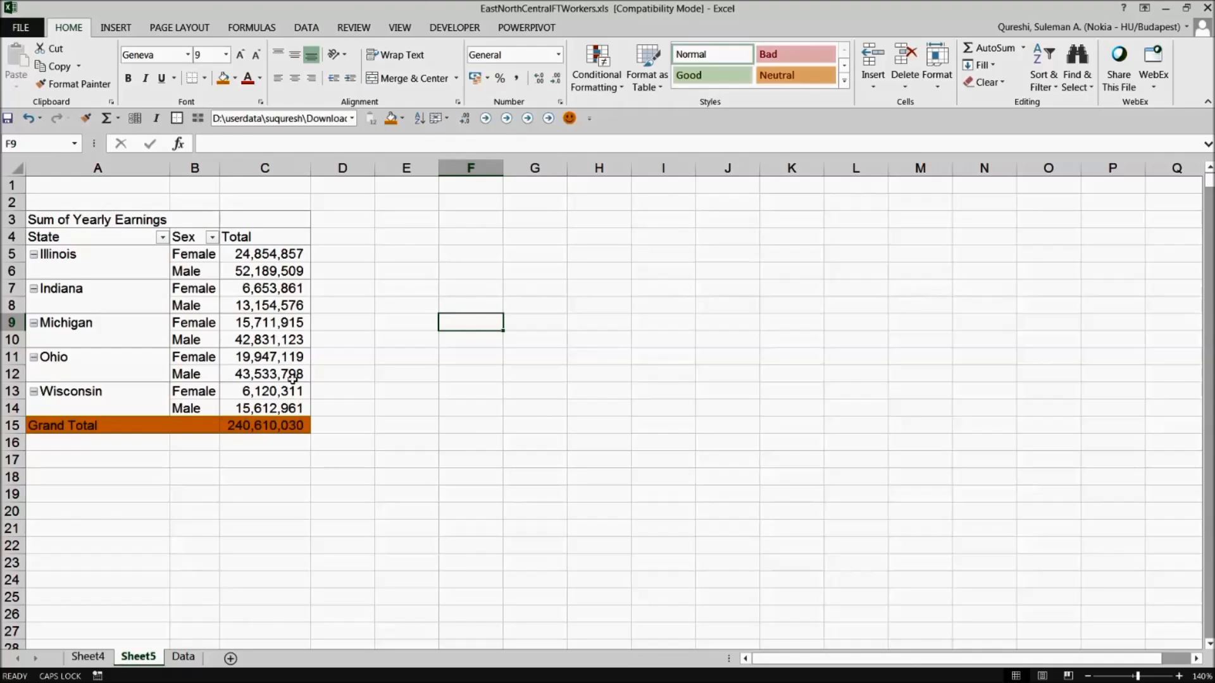
{"action": "left_click", "coordinate": [265, 305]}
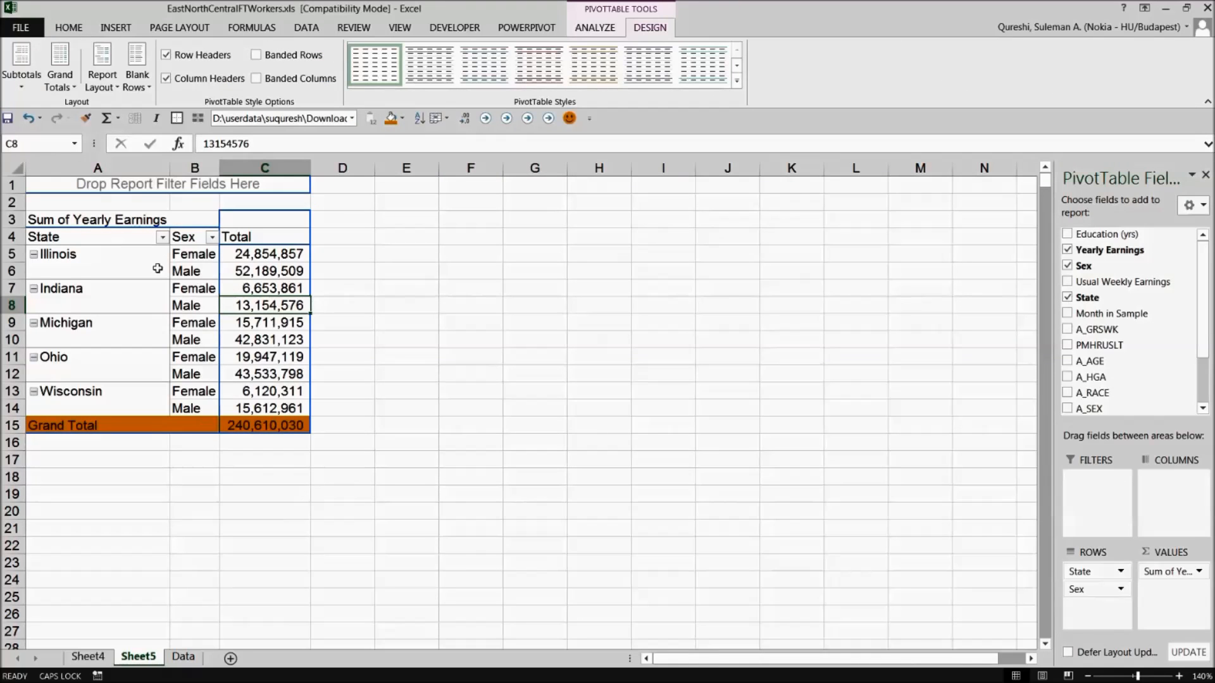
{"action": "left_click", "coordinate": [60, 65]}
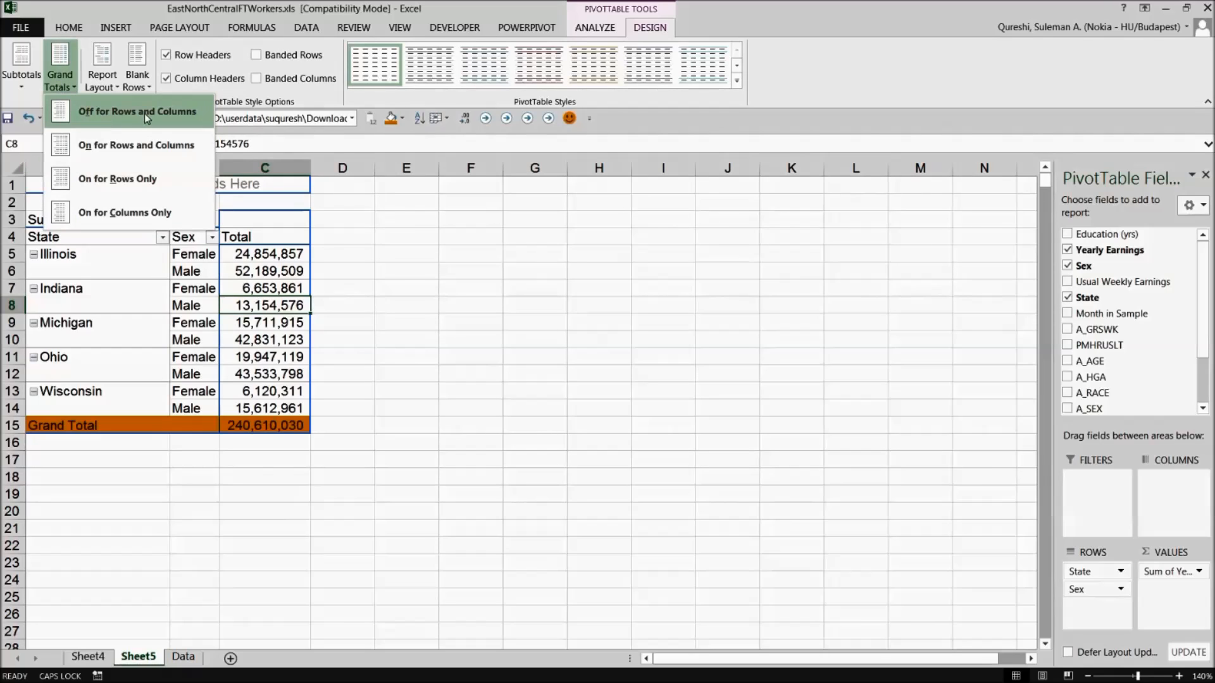
{"action": "left_click", "coordinate": [137, 111]}
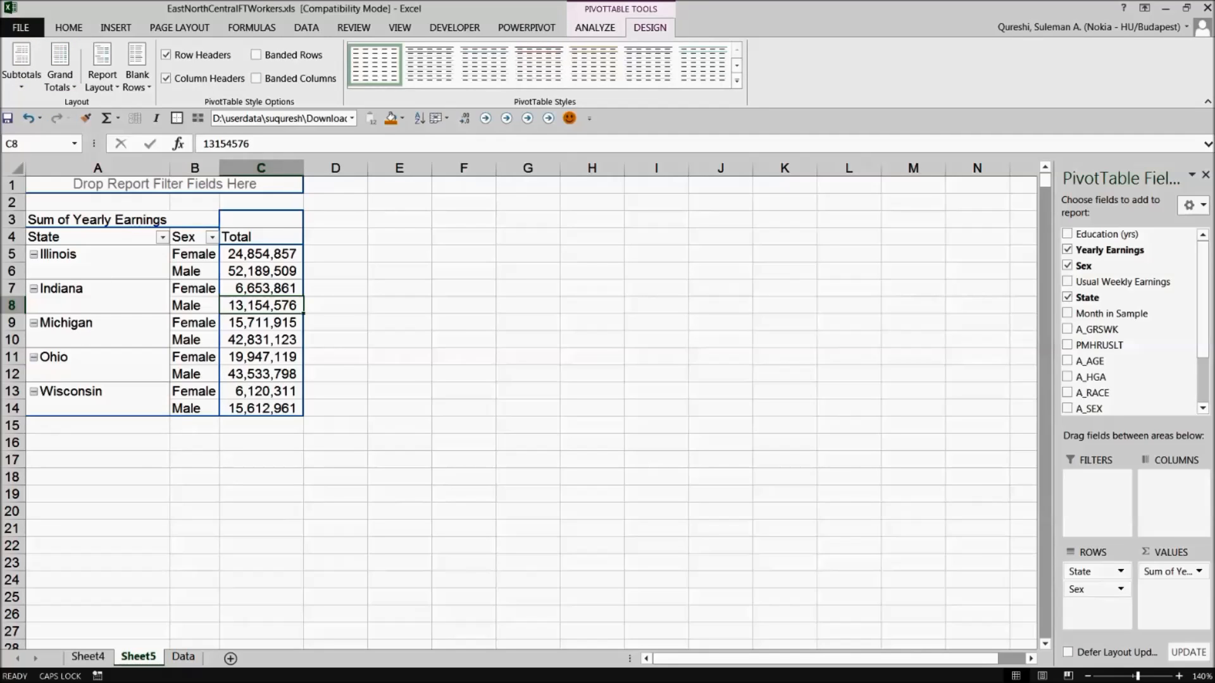
{"action": "left_click", "coordinate": [133, 657]}
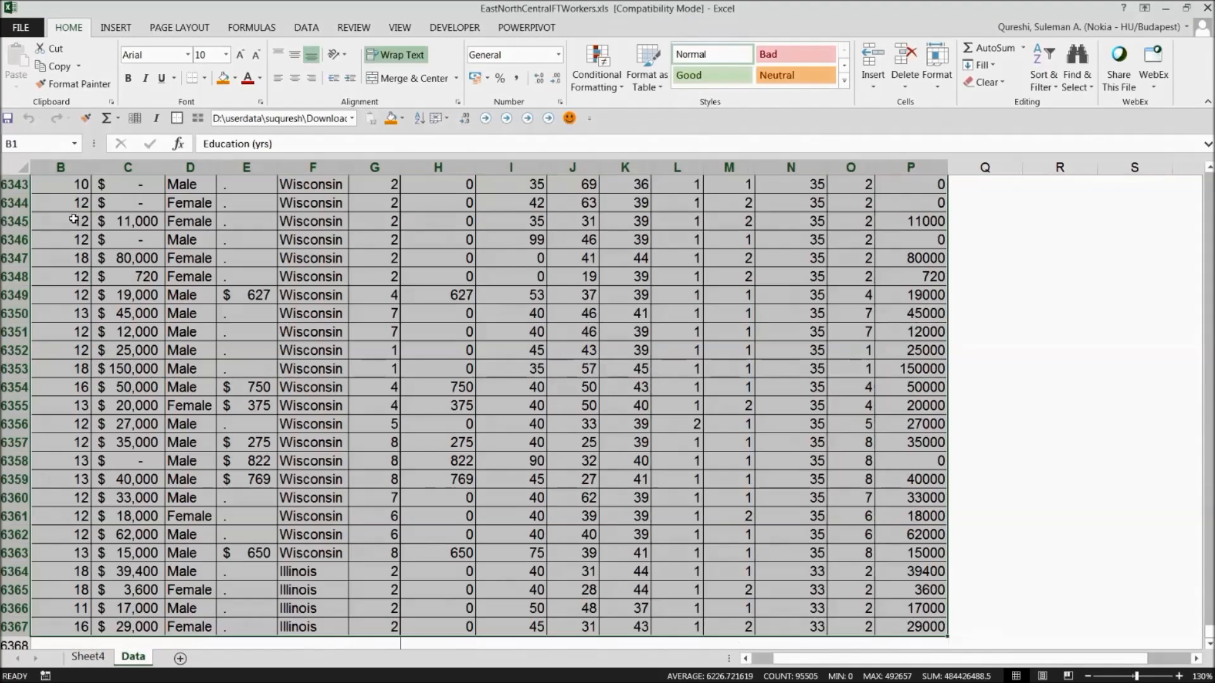
Create a pivot on a new sheet with State rows and Count of Sex values.
{"action": "left_click", "coordinate": [23, 66]}
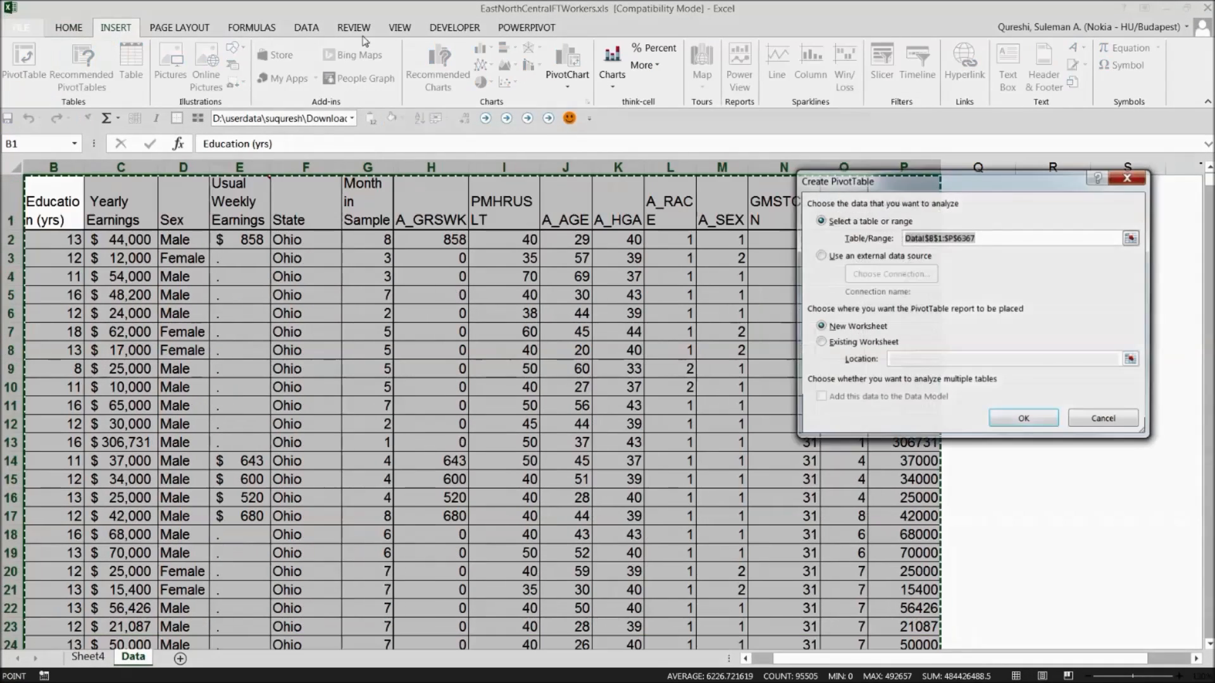
{"action": "left_click", "coordinate": [1023, 417]}
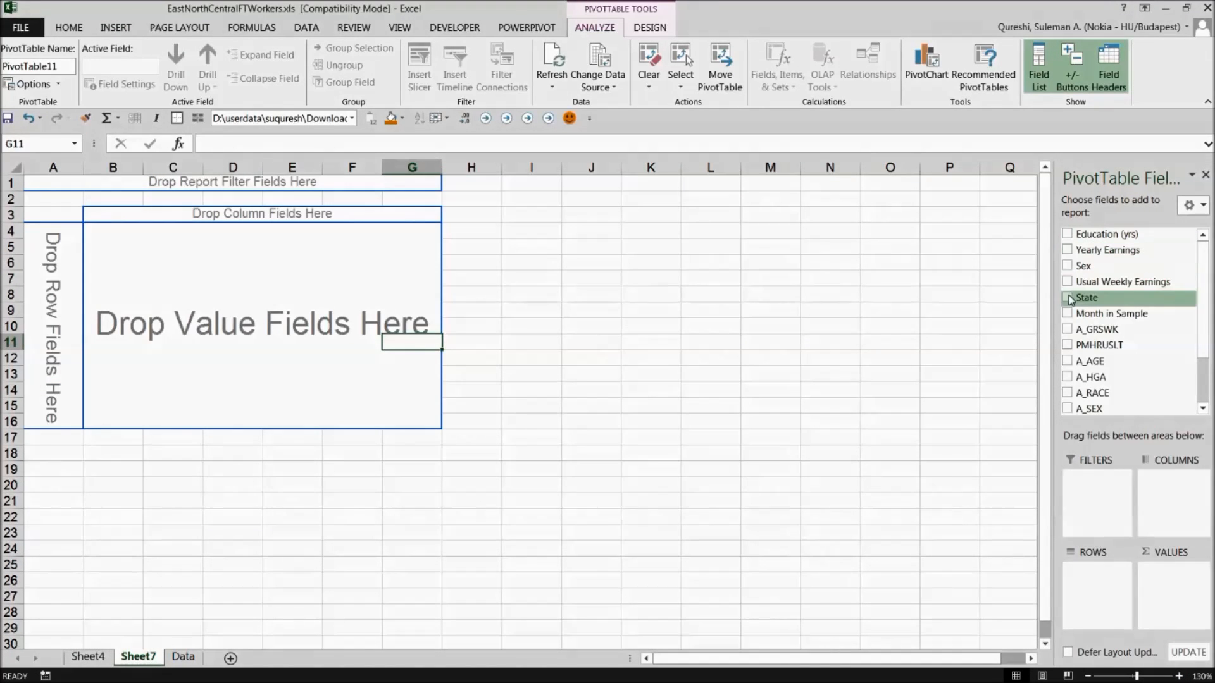
{"action": "left_click", "coordinate": [1069, 297]}
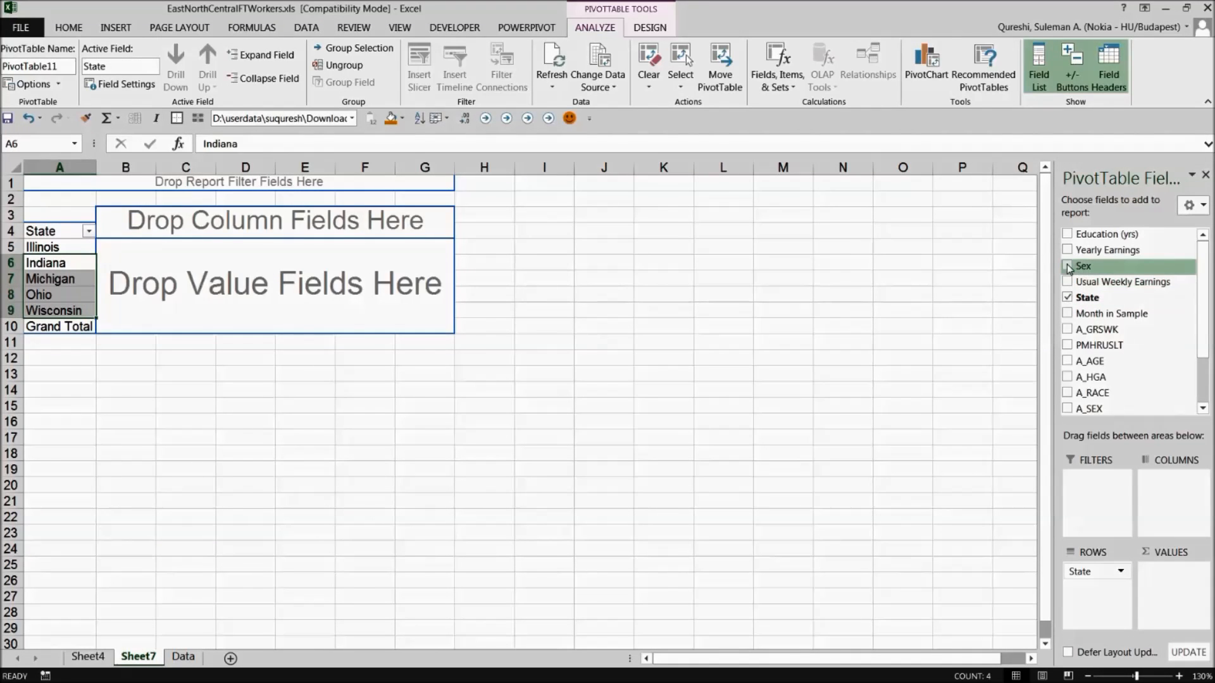
{"action": "left_click", "coordinate": [1068, 265]}
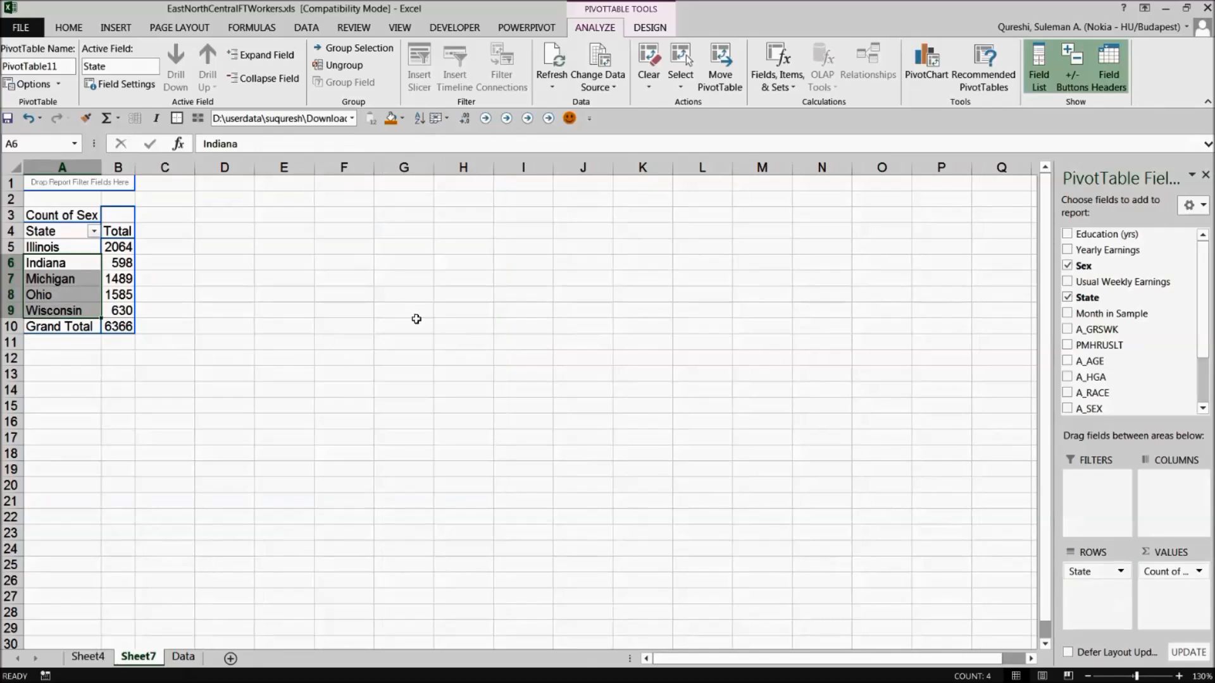
Review the per-state record counts, totalling 6366.
{"action": "left_click_drag", "start_coordinate": [117, 246], "coordinate": [117, 326]}
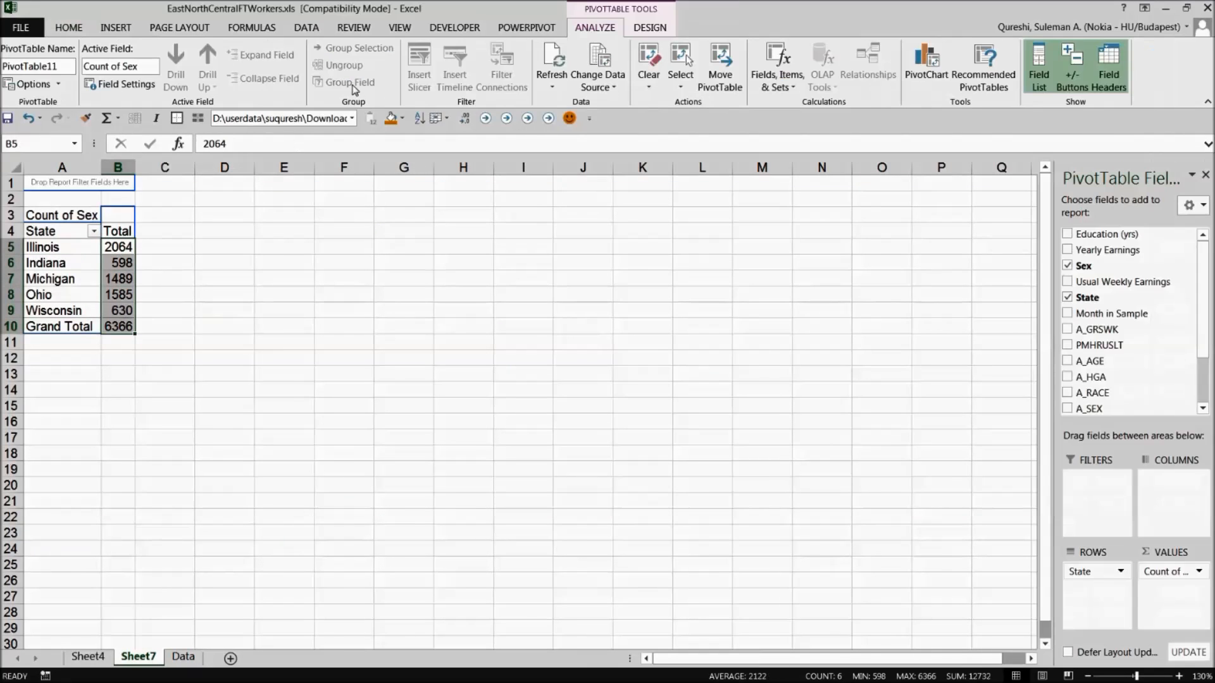
{"action": "mouse_move", "coordinate": [68, 310]}
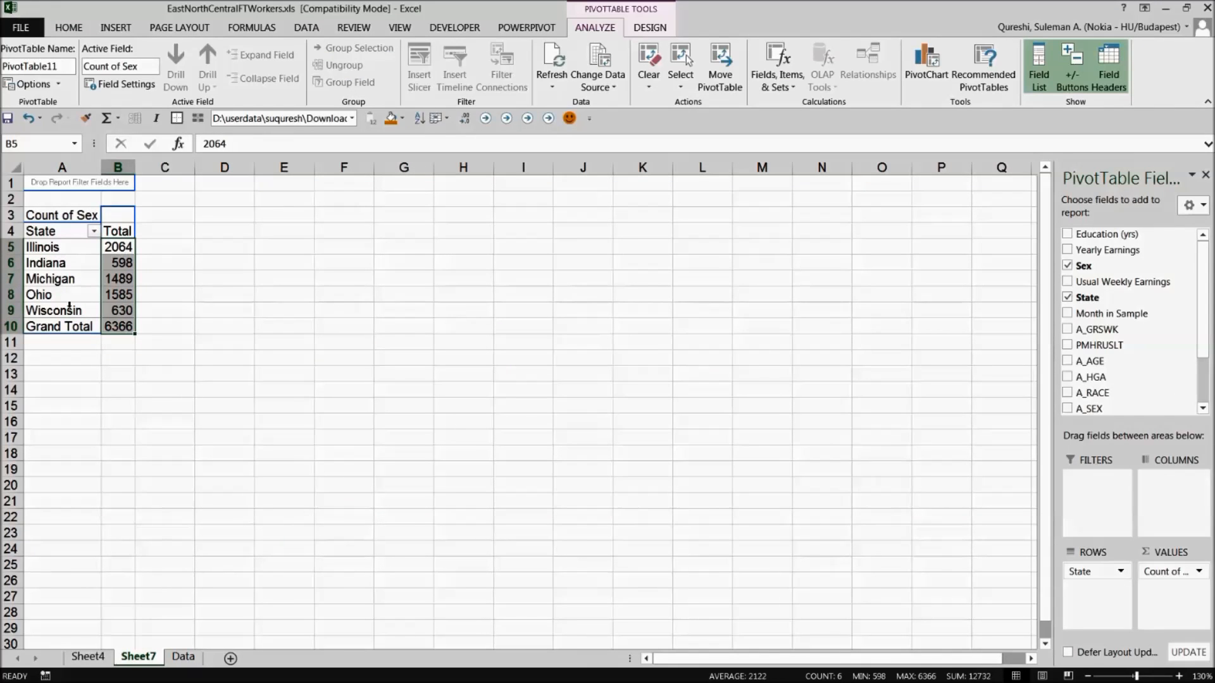
{"action": "left_click", "coordinate": [118, 278]}
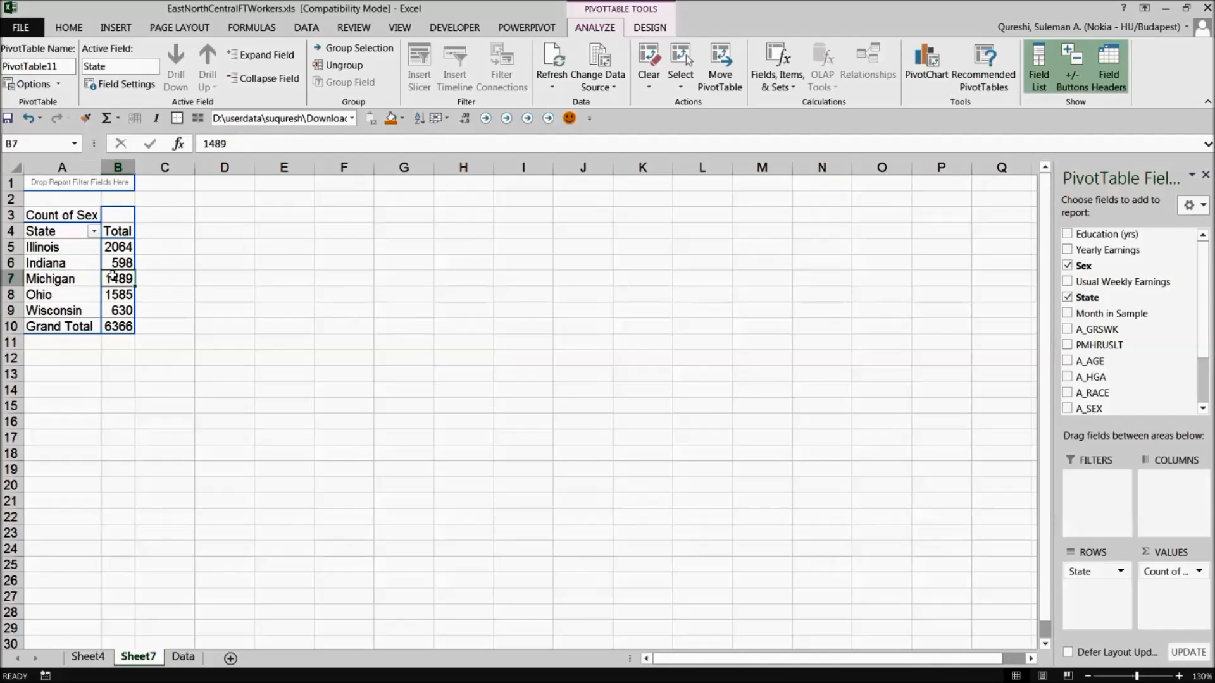
{"action": "left_click", "coordinate": [39, 295]}
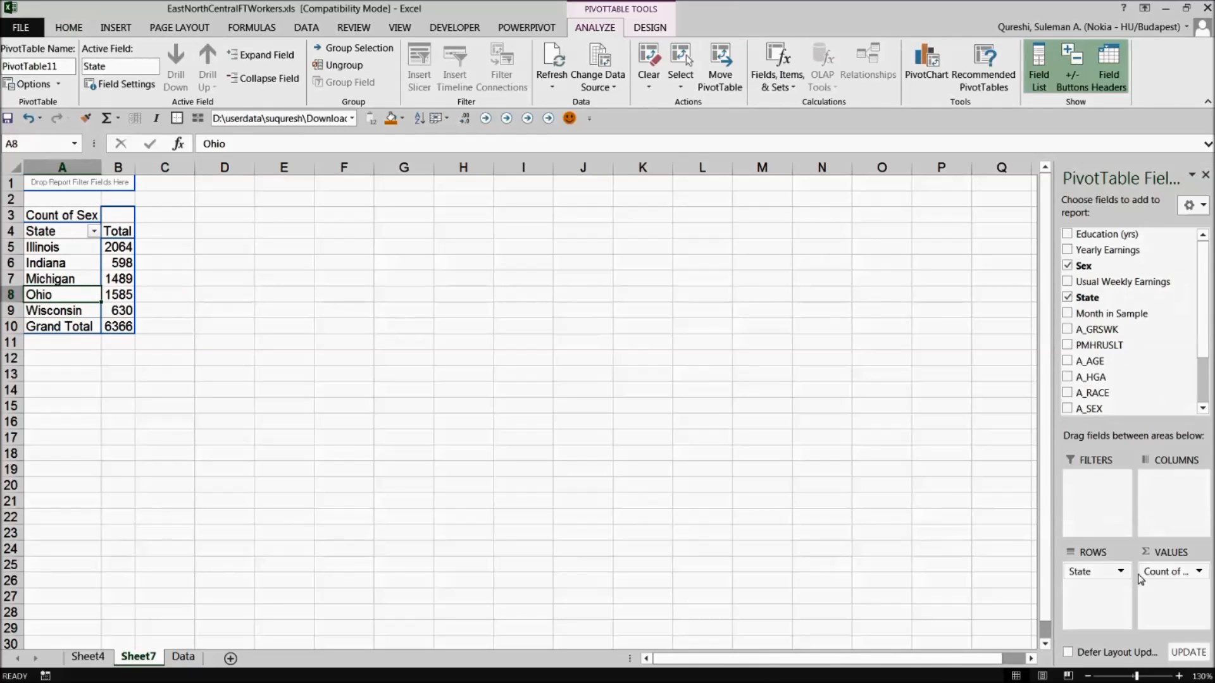
{"action": "left_click", "coordinate": [1166, 571]}
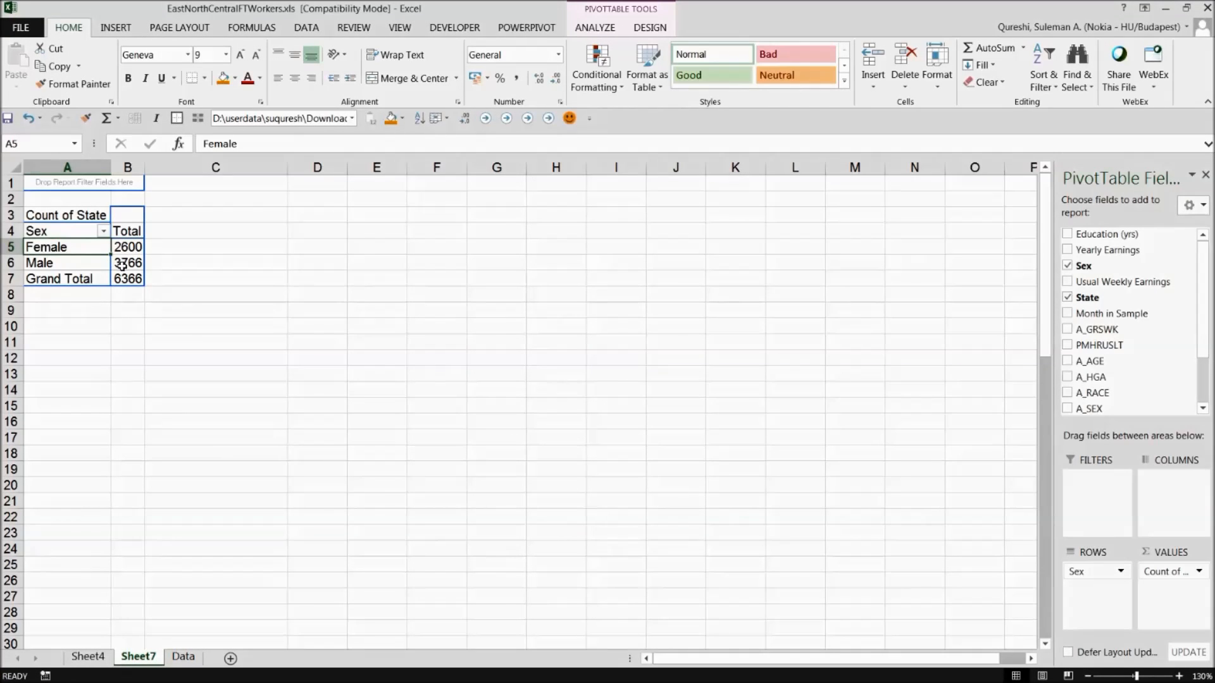
Swap the fields so the pivot counts records per sex: Female 2600, Male 3766.
{"action": "left_click", "coordinate": [35, 230]}
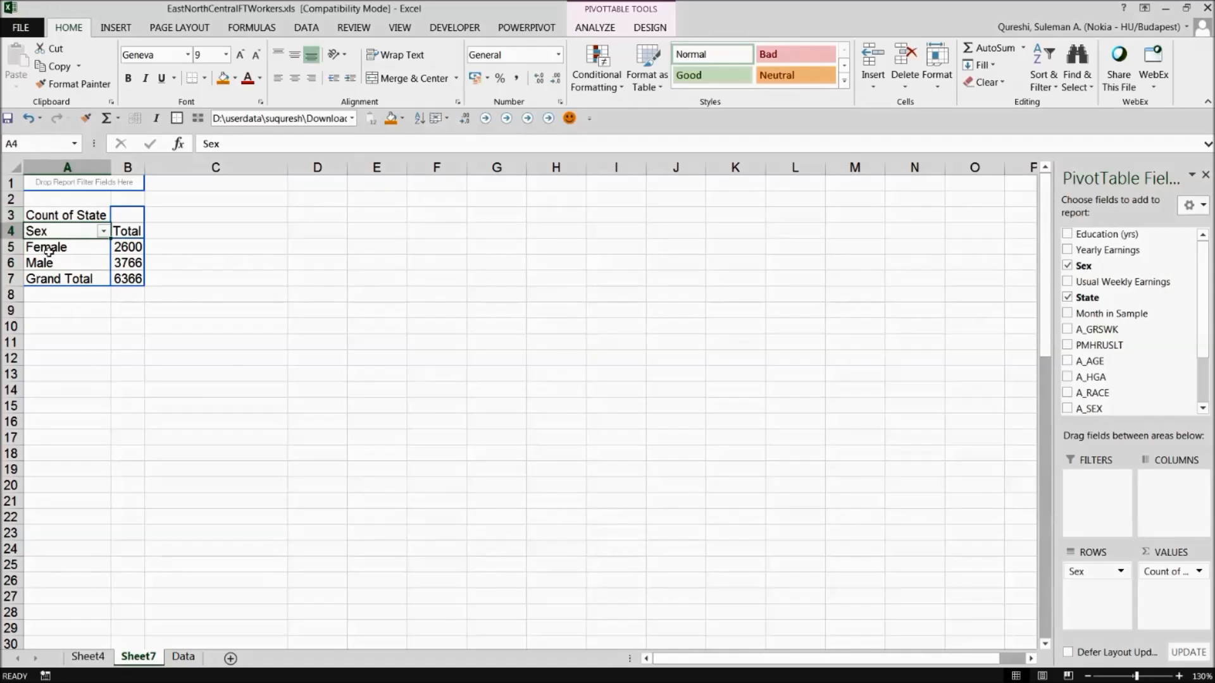
{"action": "mouse_move", "coordinate": [153, 267]}
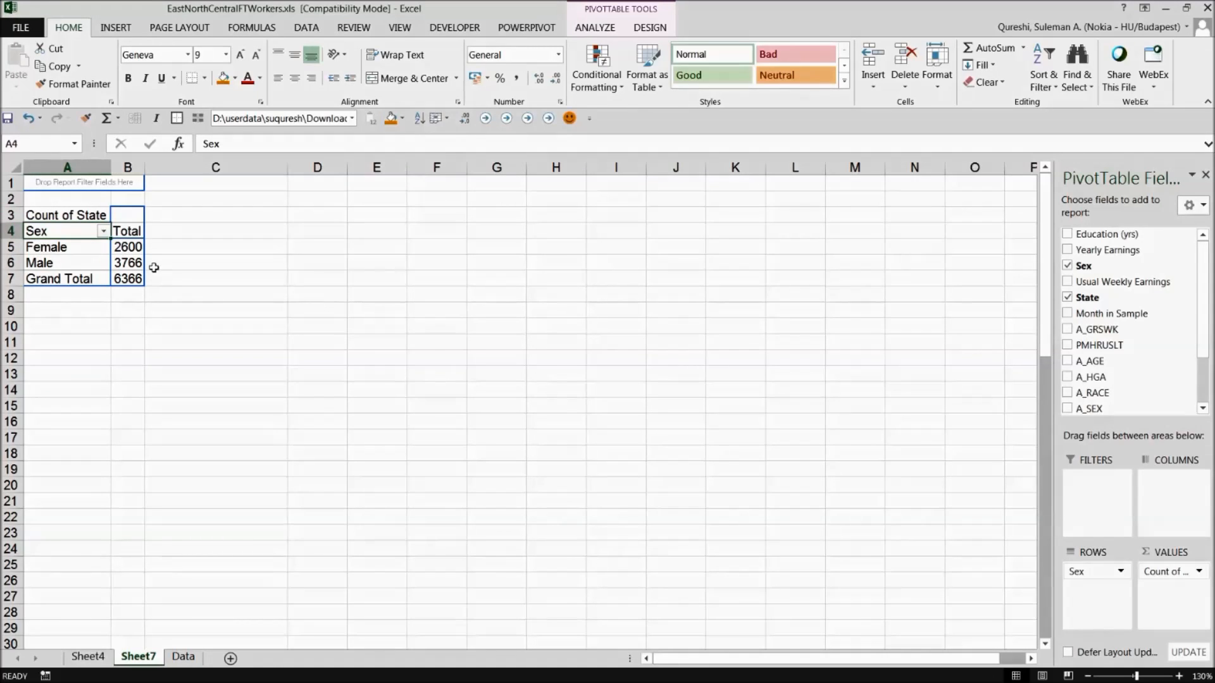
{"action": "left_click", "coordinate": [127, 263]}
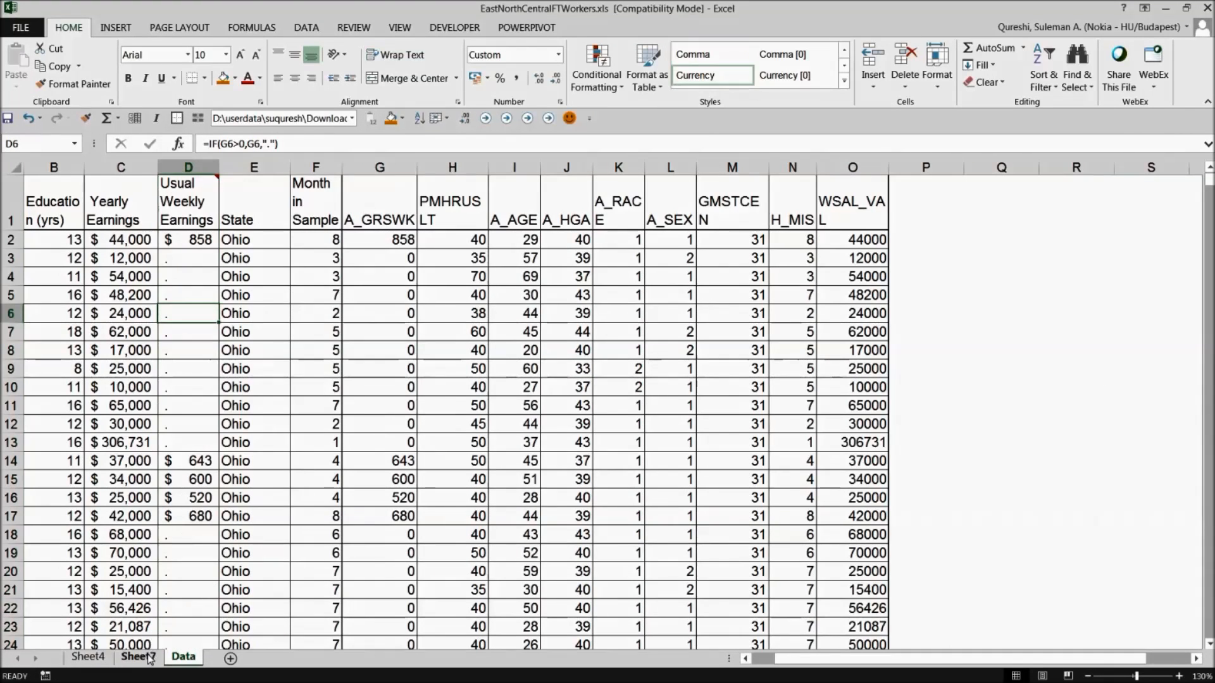
{"action": "left_click", "coordinate": [138, 656]}
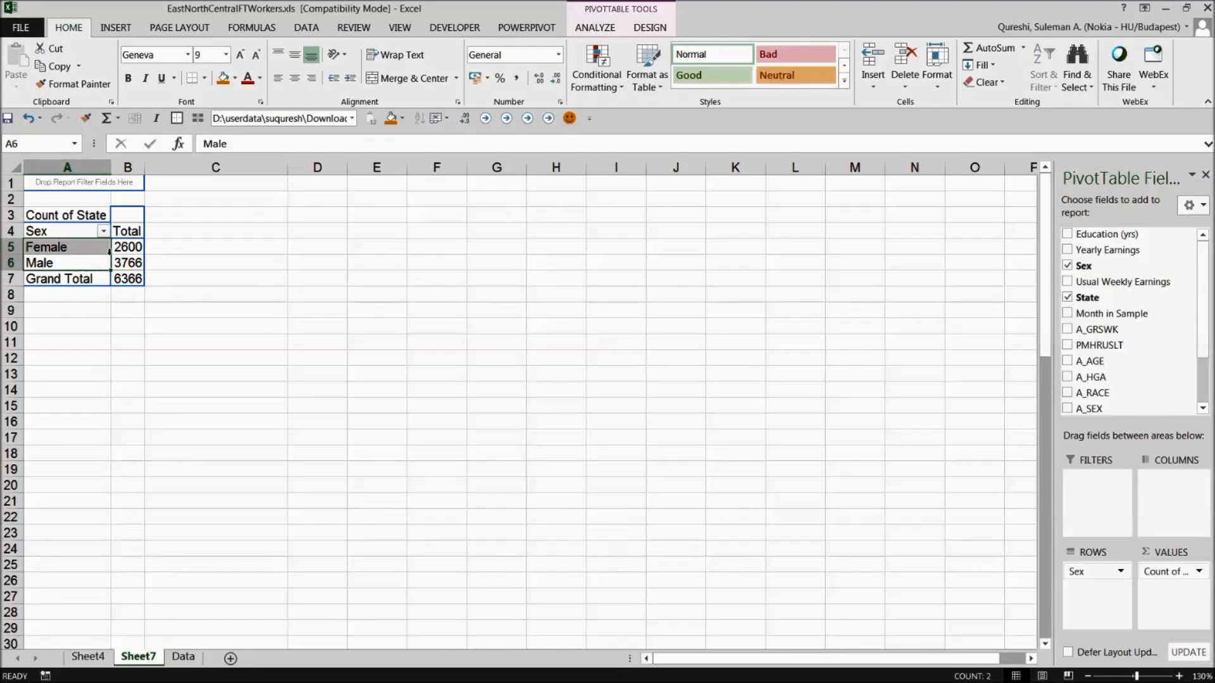
{"action": "left_click", "coordinate": [127, 263]}
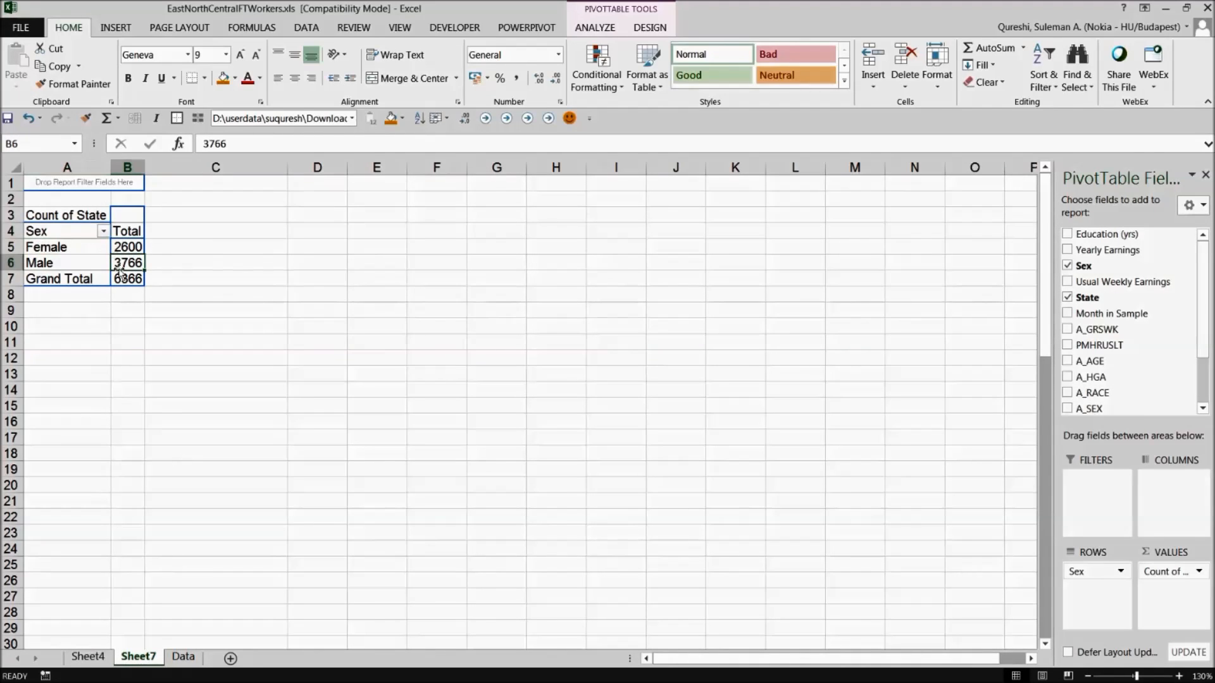
{"action": "right_click", "coordinate": [47, 247]}
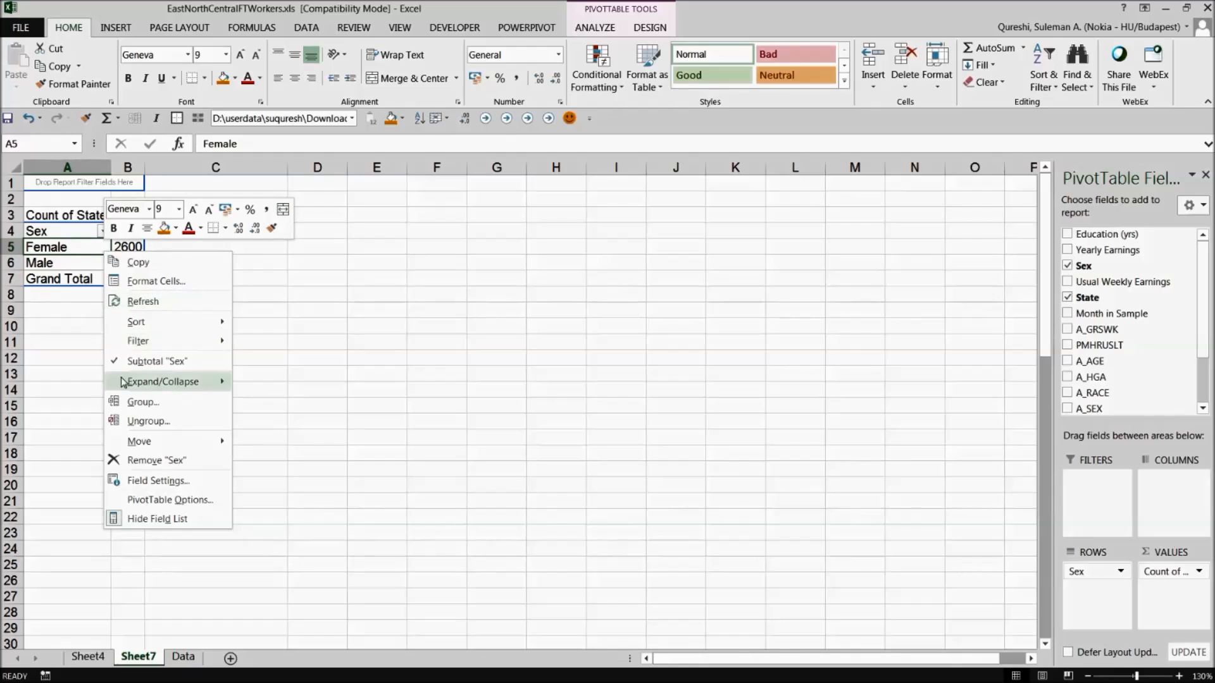
{"action": "mouse_move", "coordinate": [143, 301]}
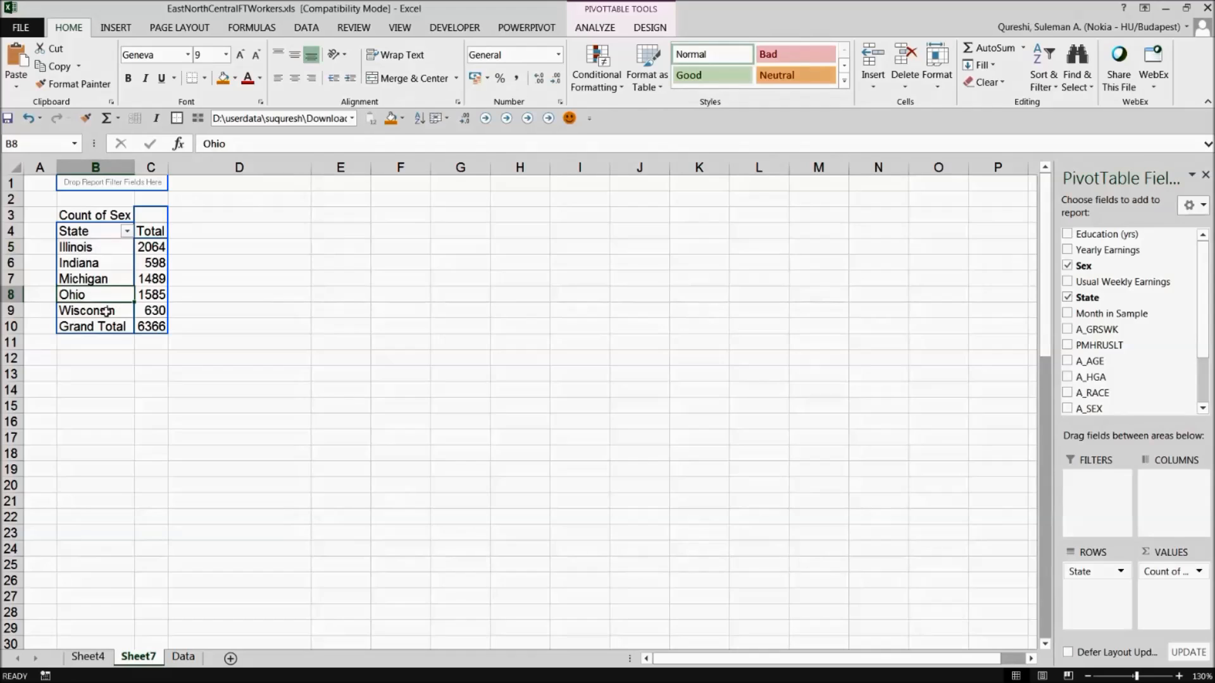
Group Illinois and Wisconsin into one pivot item (Group1).
{"action": "left_click", "coordinate": [86, 311]}
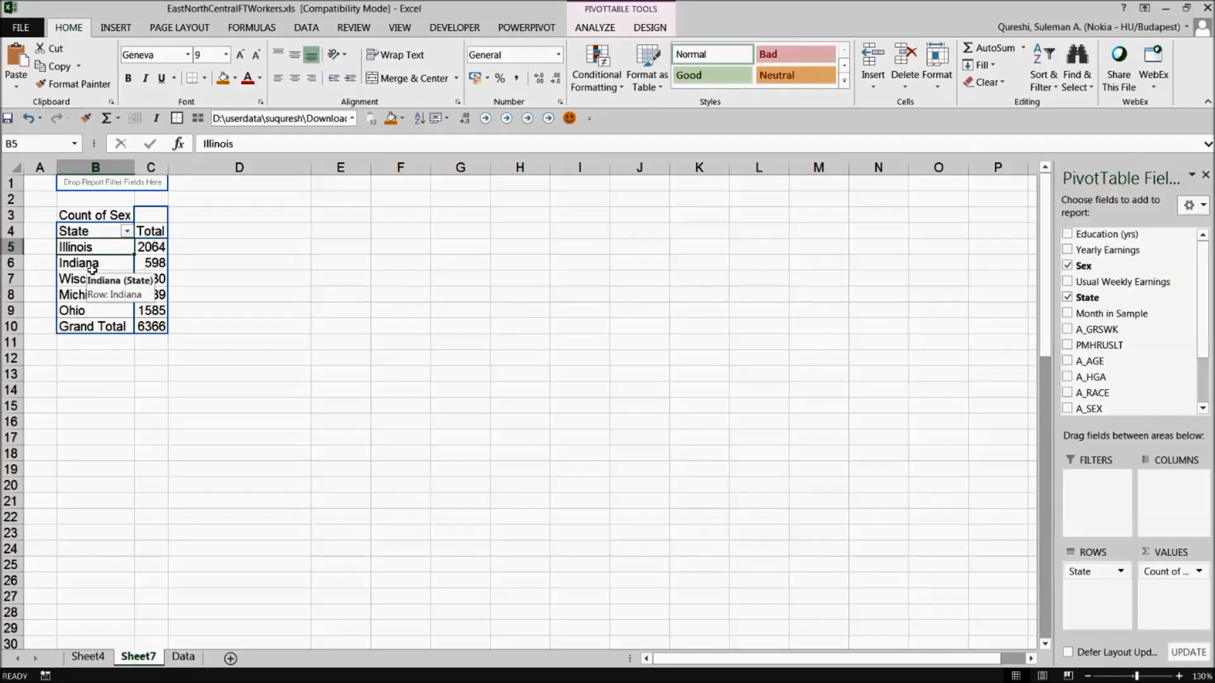
{"action": "left_click", "coordinate": [86, 278]}
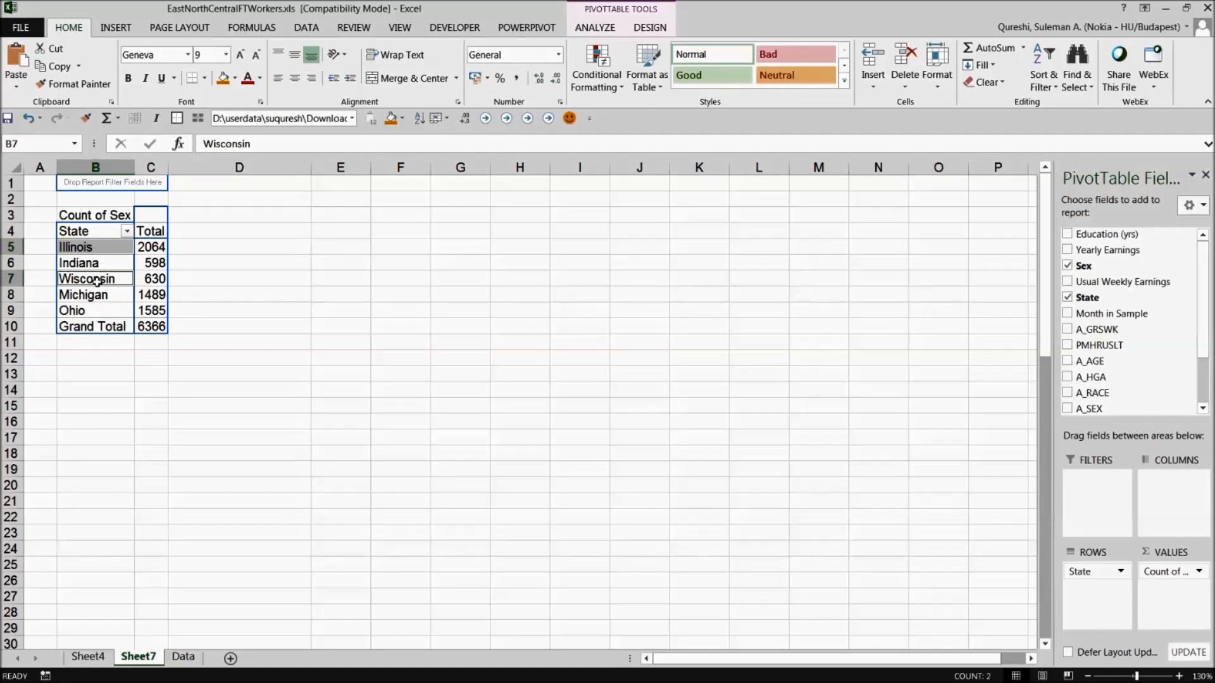
{"action": "right_click", "coordinate": [87, 278]}
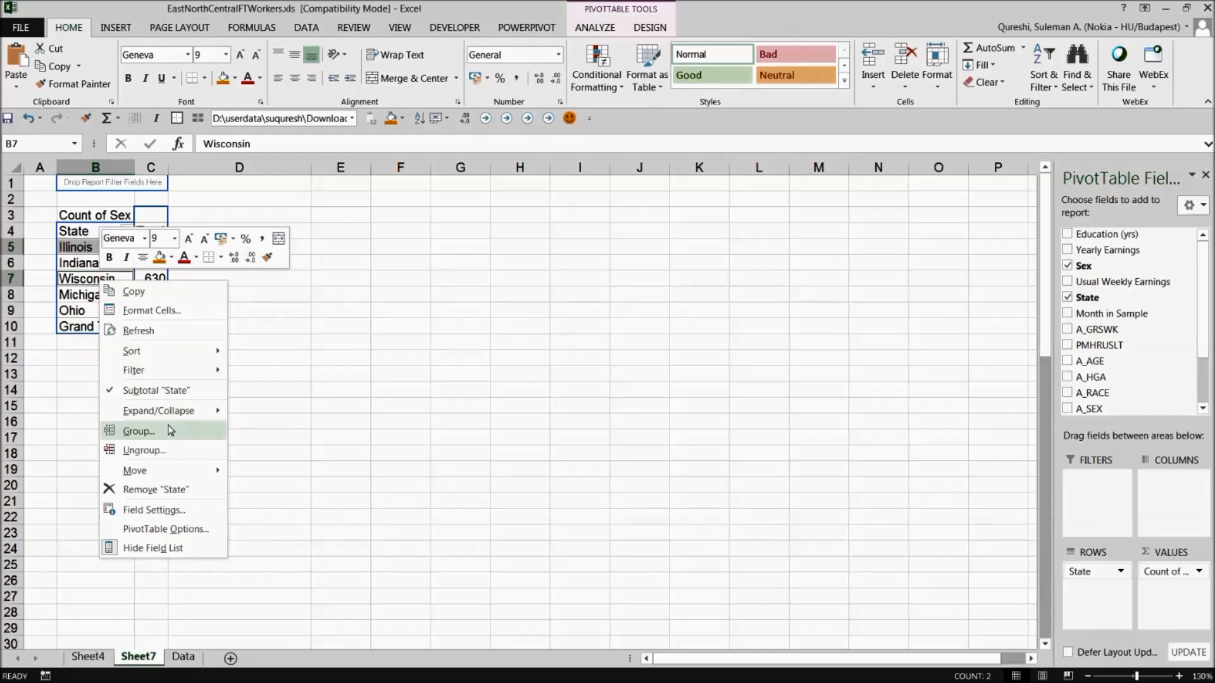
{"action": "left_click", "coordinate": [138, 430]}
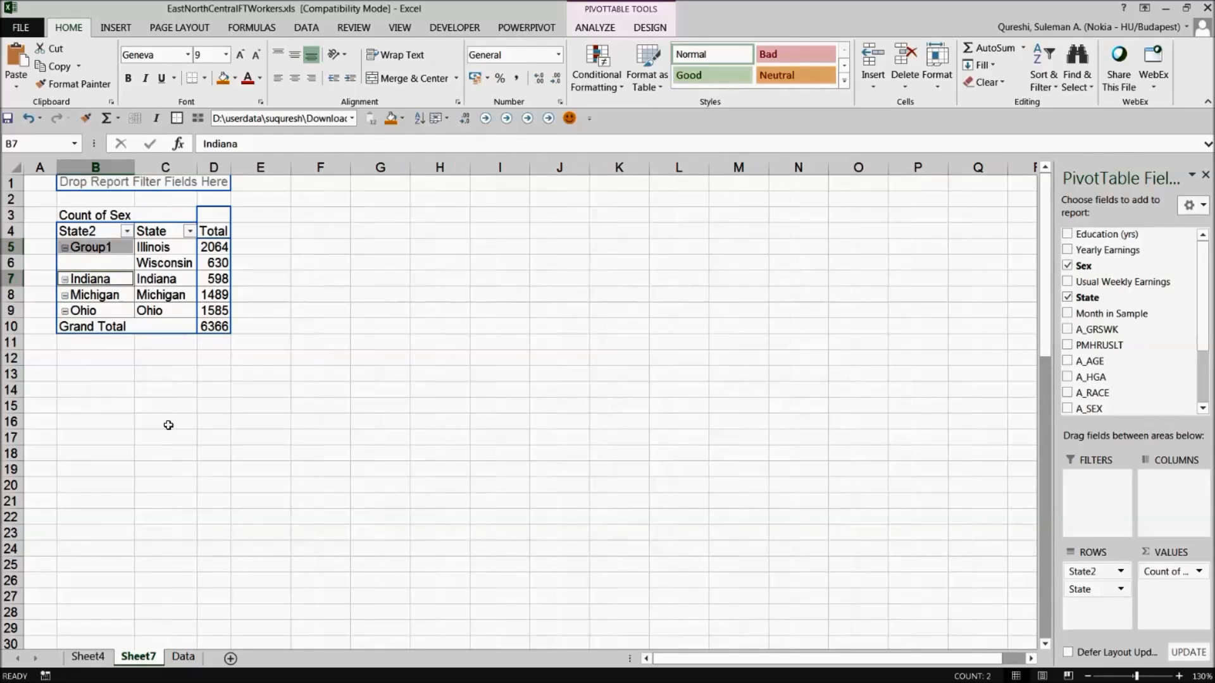
{"action": "left_click", "coordinate": [212, 373]}
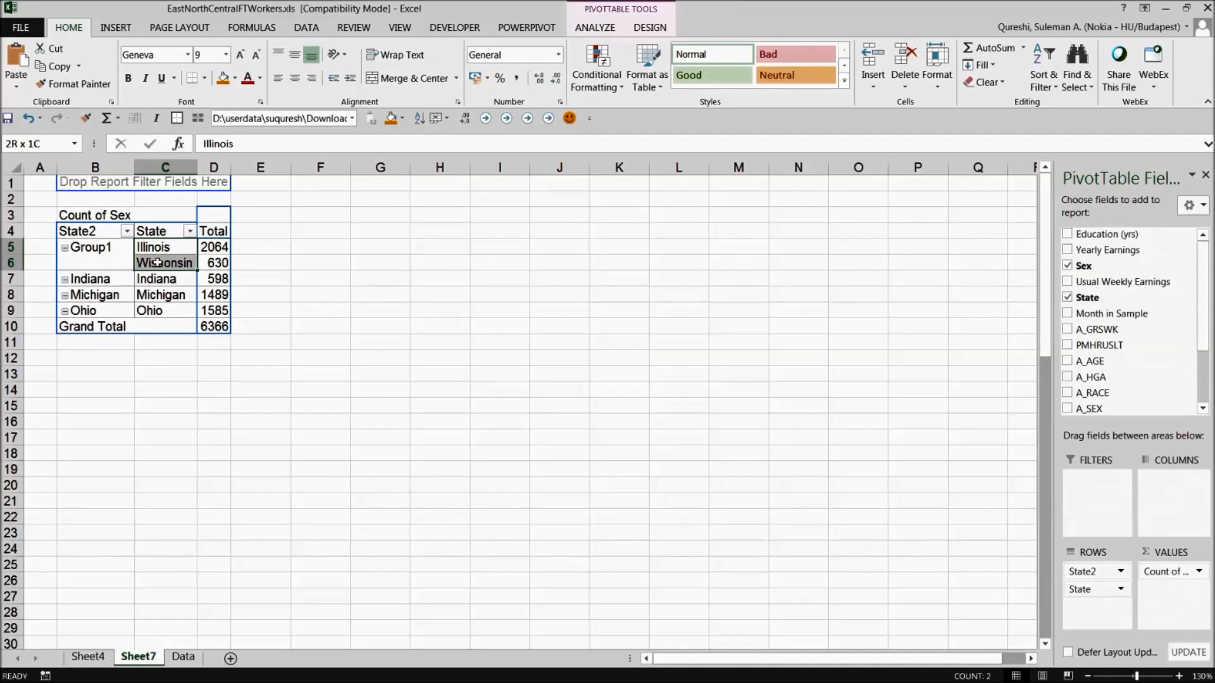
Group Indiana, Michigan and Ohio into Group2, then return to the data sheet.
{"action": "left_click", "coordinate": [95, 279]}
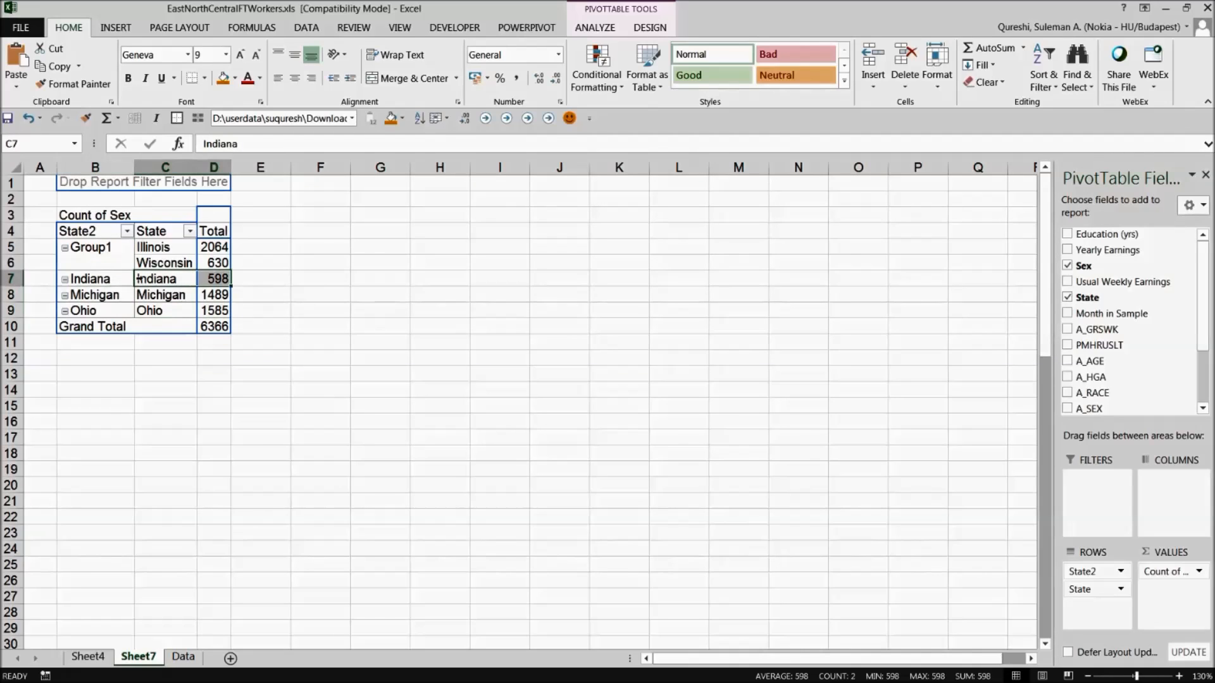
{"action": "left_click_drag", "start_coordinate": [163, 278], "coordinate": [163, 311]}
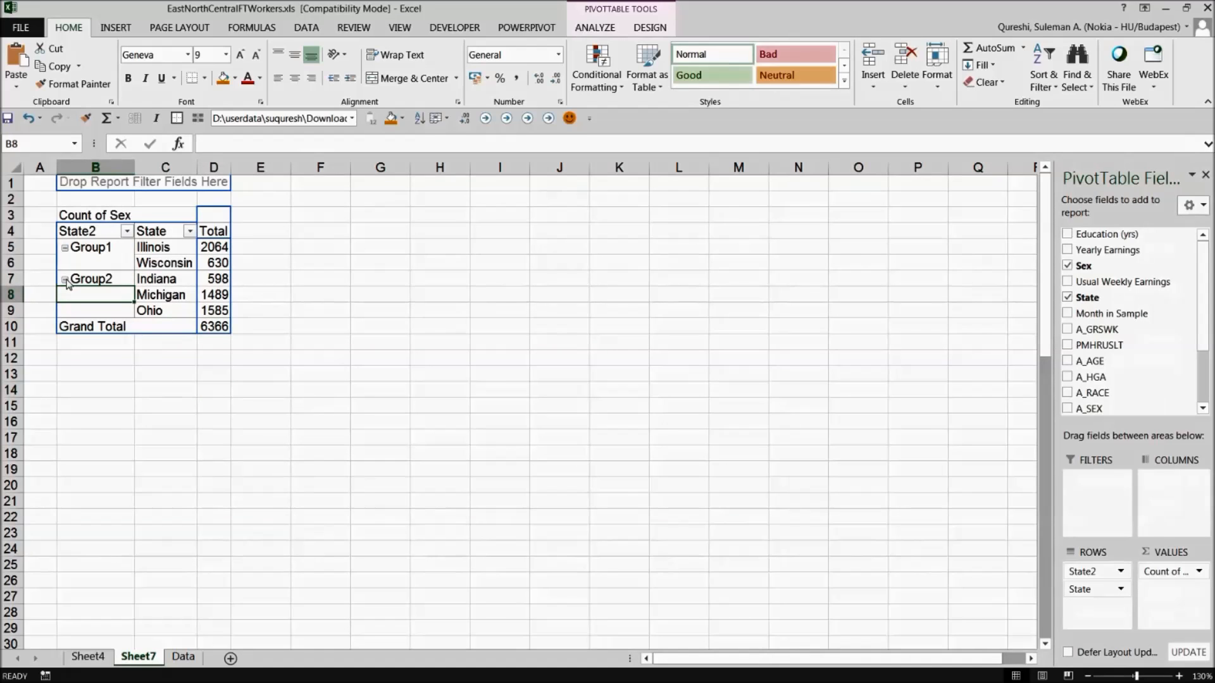
{"action": "left_click", "coordinate": [64, 247]}
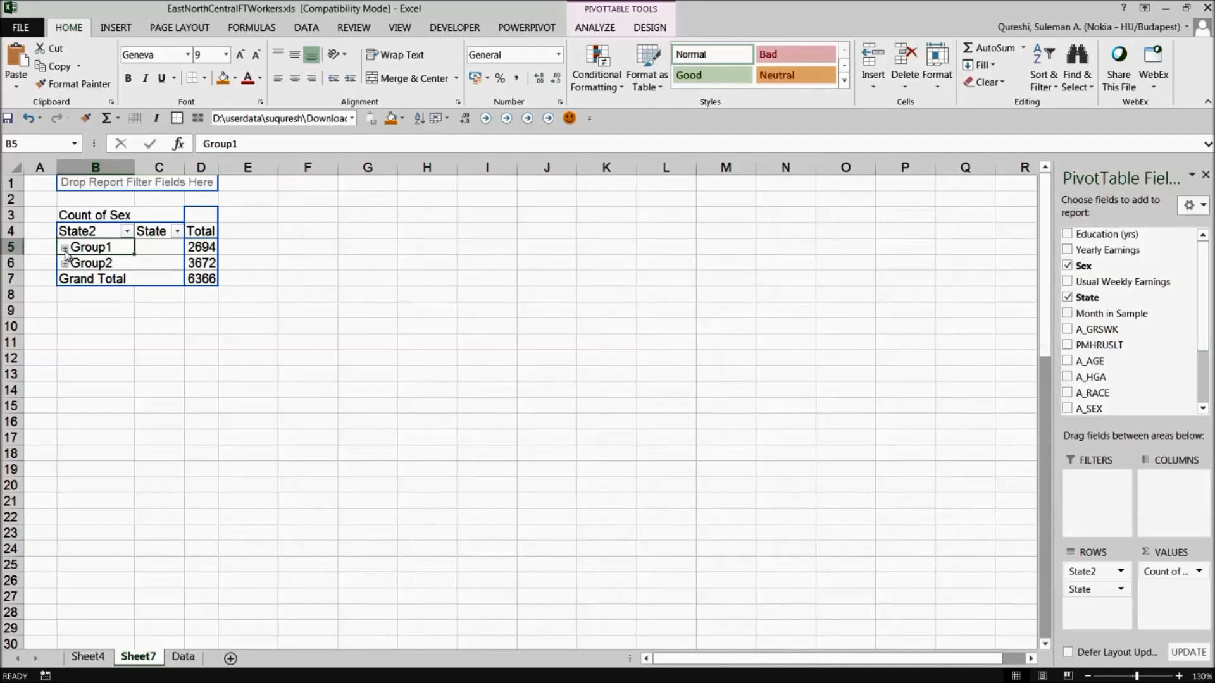
{"action": "left_click", "coordinate": [65, 246]}
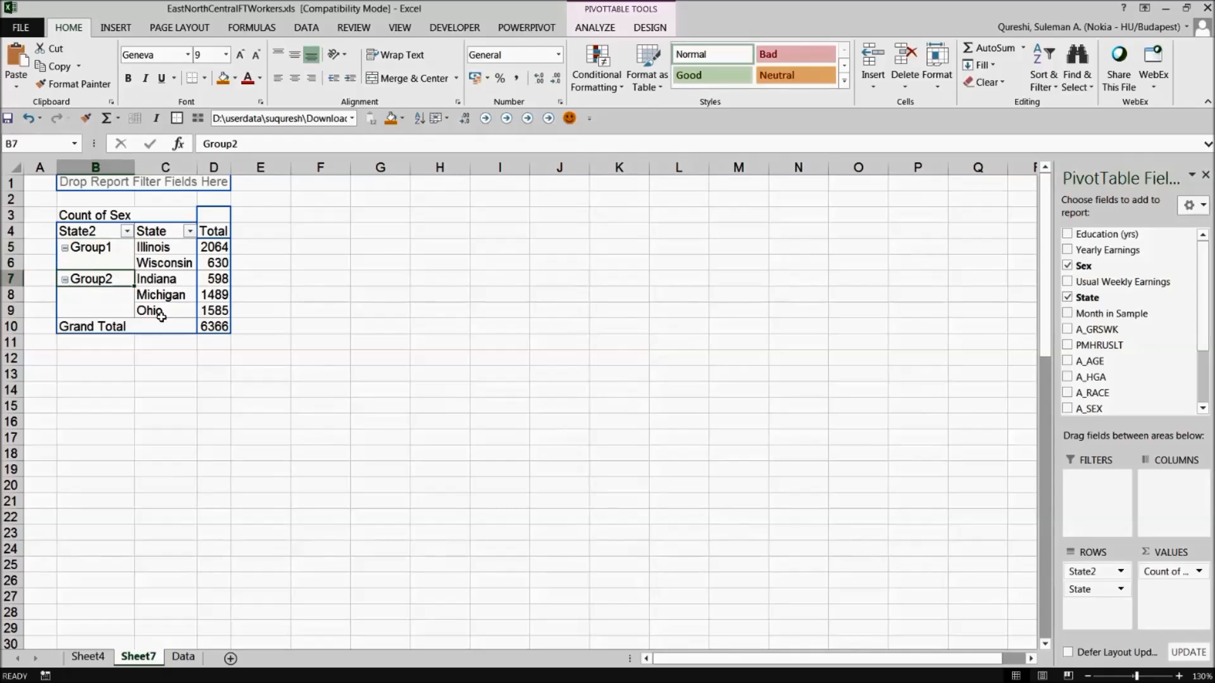
{"action": "mouse_move", "coordinate": [171, 240]}
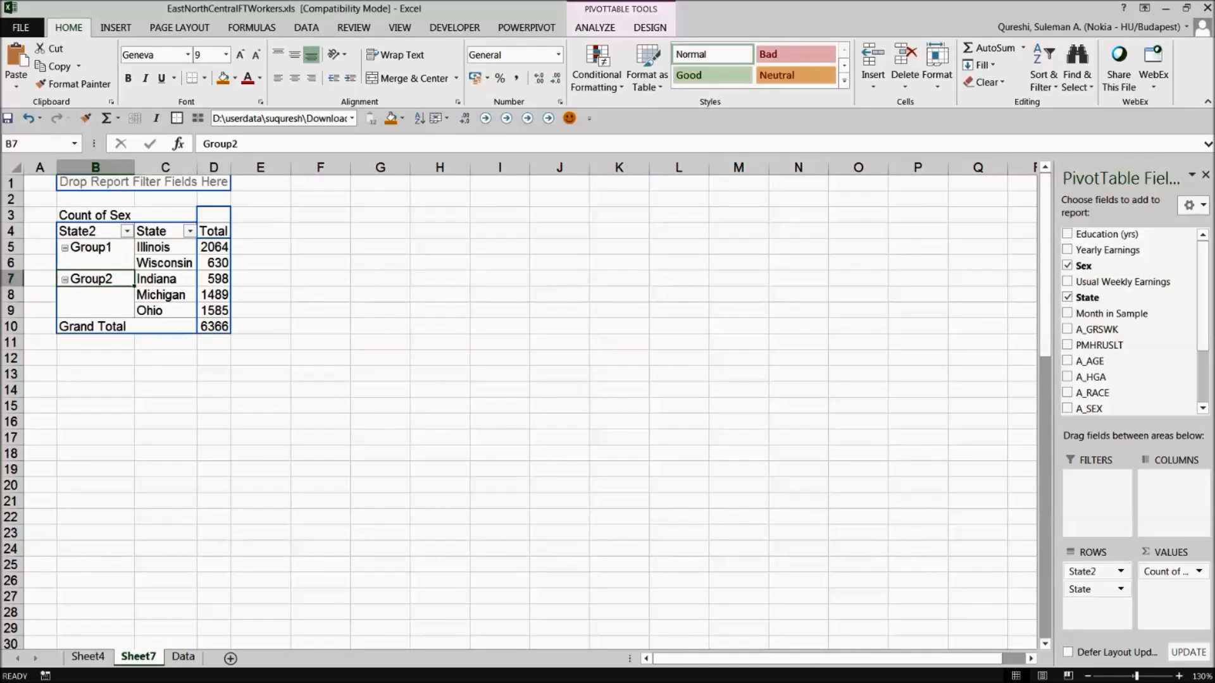
{"action": "left_click", "coordinate": [133, 657]}
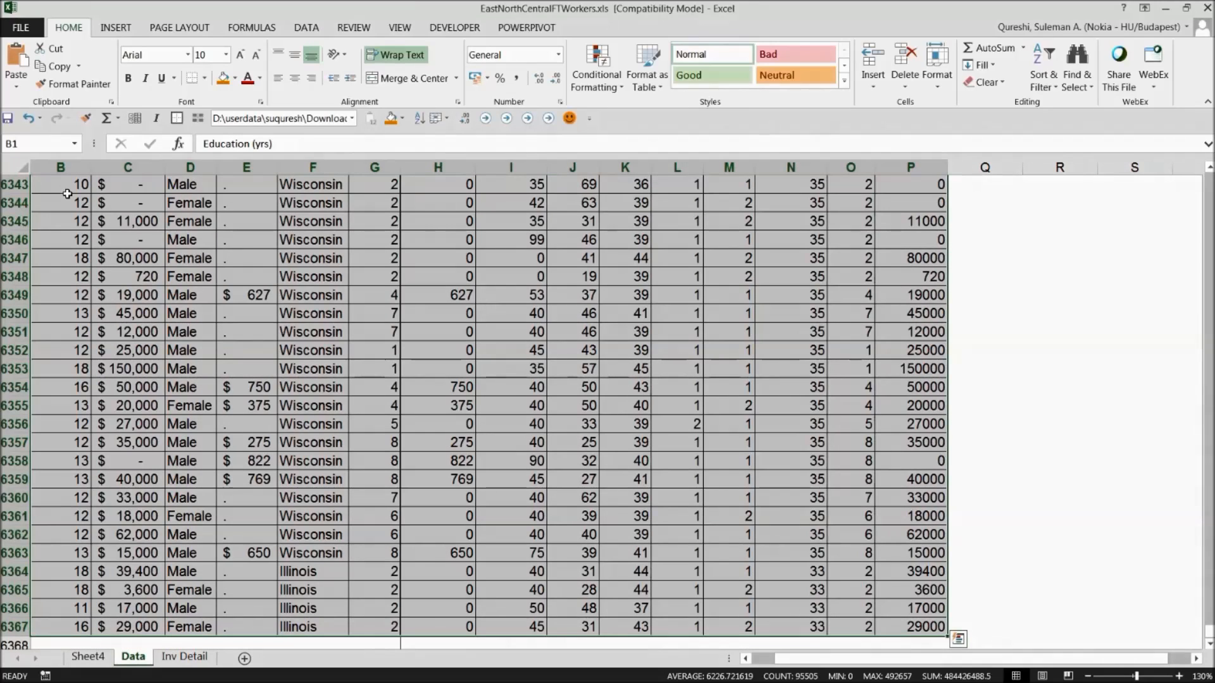
Create a pivot on a new sheet summing Yearly Earnings for each A_AGE value.
{"action": "left_click", "coordinate": [115, 26]}
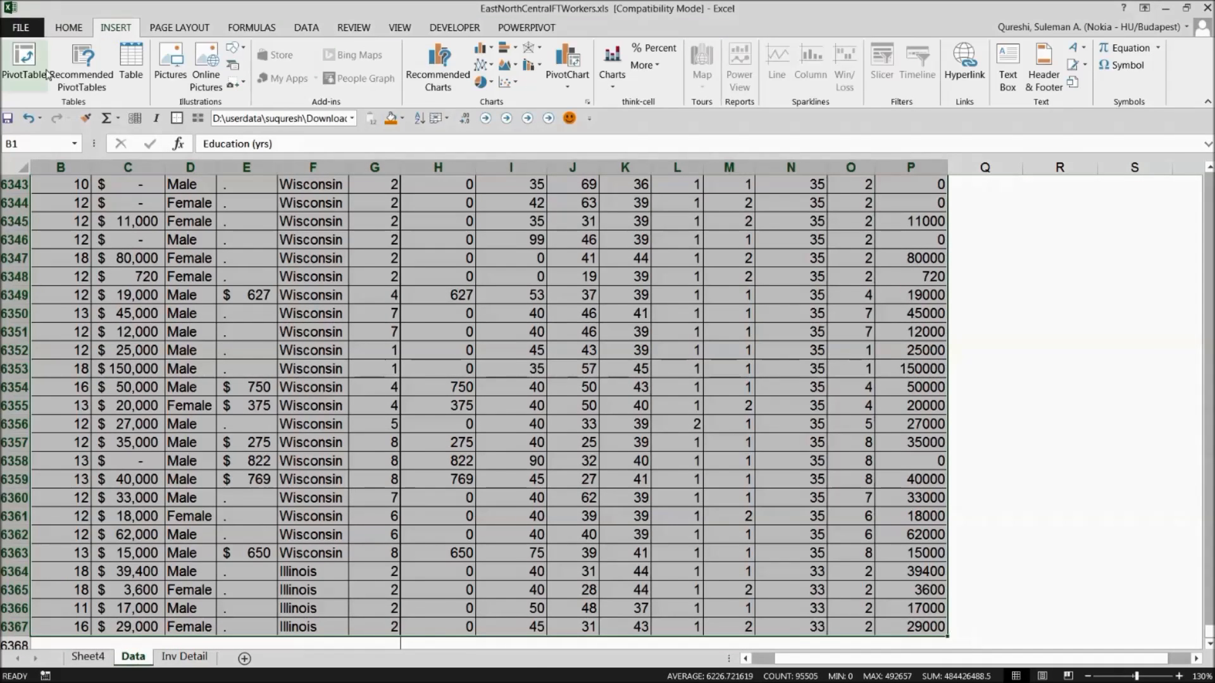
{"action": "left_click", "coordinate": [23, 62]}
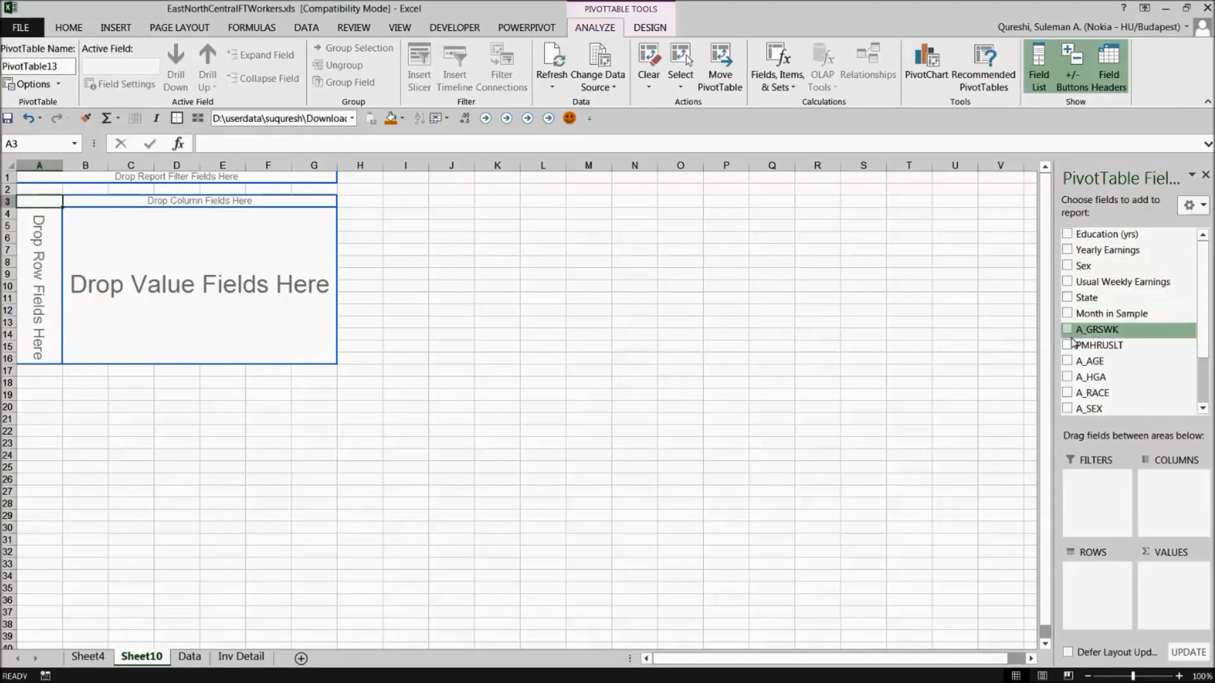
{"action": "left_click", "coordinate": [1068, 360]}
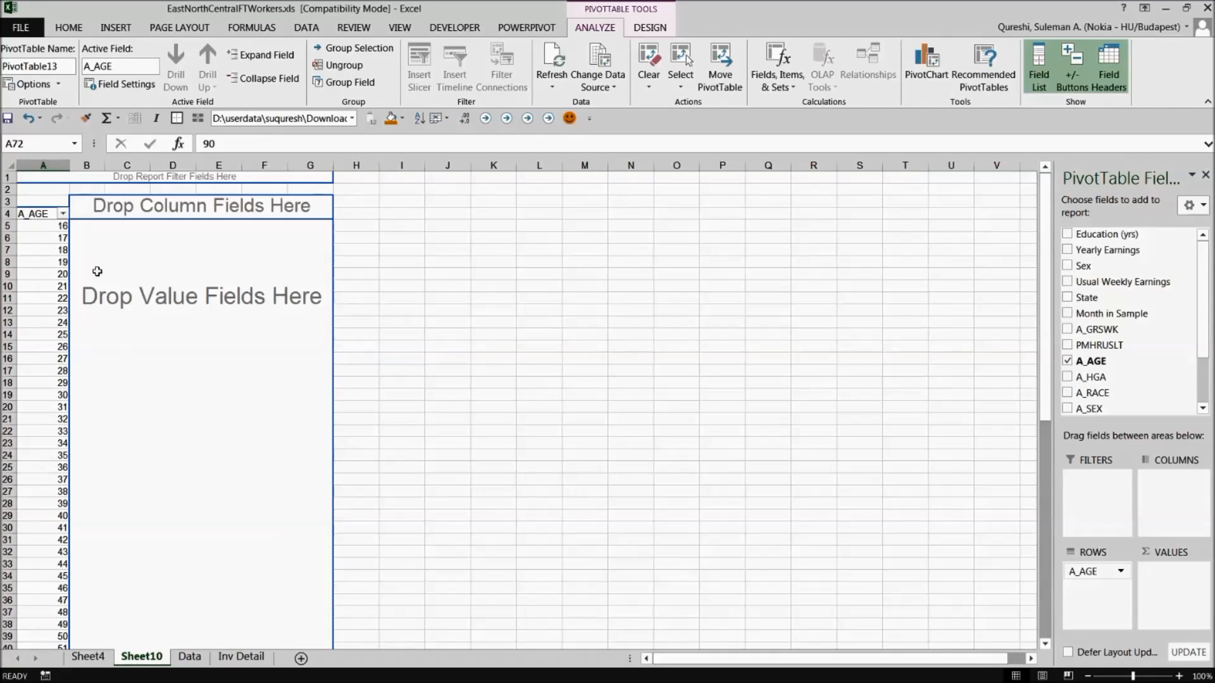
{"action": "left_click", "coordinate": [1068, 249]}
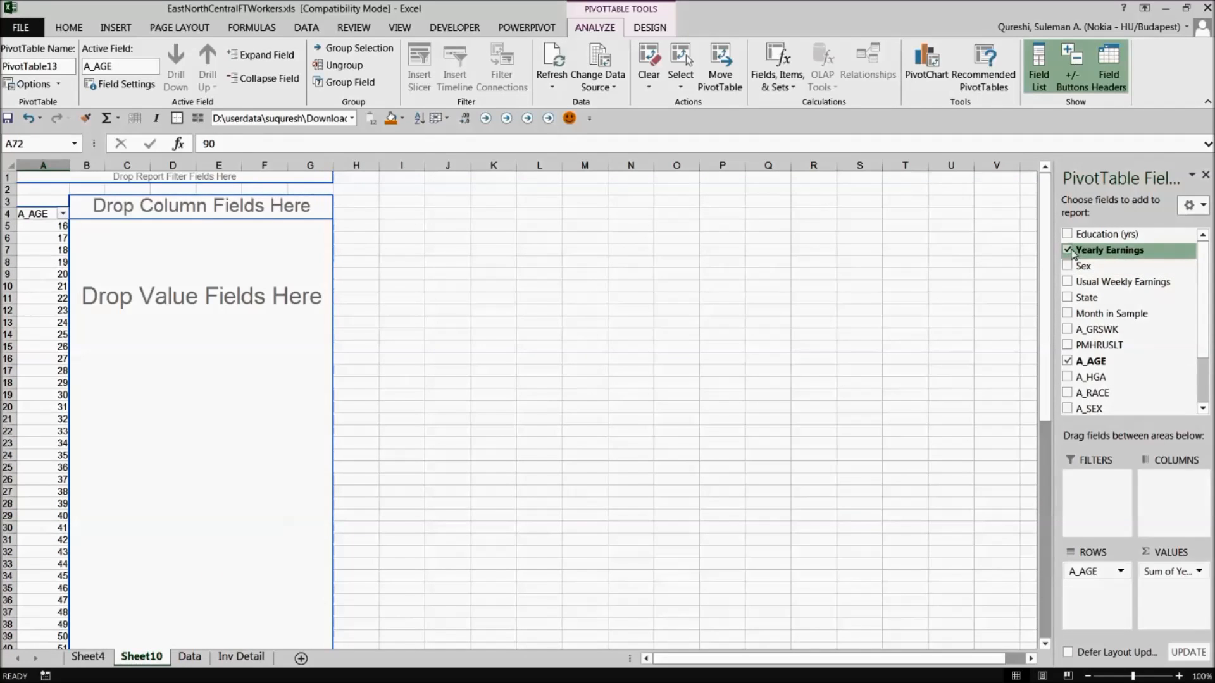
{"action": "left_click", "coordinate": [1068, 249]}
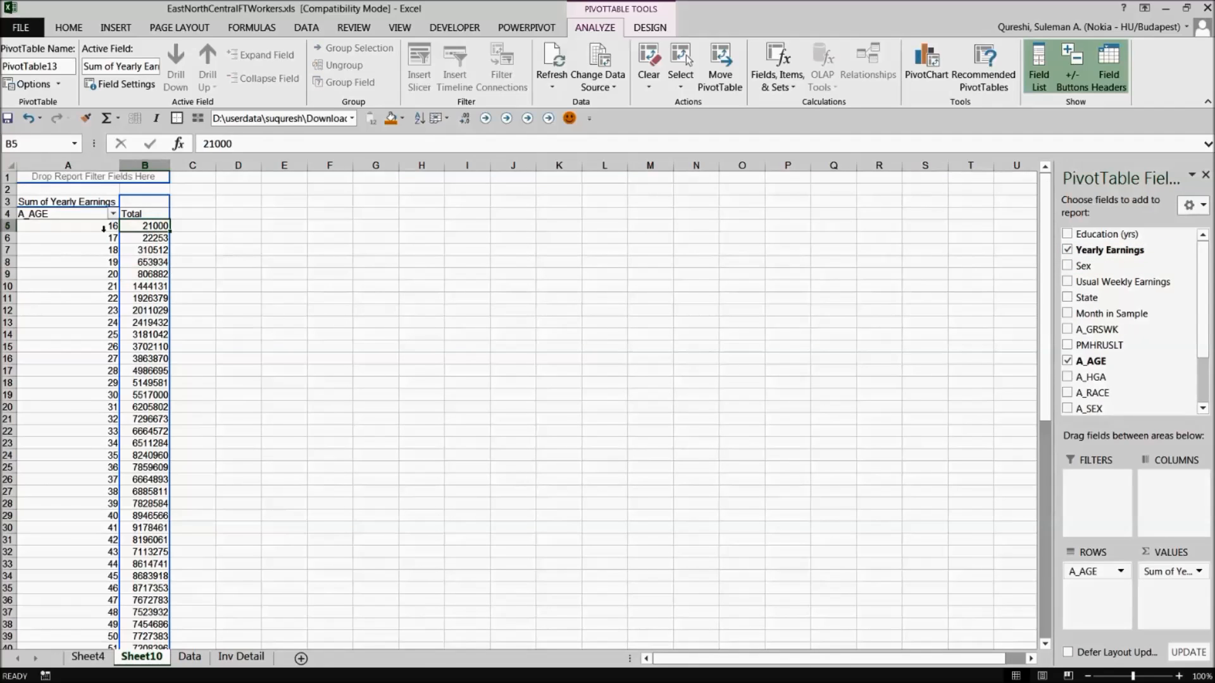
{"action": "left_click", "coordinate": [144, 249]}
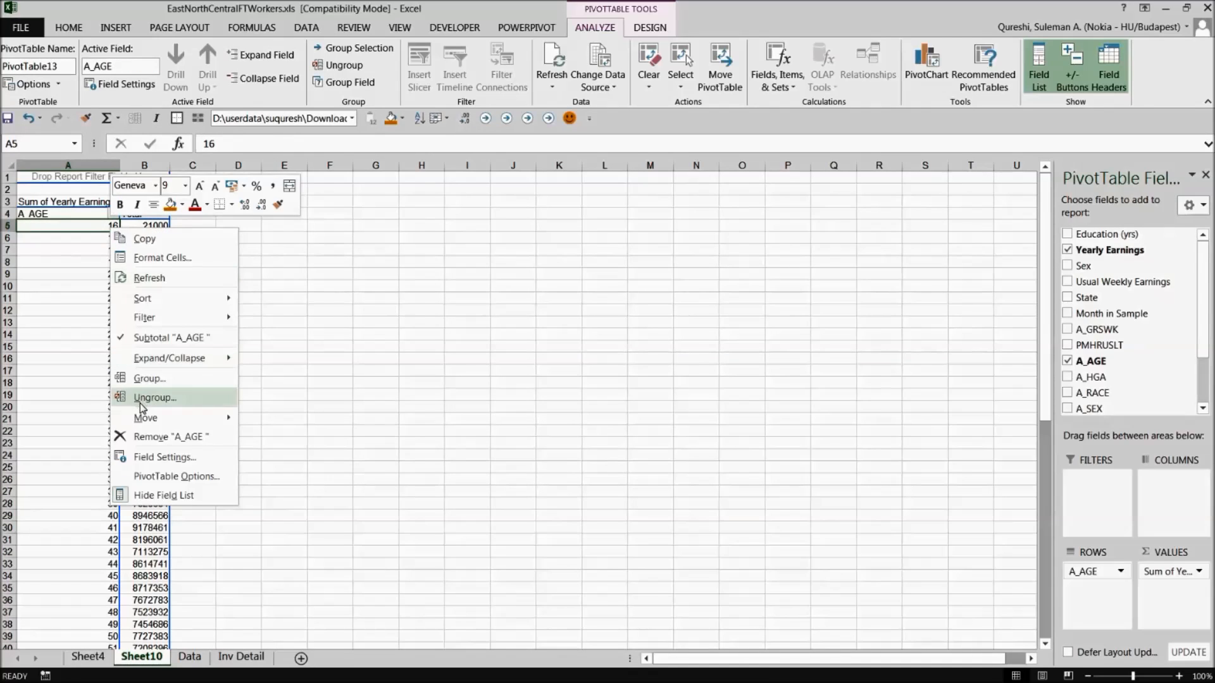
Group the ages into ten-year bands from 16 to 95.
{"action": "left_click", "coordinate": [150, 378]}
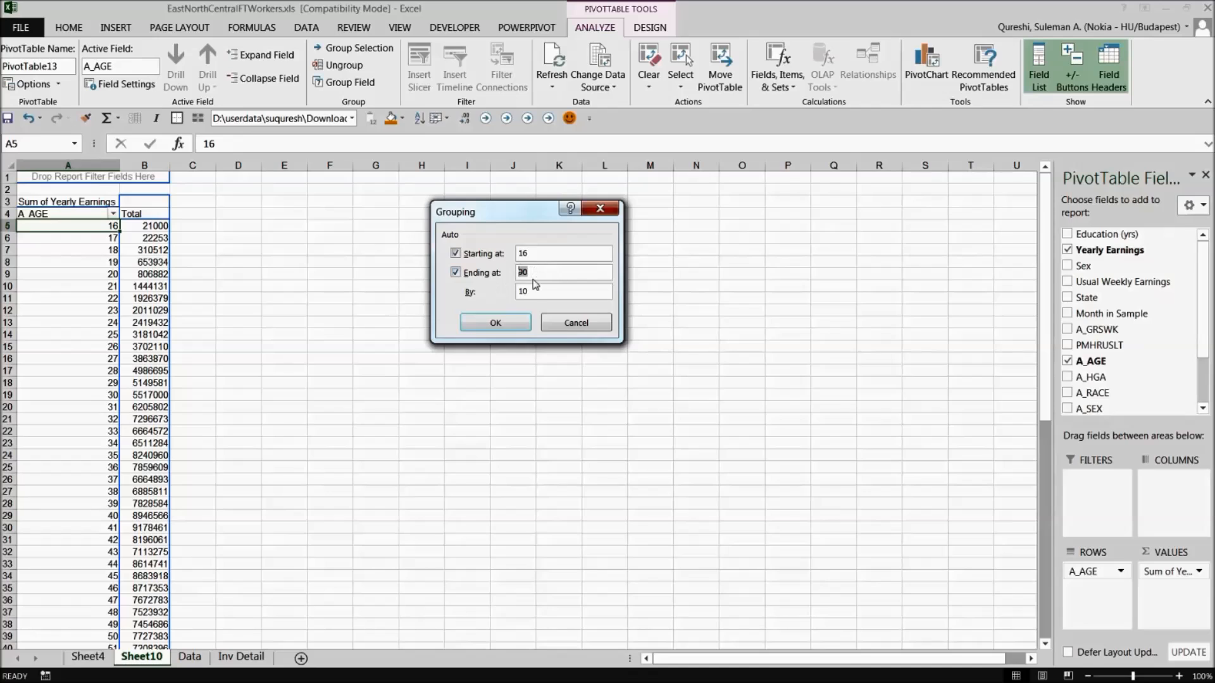
{"action": "left_click", "coordinate": [563, 291]}
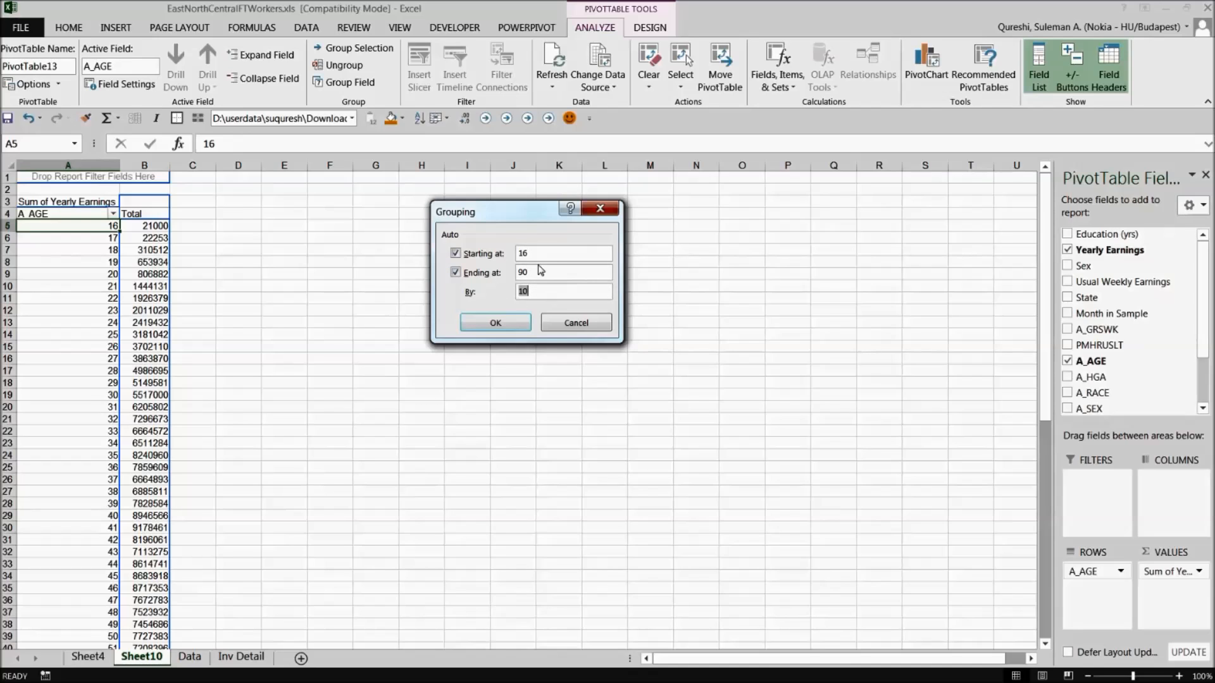
{"action": "left_click", "coordinate": [495, 322]}
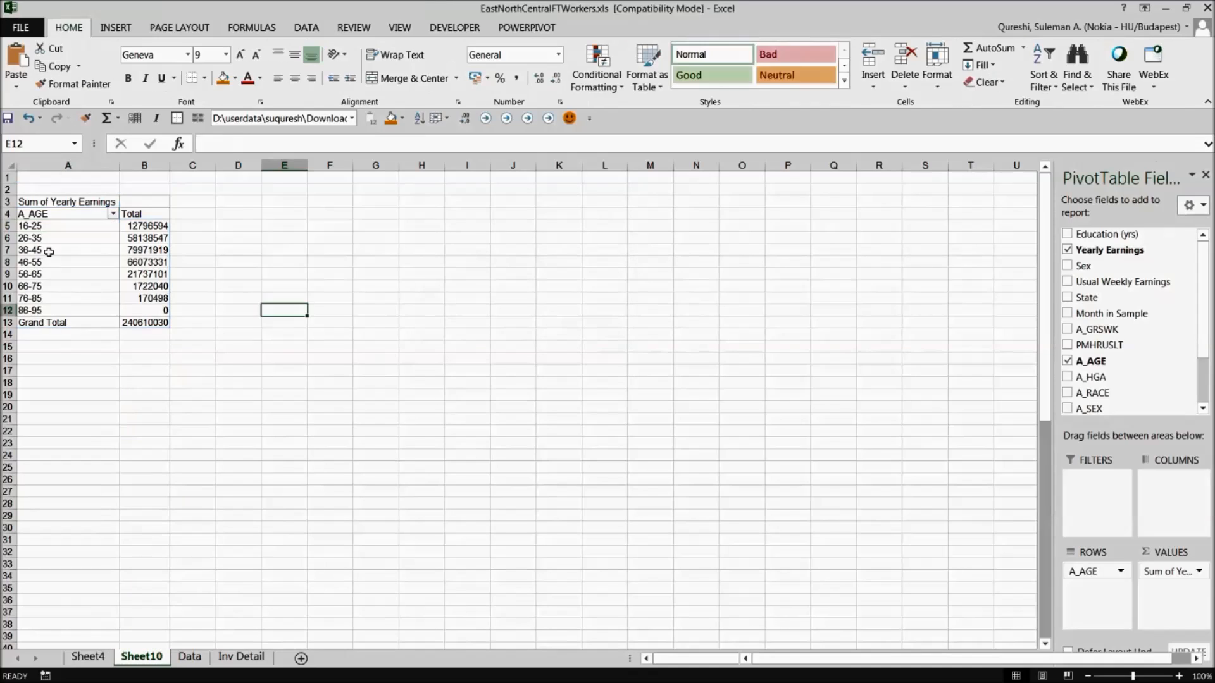
Show the earnings totals with thousands separators.
{"action": "left_click", "coordinate": [144, 213]}
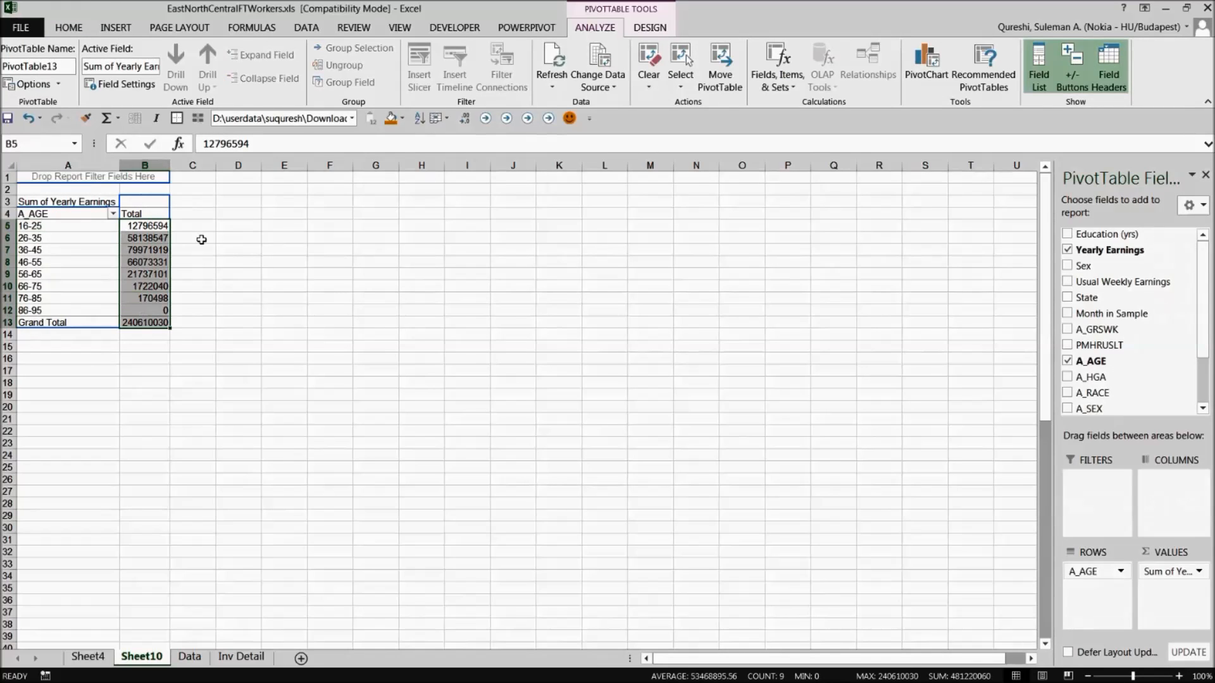
{"action": "left_click", "coordinate": [68, 27]}
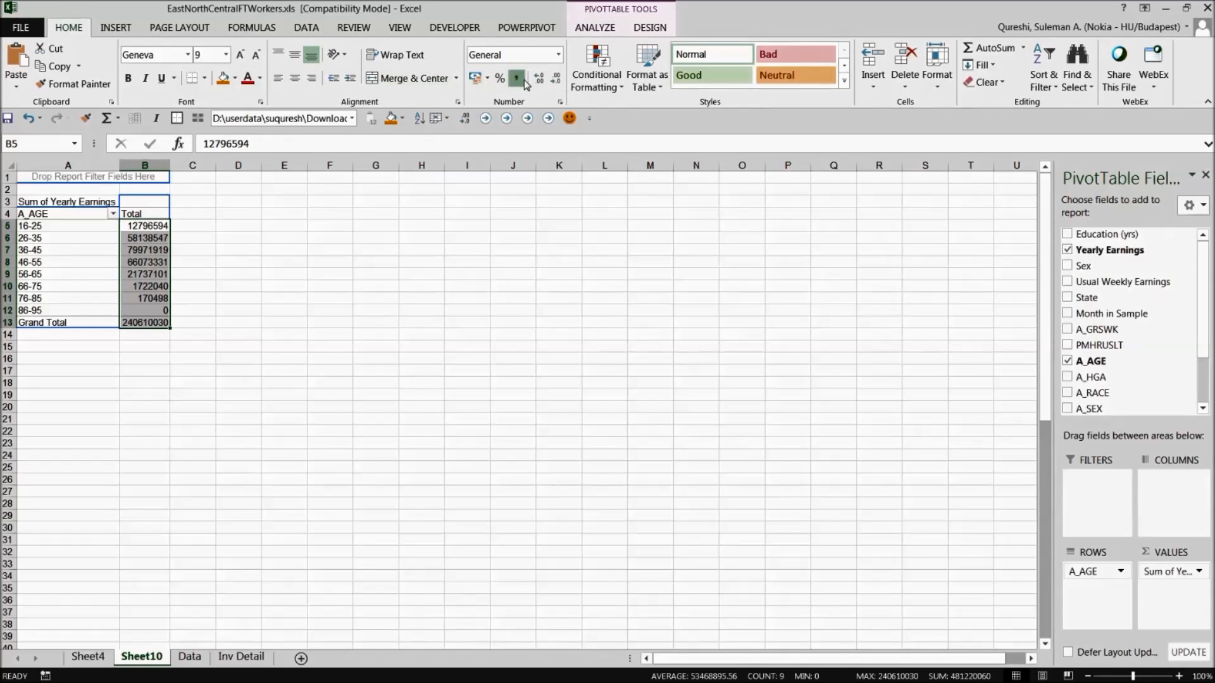
{"action": "left_click", "coordinate": [445, 299]}
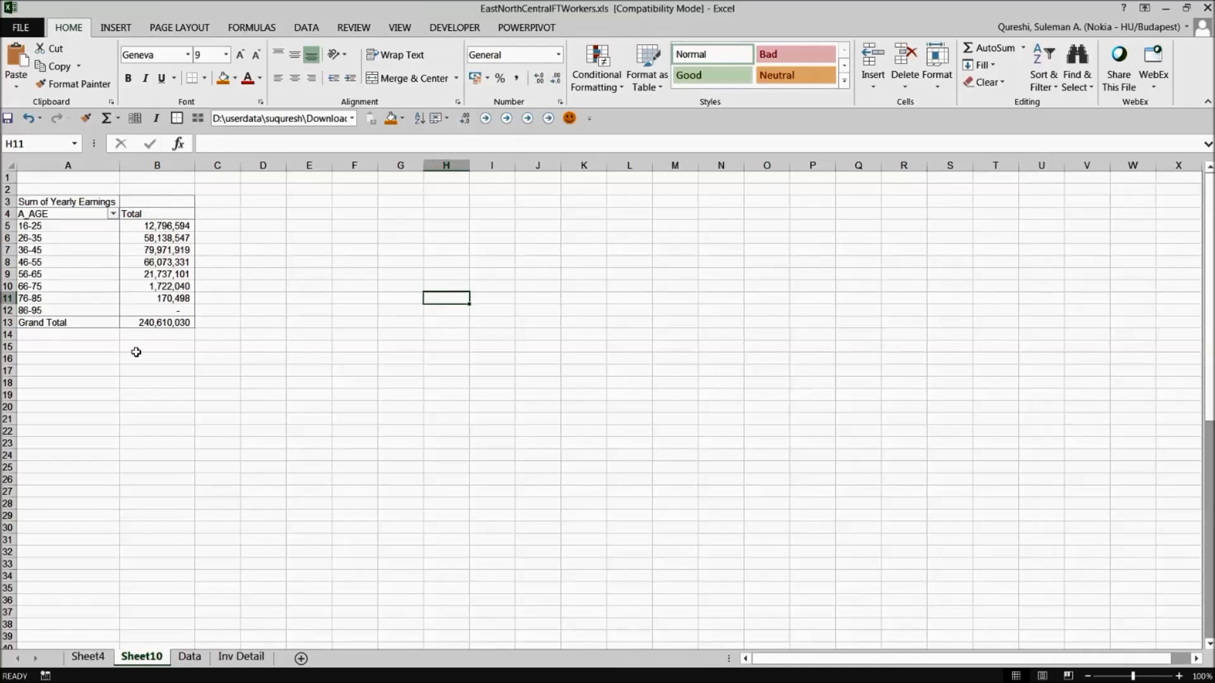
{"action": "left_click", "coordinate": [69, 238]}
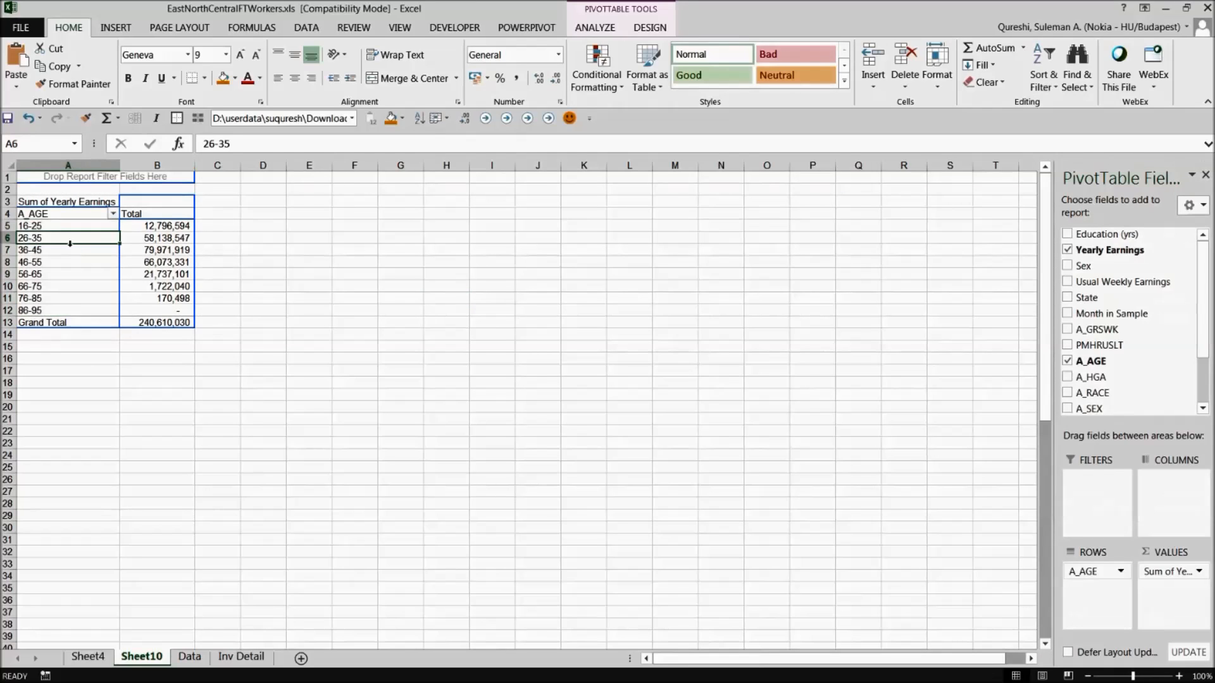
{"action": "left_click", "coordinate": [67, 299]}
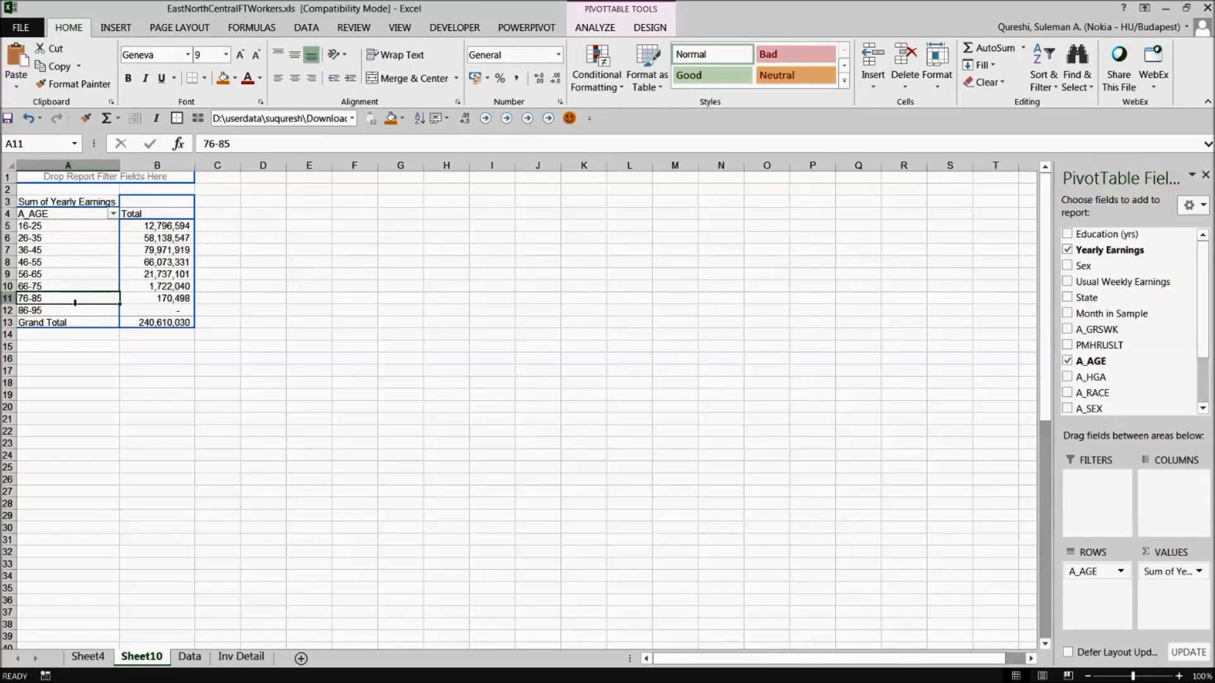
{"action": "left_click", "coordinate": [67, 311]}
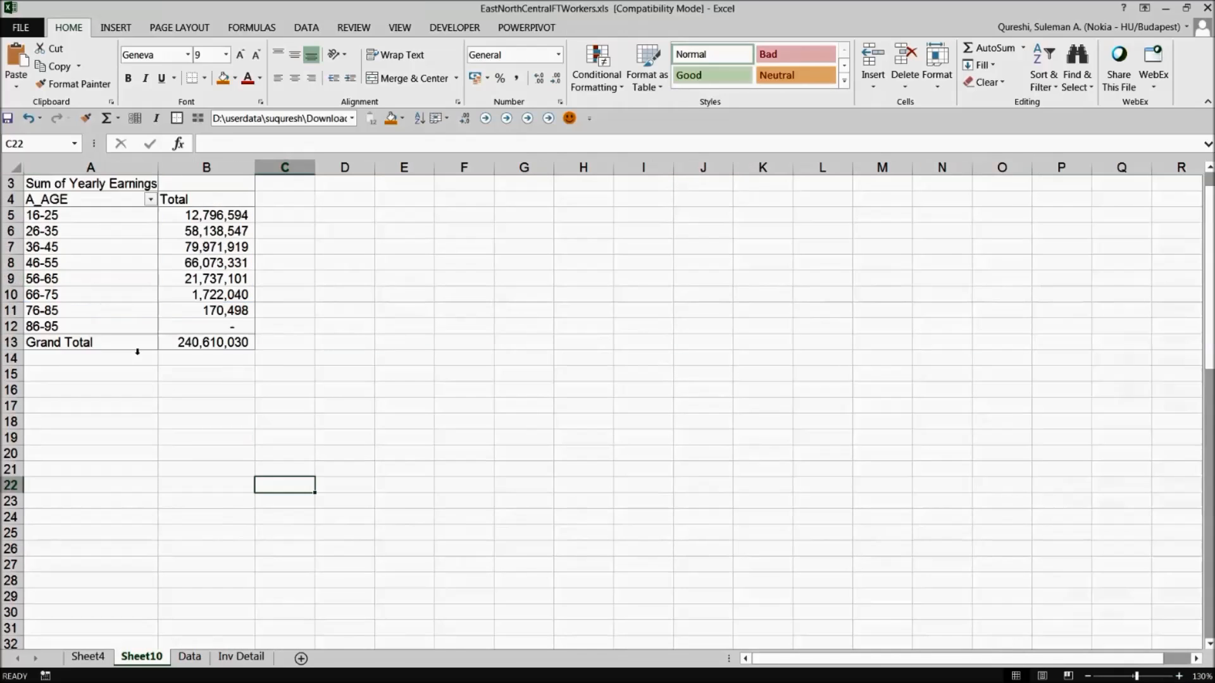
Create a pivot from the Inv Detail rows summing Doc Value by Doc Date.
{"action": "left_click", "coordinate": [240, 662]}
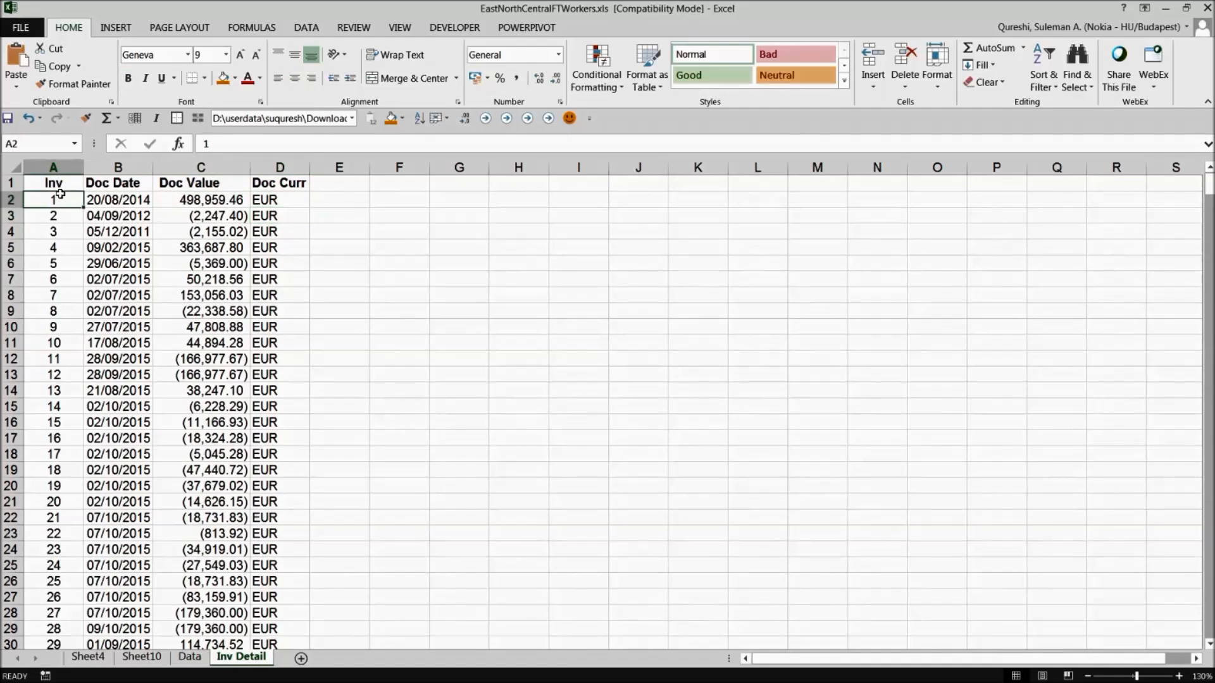
{"action": "left_click_drag", "start_coordinate": [117, 199], "coordinate": [116, 358]}
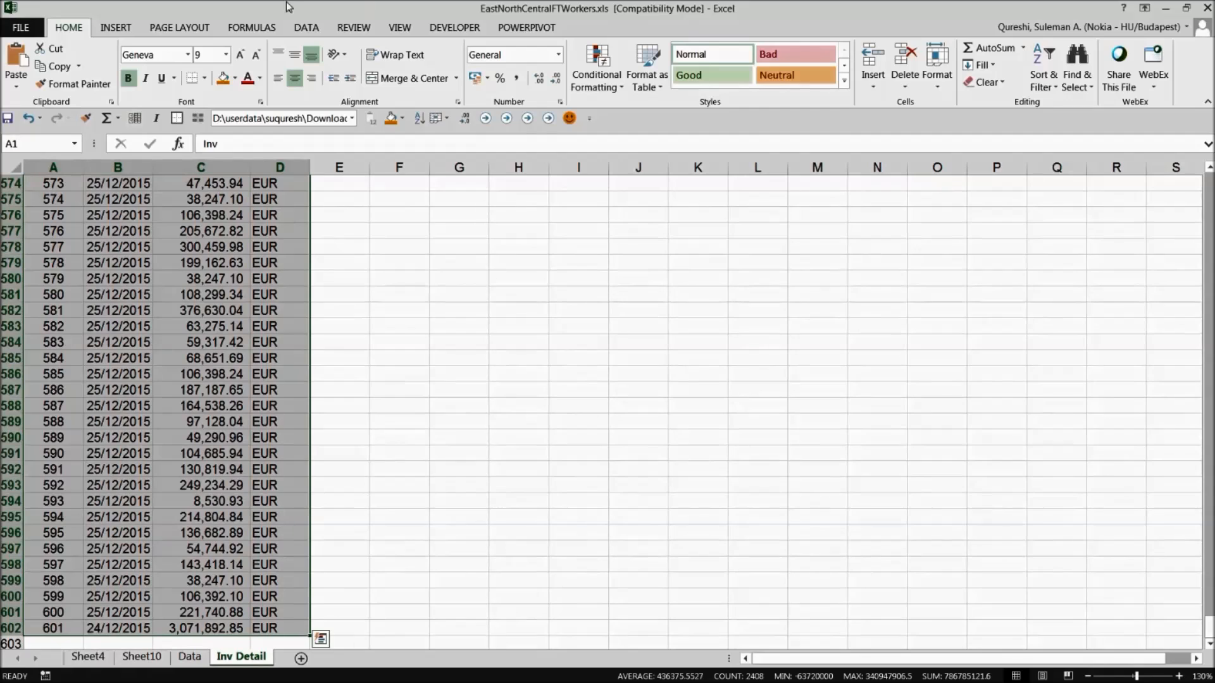
{"action": "left_click", "coordinate": [19, 66]}
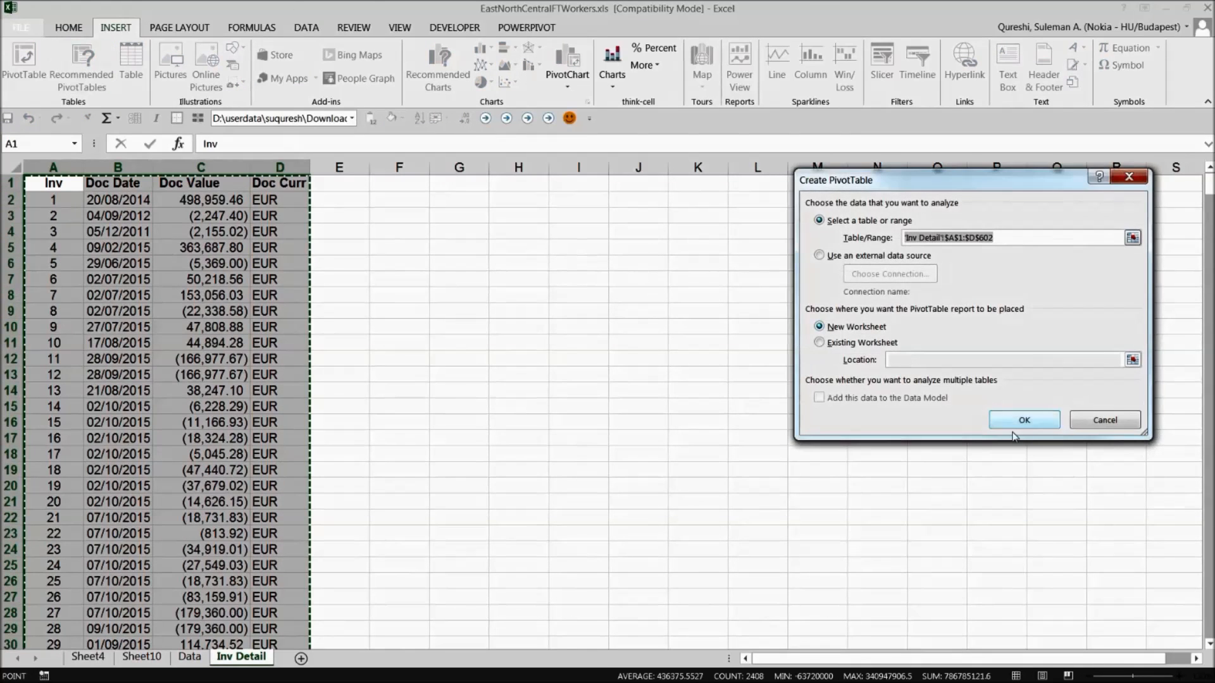
{"action": "left_click", "coordinate": [1022, 419]}
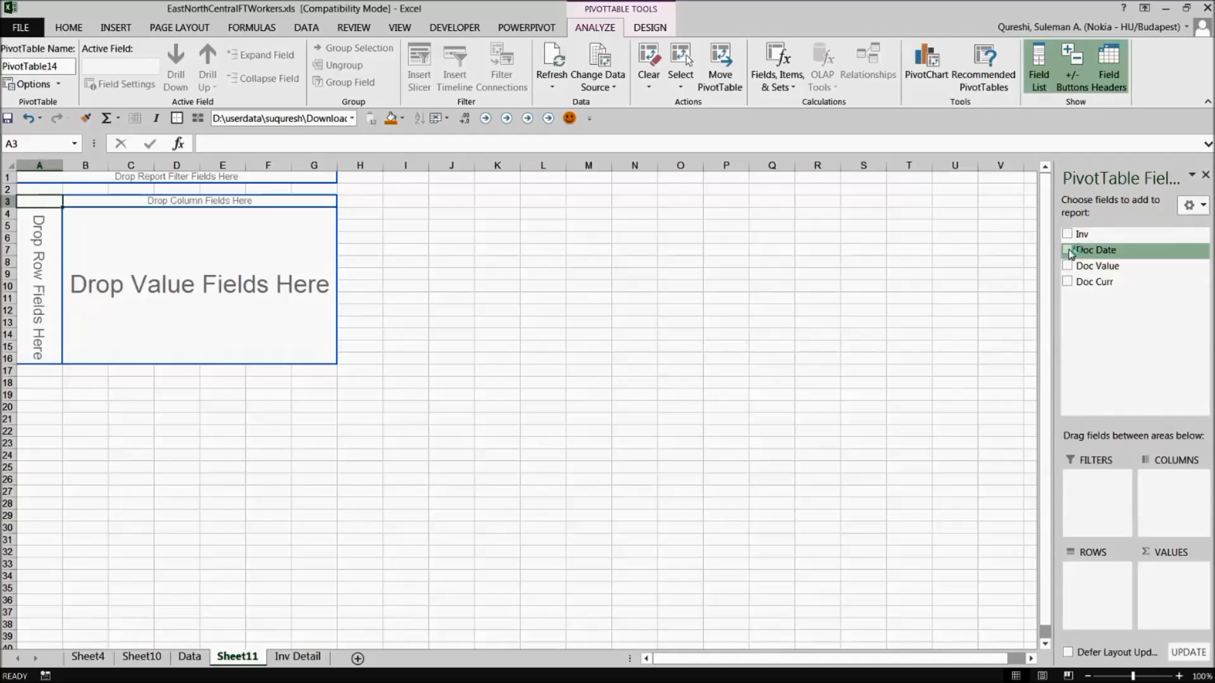
{"action": "left_click", "coordinate": [1068, 249]}
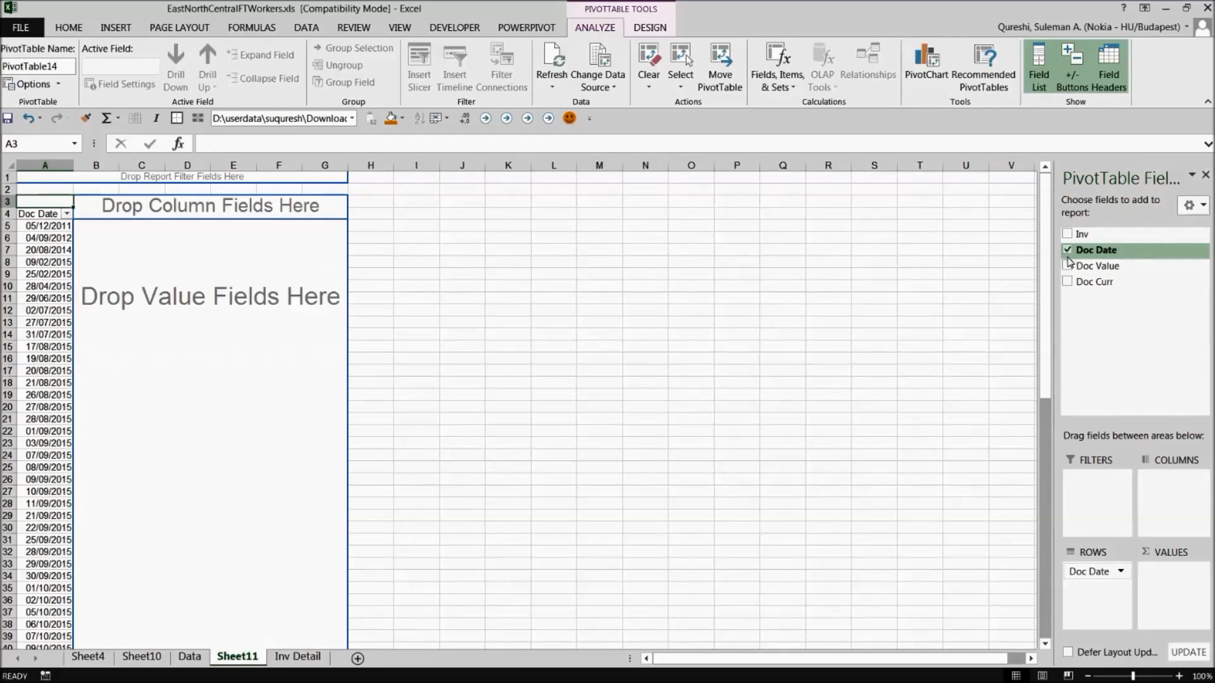
{"action": "left_click", "coordinate": [1068, 265]}
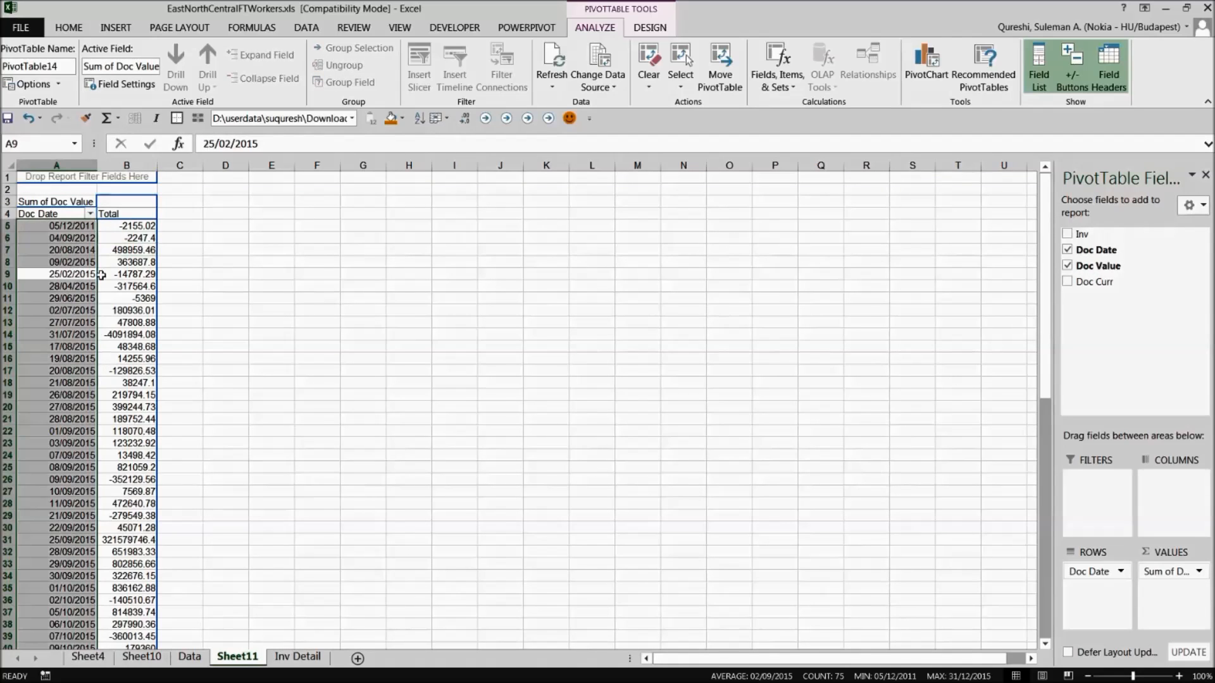
Group the Doc Date field by months.
{"action": "right_click", "coordinate": [69, 225]}
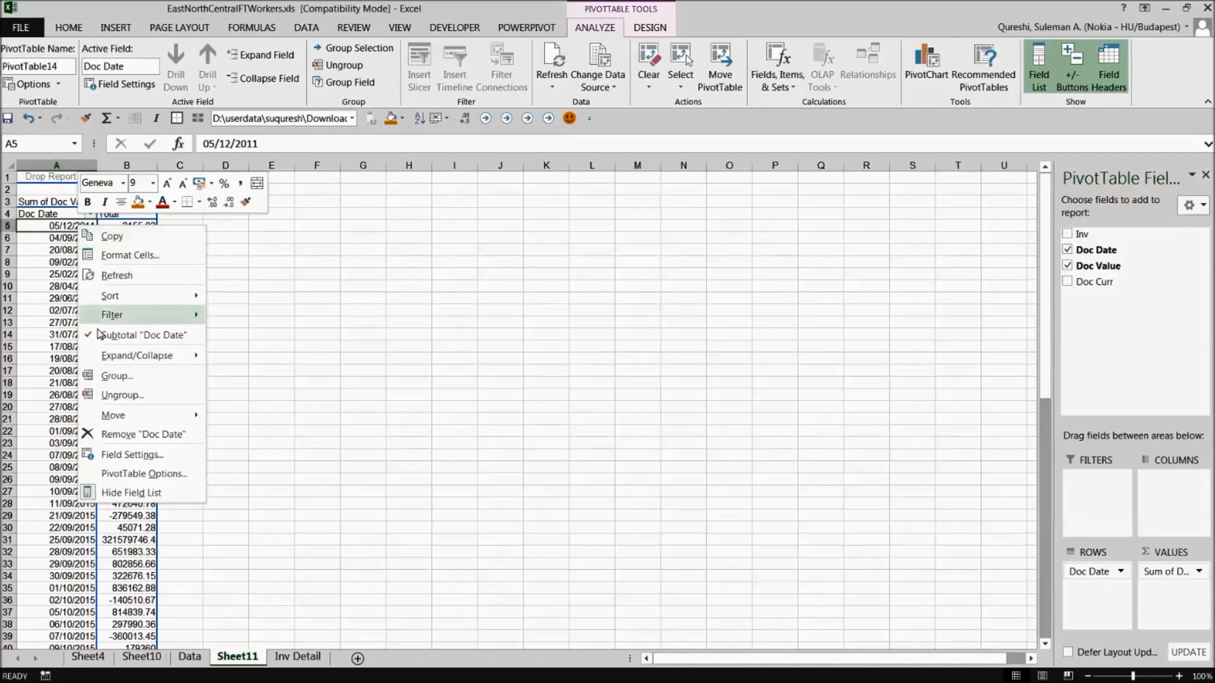
{"action": "left_click", "coordinate": [117, 376]}
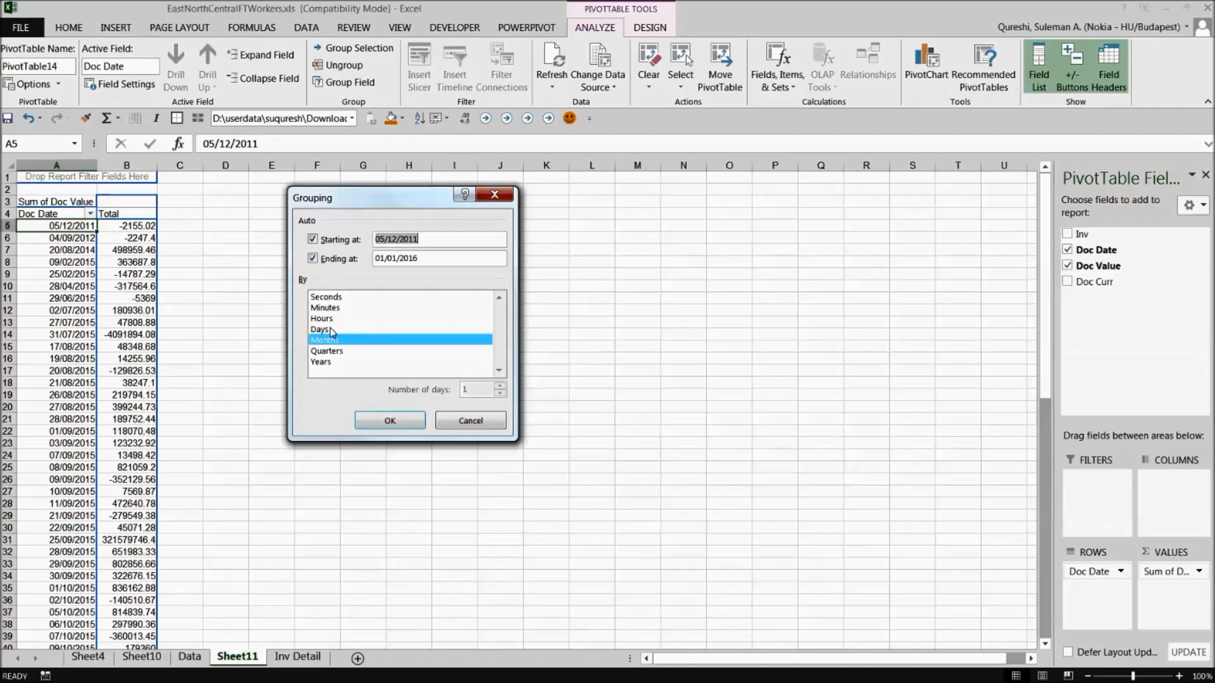
{"action": "left_click", "coordinate": [321, 318]}
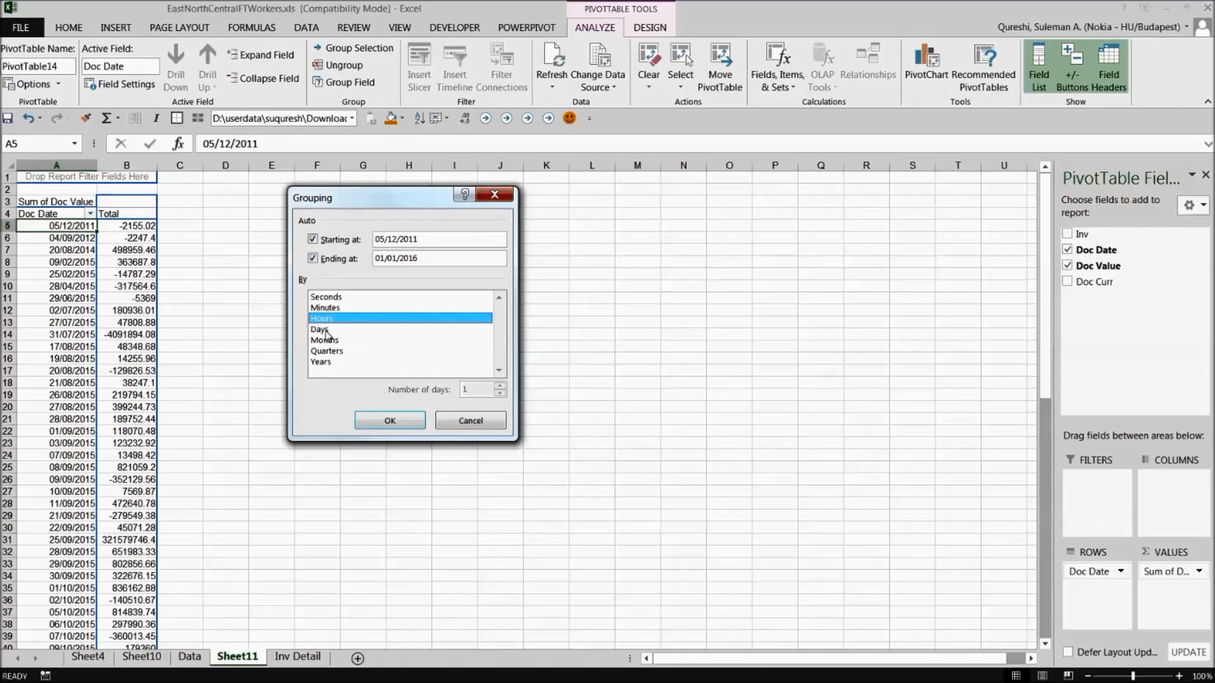
{"action": "left_click", "coordinate": [324, 341]}
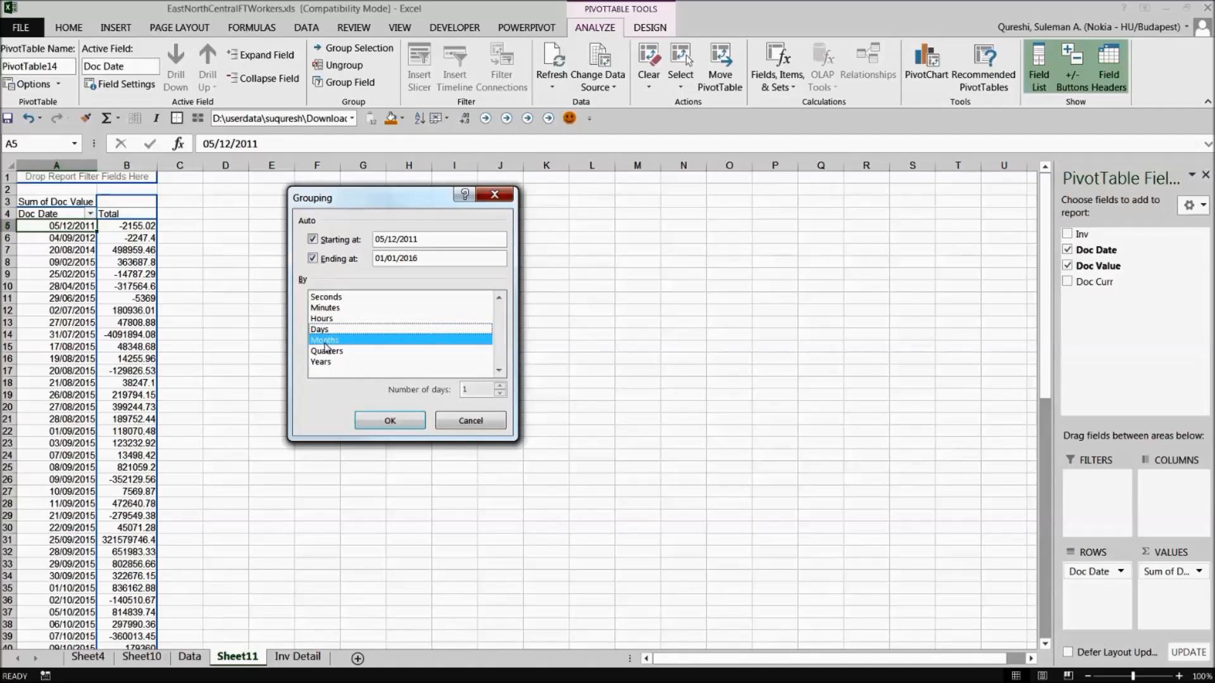
{"action": "left_click", "coordinate": [388, 420]}
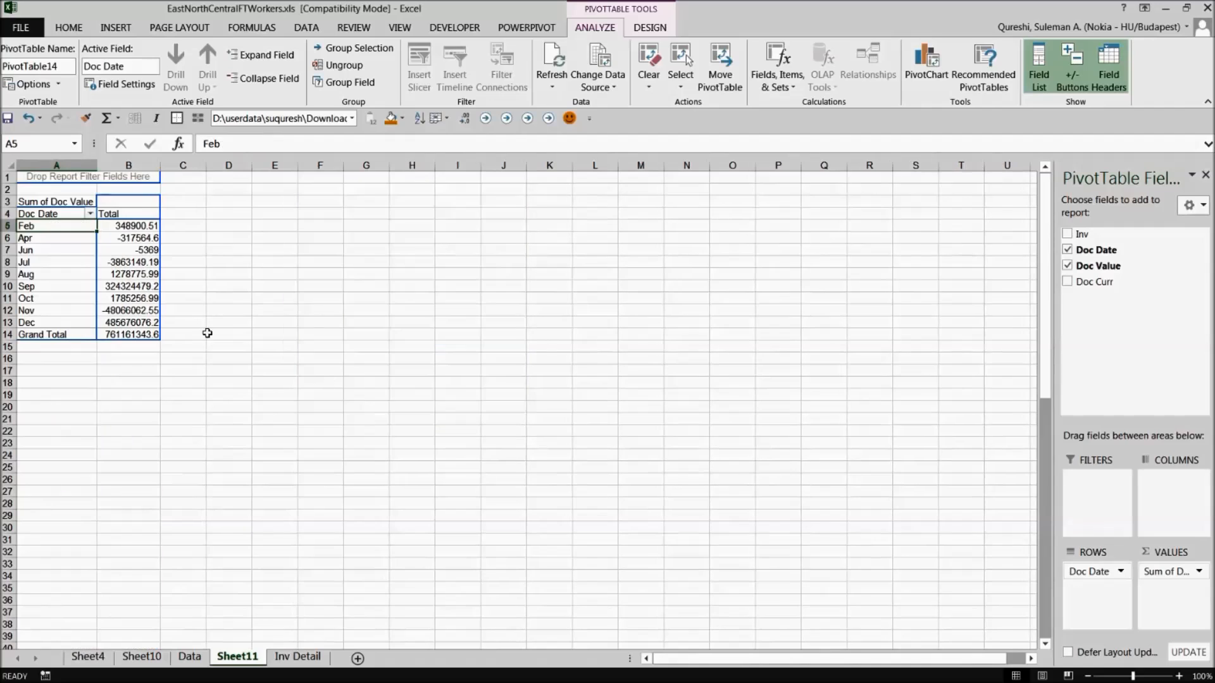
Show the monthly Doc Value totals with thousands separators.
{"action": "left_click_drag", "start_coordinate": [127, 225], "coordinate": [128, 322]}
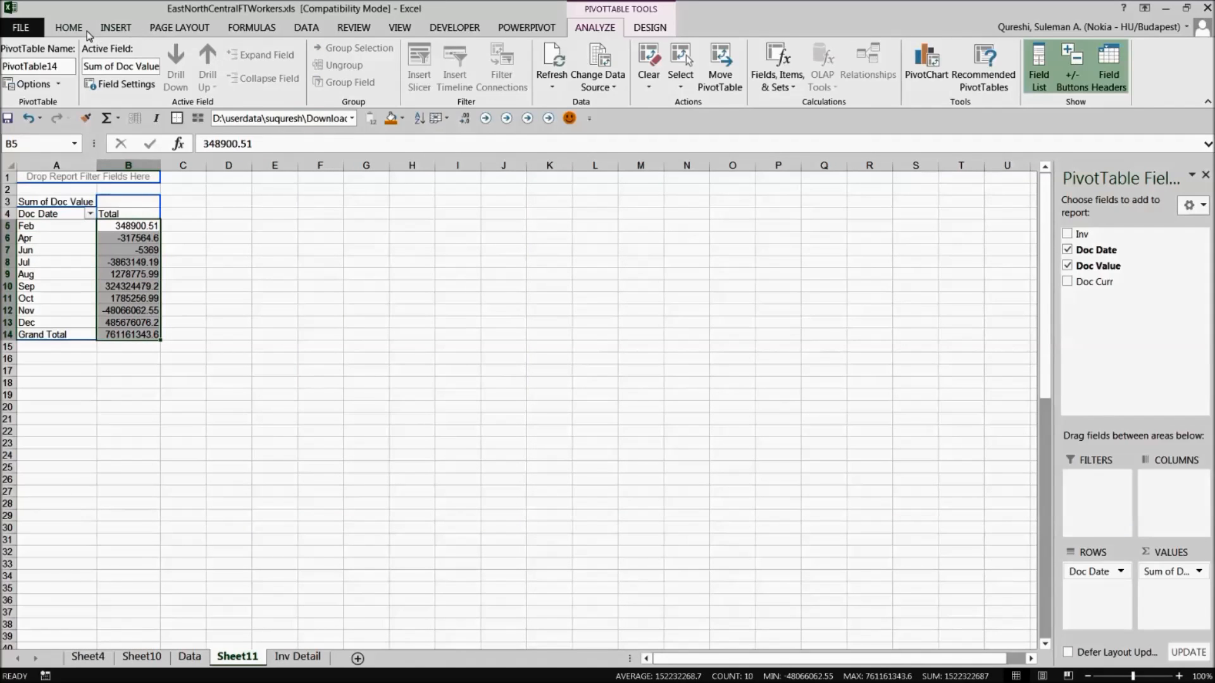
{"action": "left_click", "coordinate": [69, 26]}
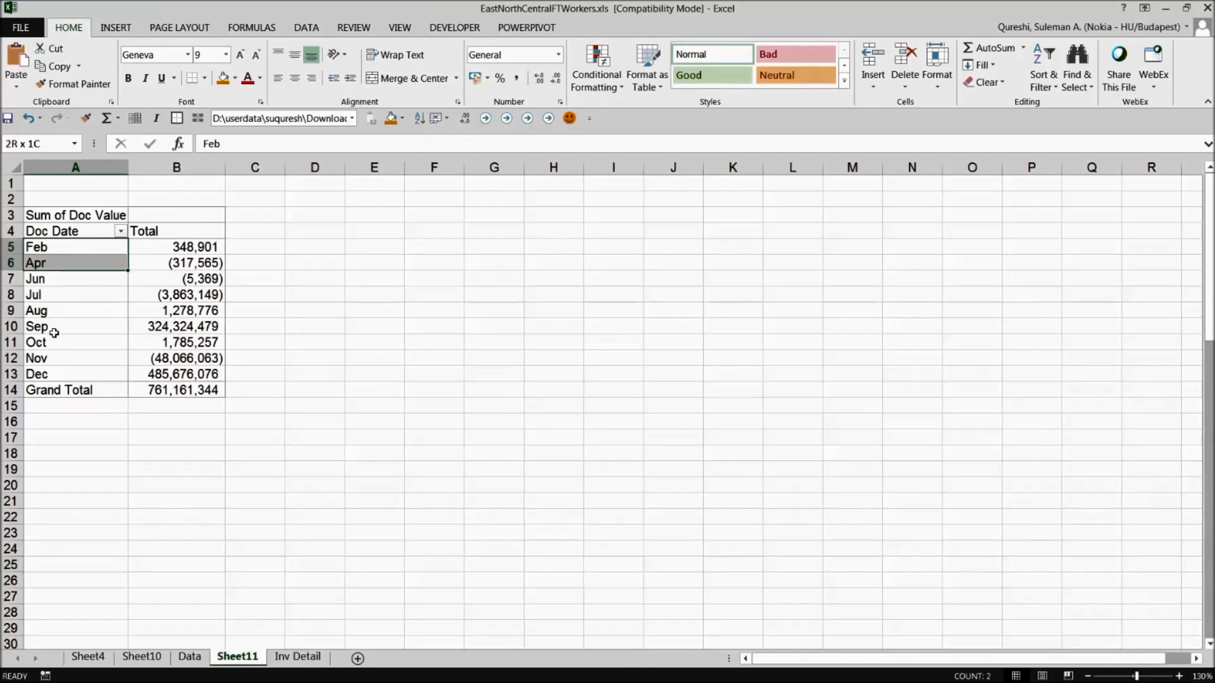
Group the dates by years and months so each year 2011–2015 breaks down by month.
{"action": "left_click", "coordinate": [74, 247]}
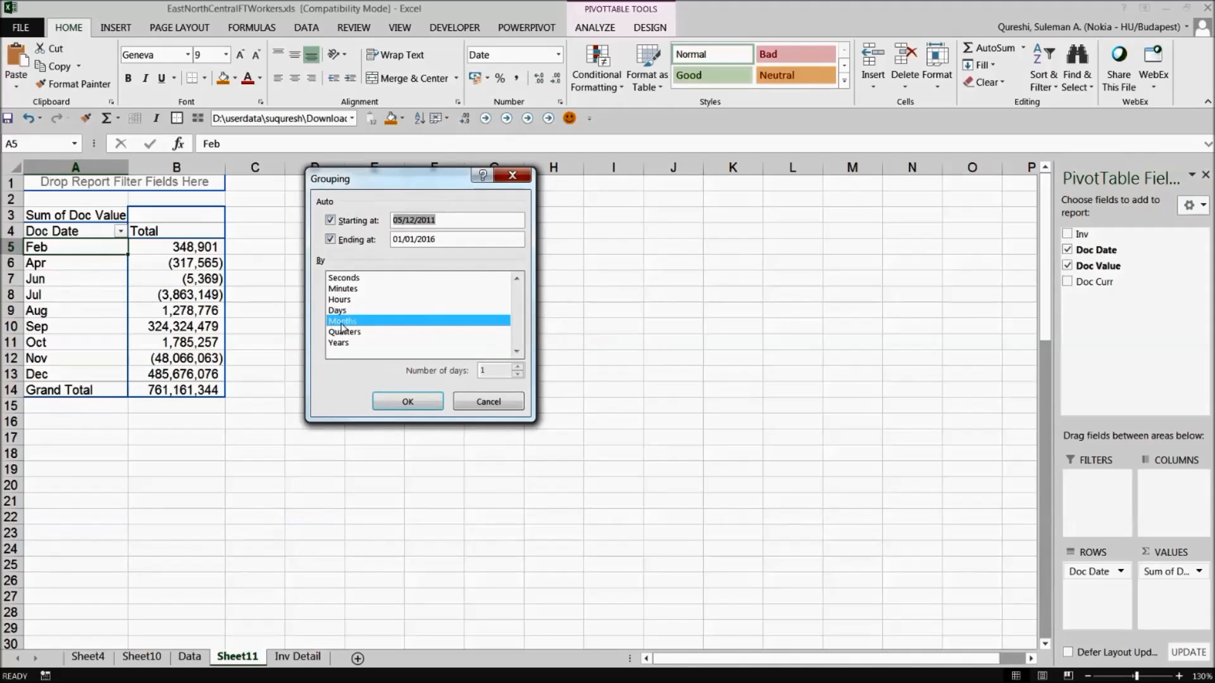
{"action": "left_click", "coordinate": [406, 401]}
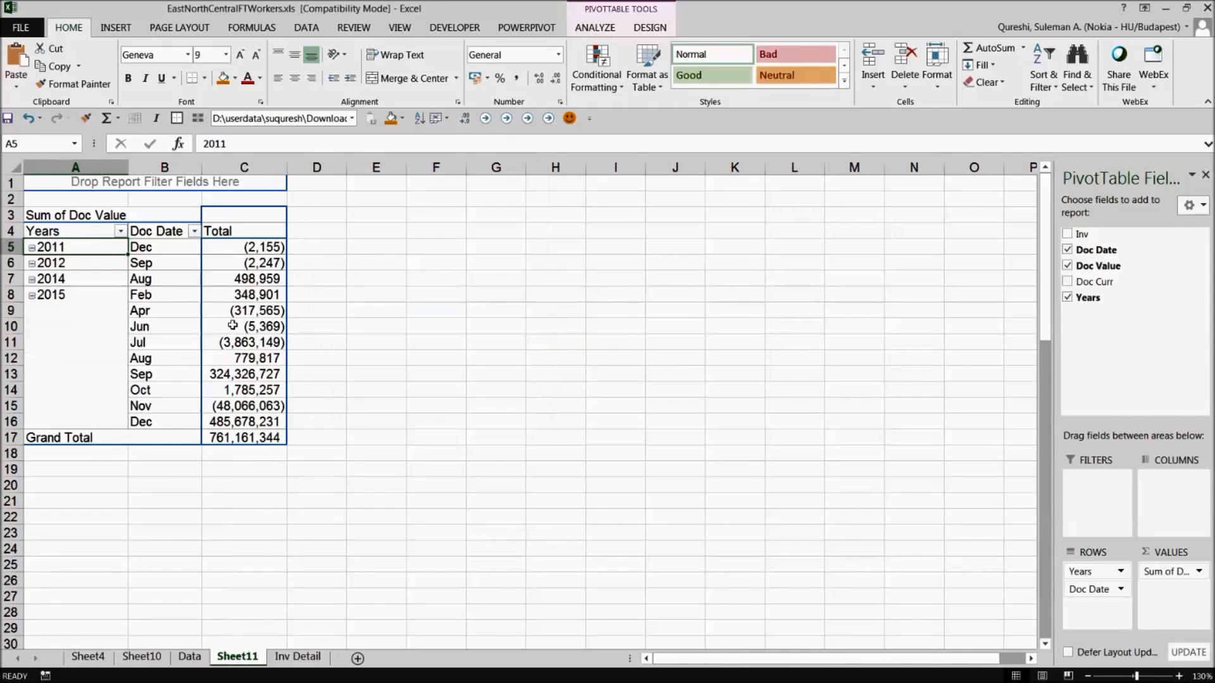
{"action": "left_click", "coordinate": [141, 294]}
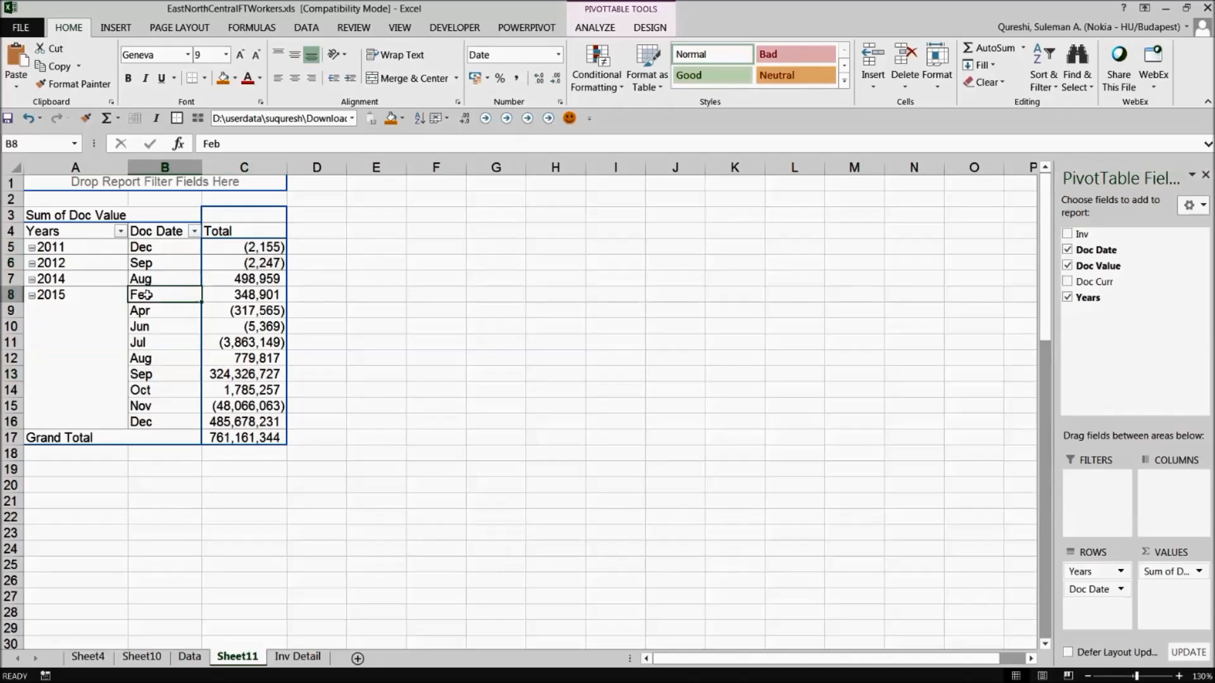
{"action": "left_click", "coordinate": [140, 310]}
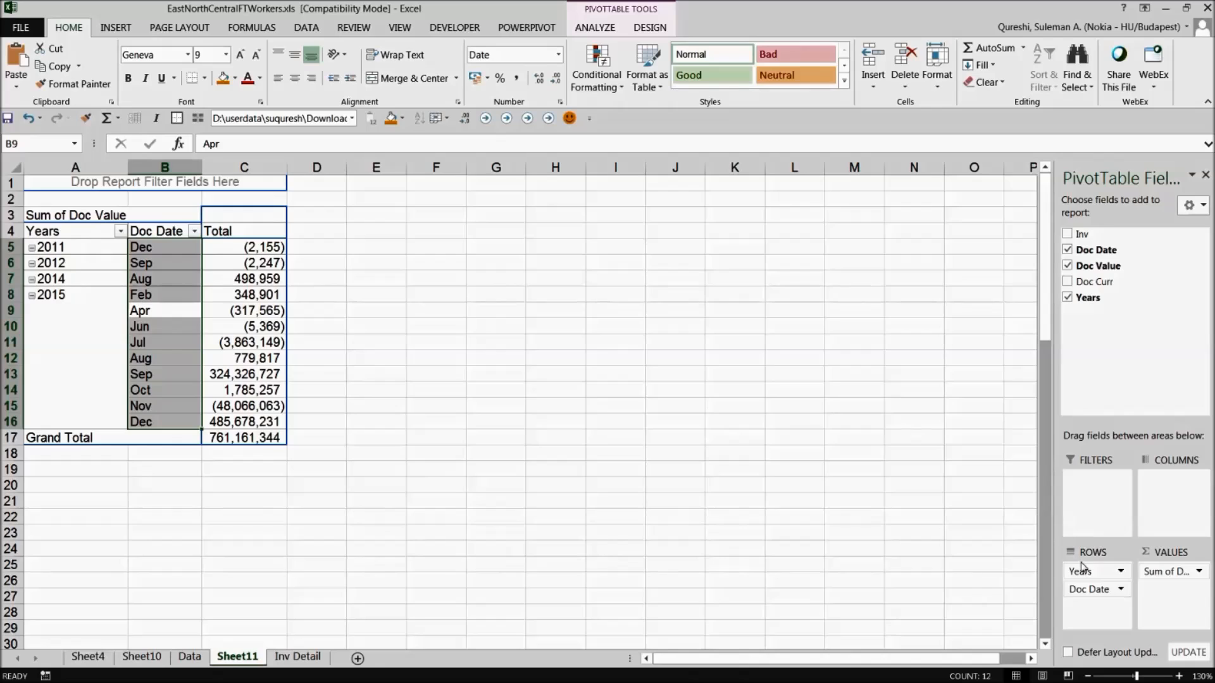
{"action": "mouse_move", "coordinate": [1103, 551]}
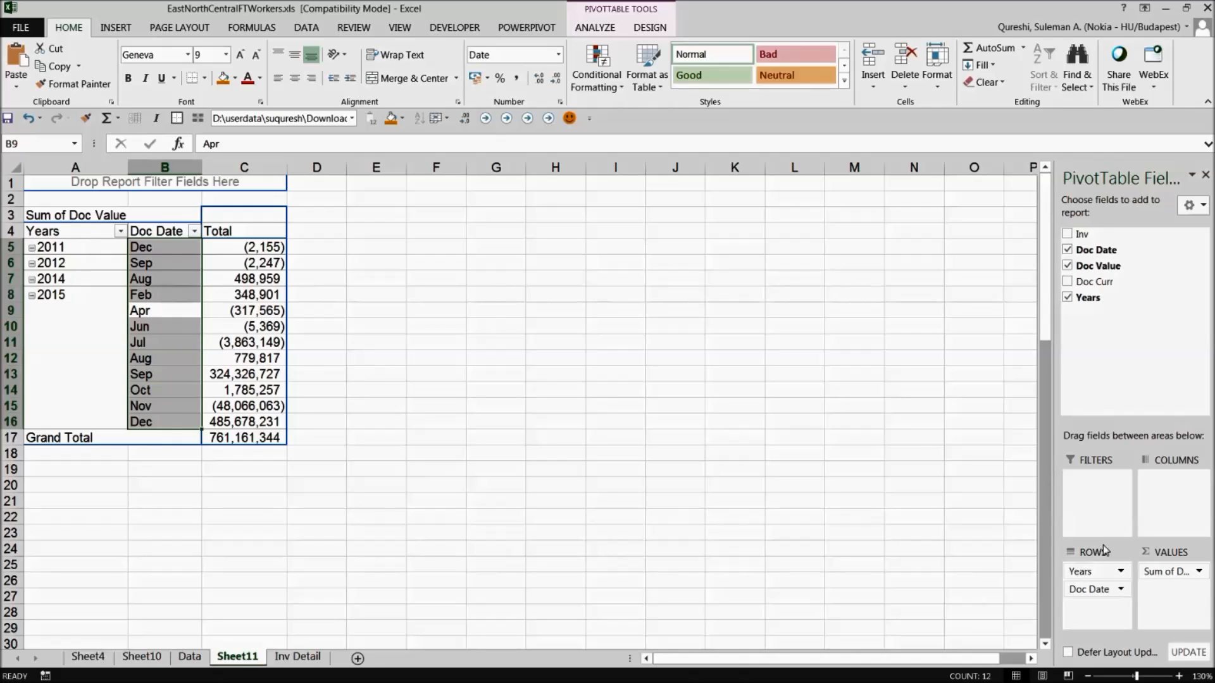
{"action": "left_click_drag", "start_coordinate": [1085, 588], "coordinate": [1086, 571]}
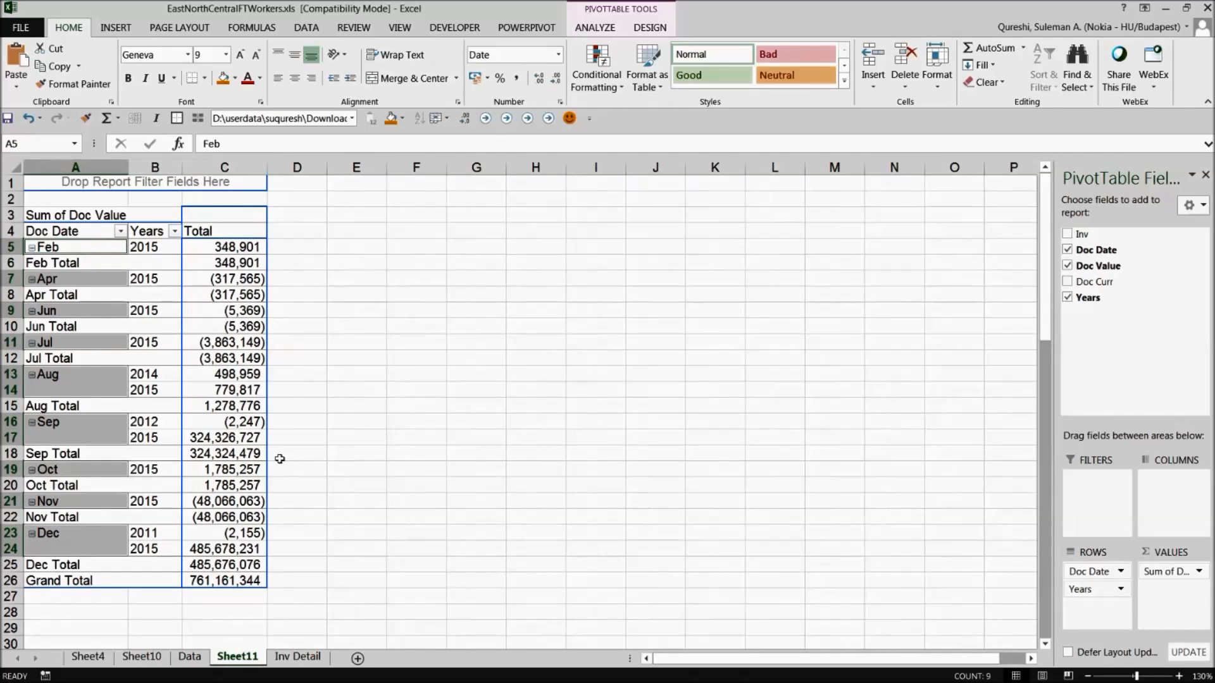
{"action": "left_click", "coordinate": [355, 420]}
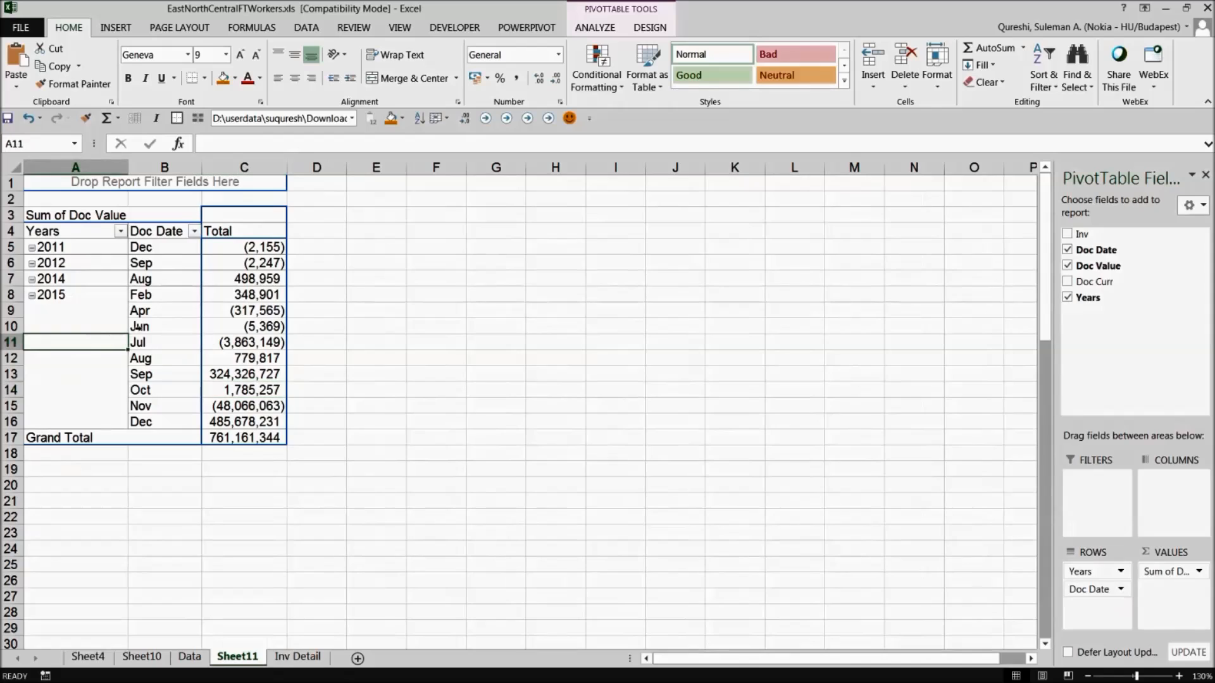
Regroup the 2015 dates by Years and Quarters instead of Months, then return to the age earnings pivot sheet.
{"action": "right_click", "coordinate": [50, 295]}
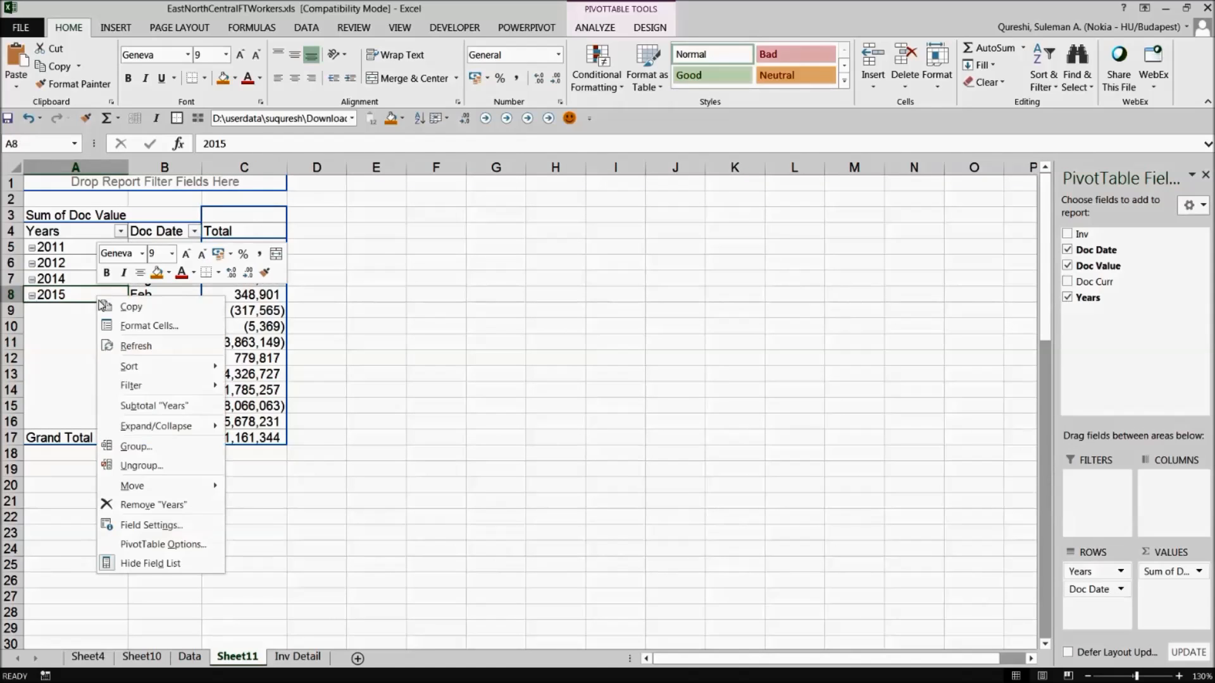
{"action": "left_click", "coordinate": [137, 446]}
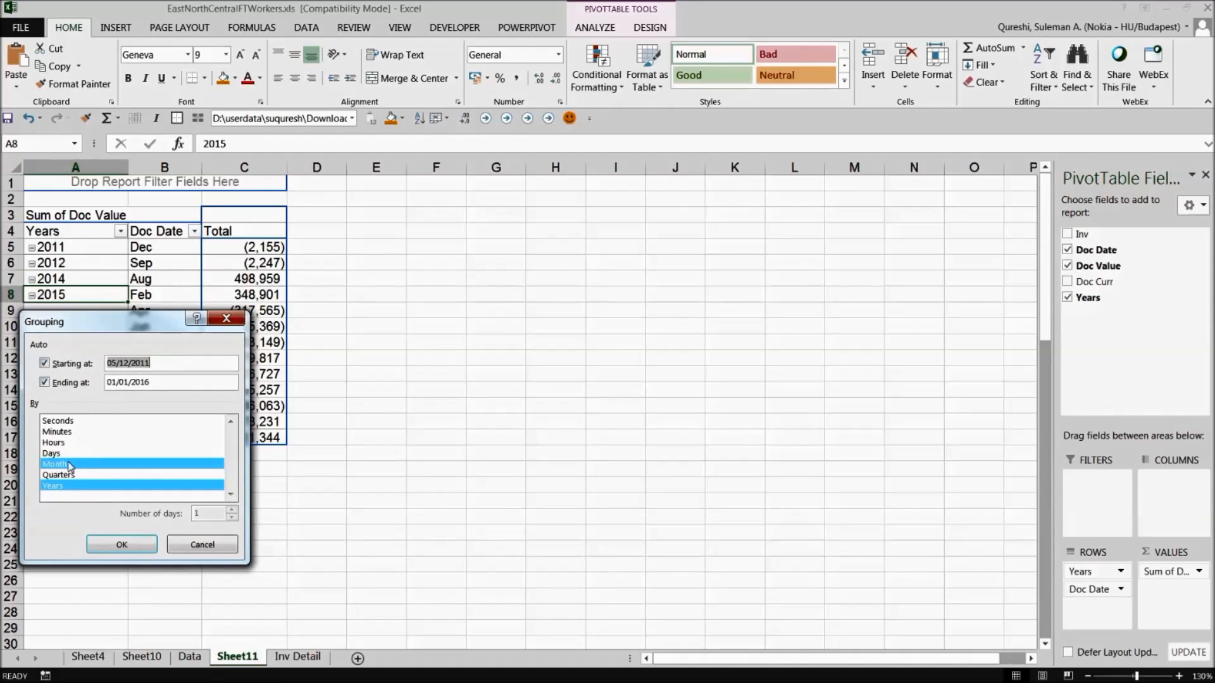
{"action": "left_click", "coordinate": [60, 475]}
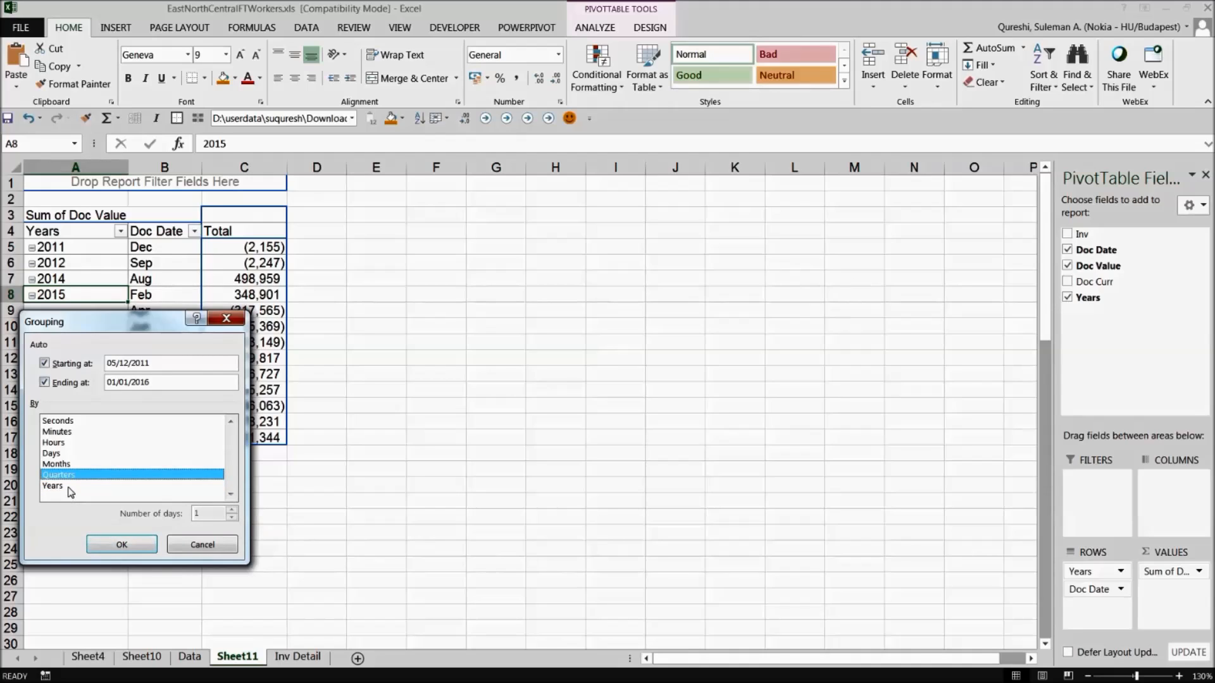
{"action": "left_click", "coordinate": [122, 544]}
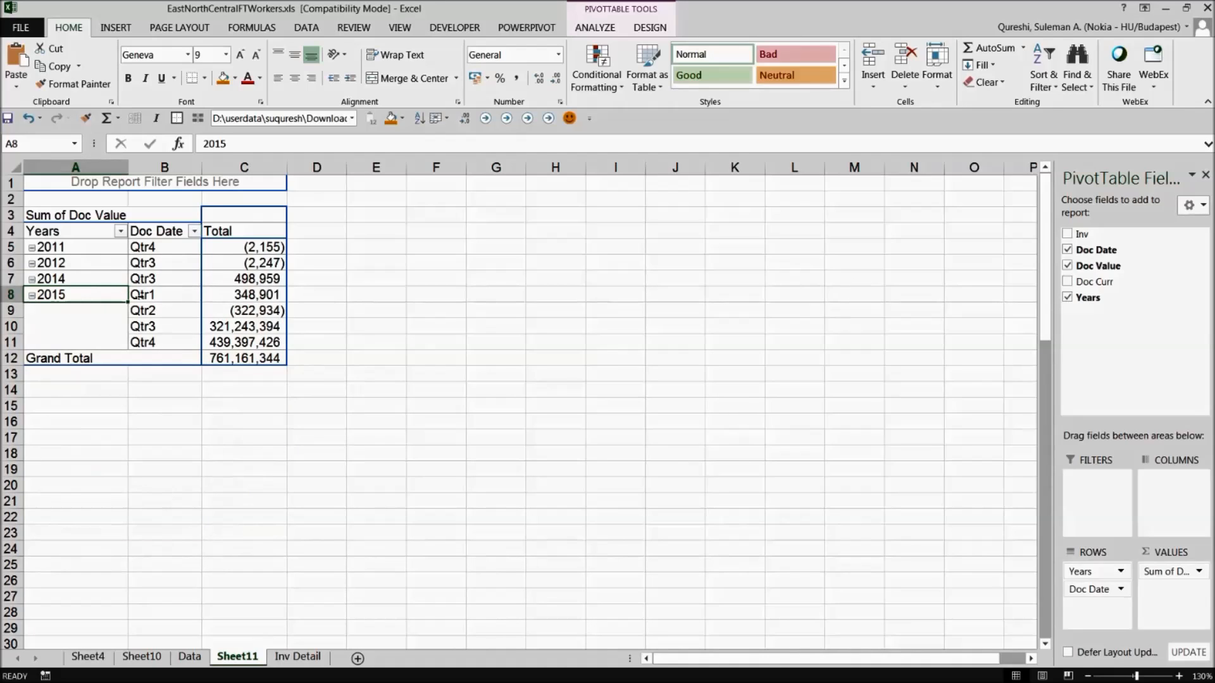
{"action": "left_click", "coordinate": [163, 295]}
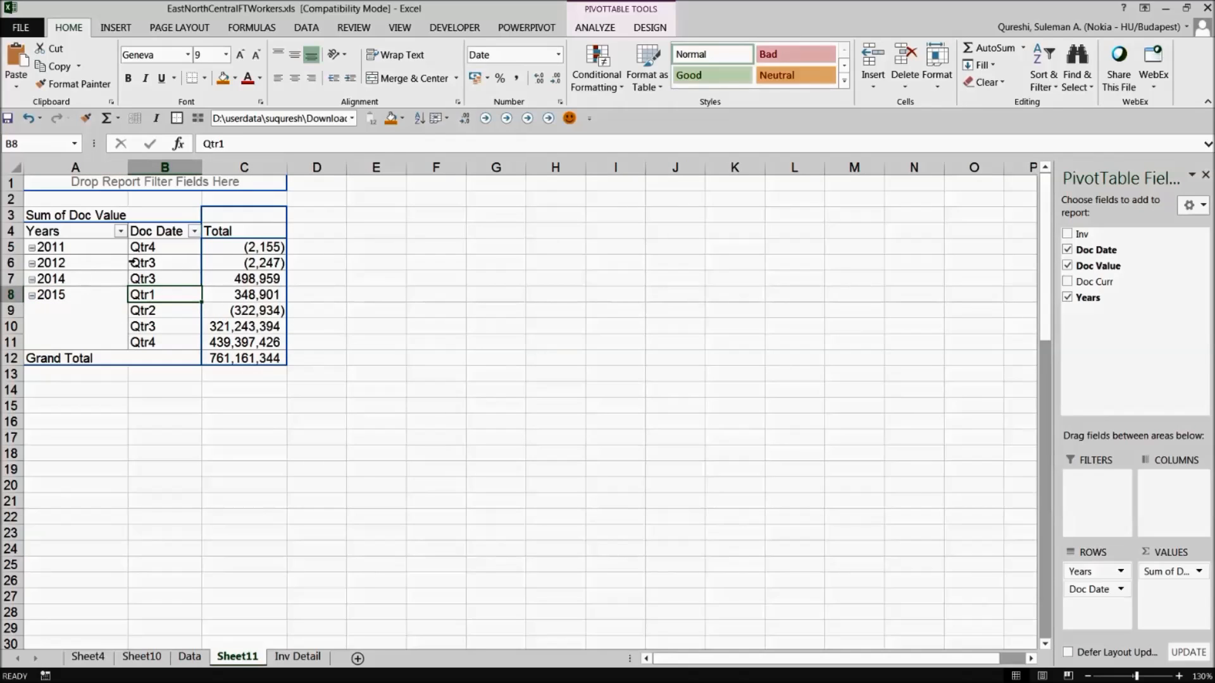
{"action": "mouse_move", "coordinate": [131, 262]}
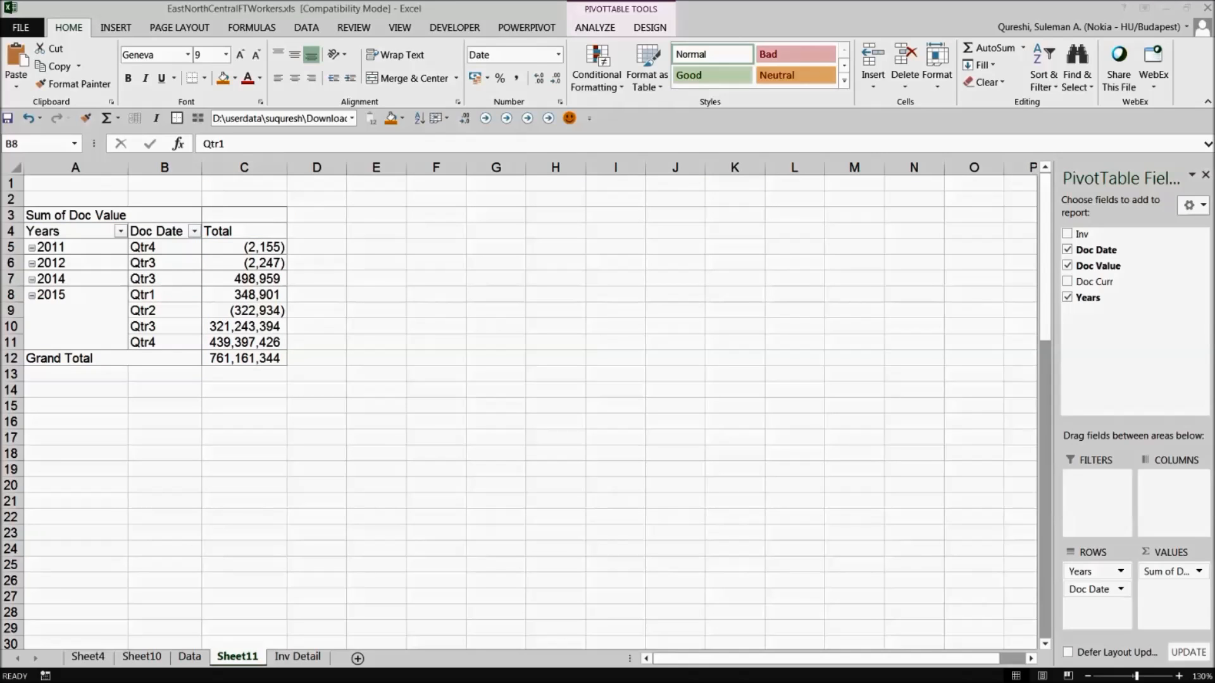
{"action": "left_click", "coordinate": [140, 656]}
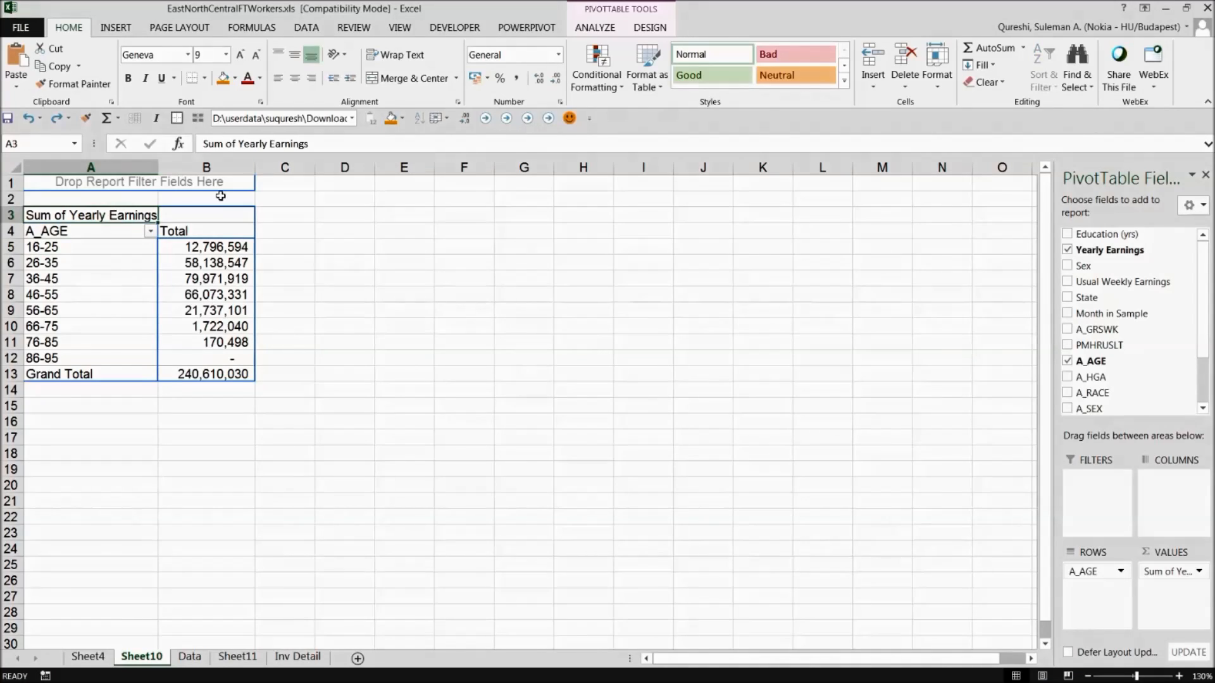
Rename the Sum of Yearly Earnings value field to Yearly_Earnings via its field settings.
{"action": "left_click", "coordinate": [91, 215]}
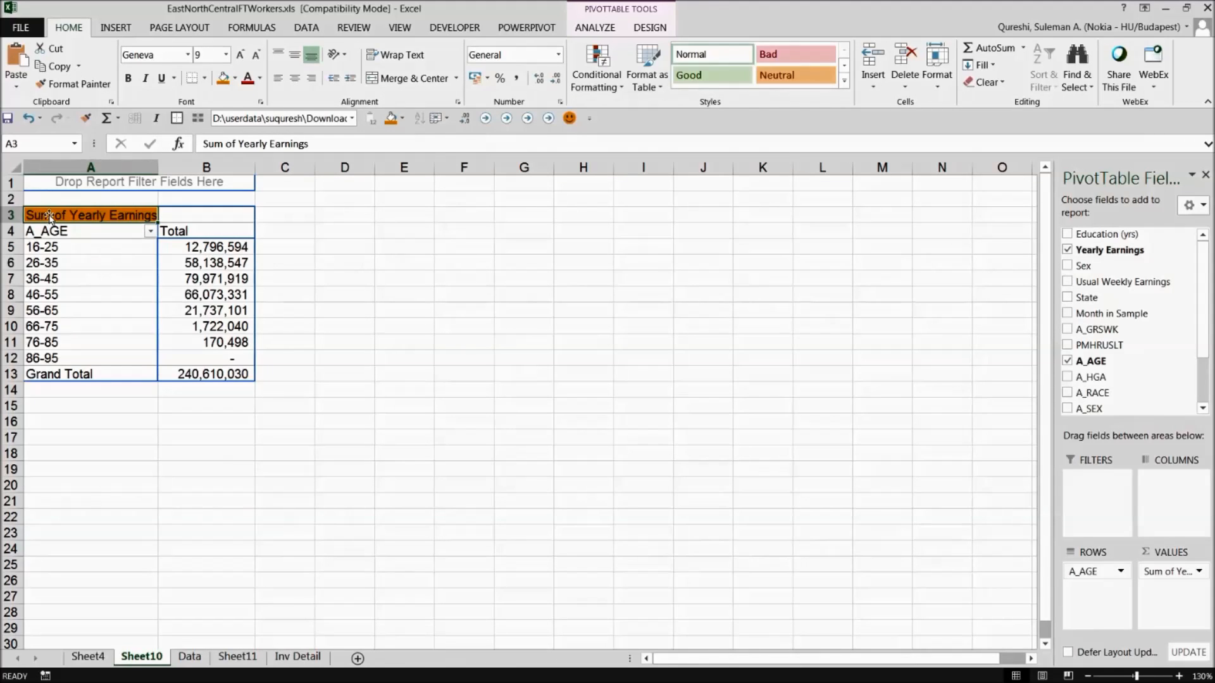
{"action": "double_click", "coordinate": [90, 215]}
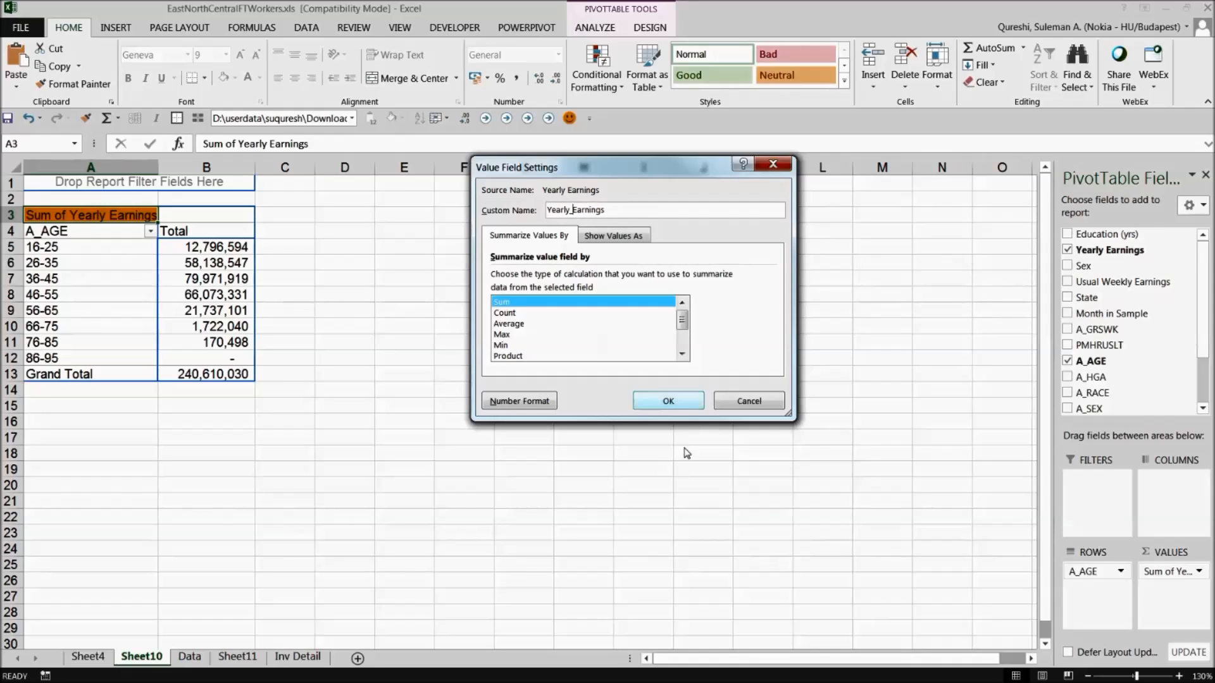
{"action": "left_click", "coordinate": [667, 401]}
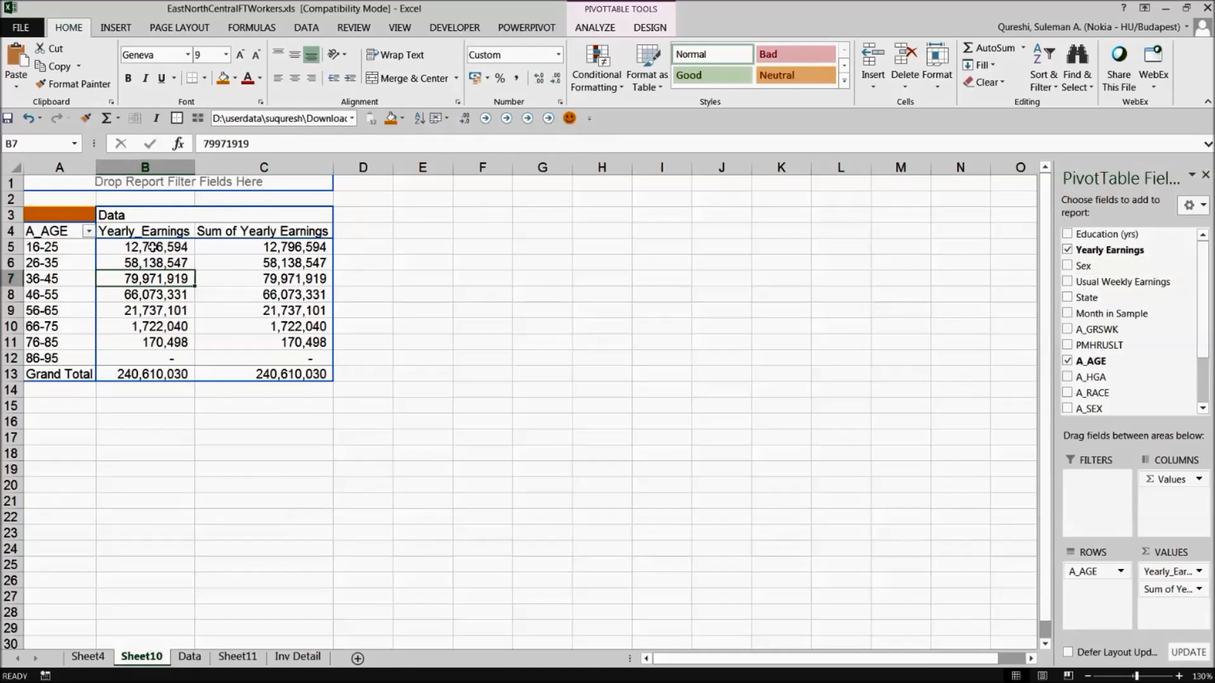
Summarise the second earnings field as a Count named Number of Emp and select the counts for all age bands.
{"action": "left_click", "coordinate": [144, 295]}
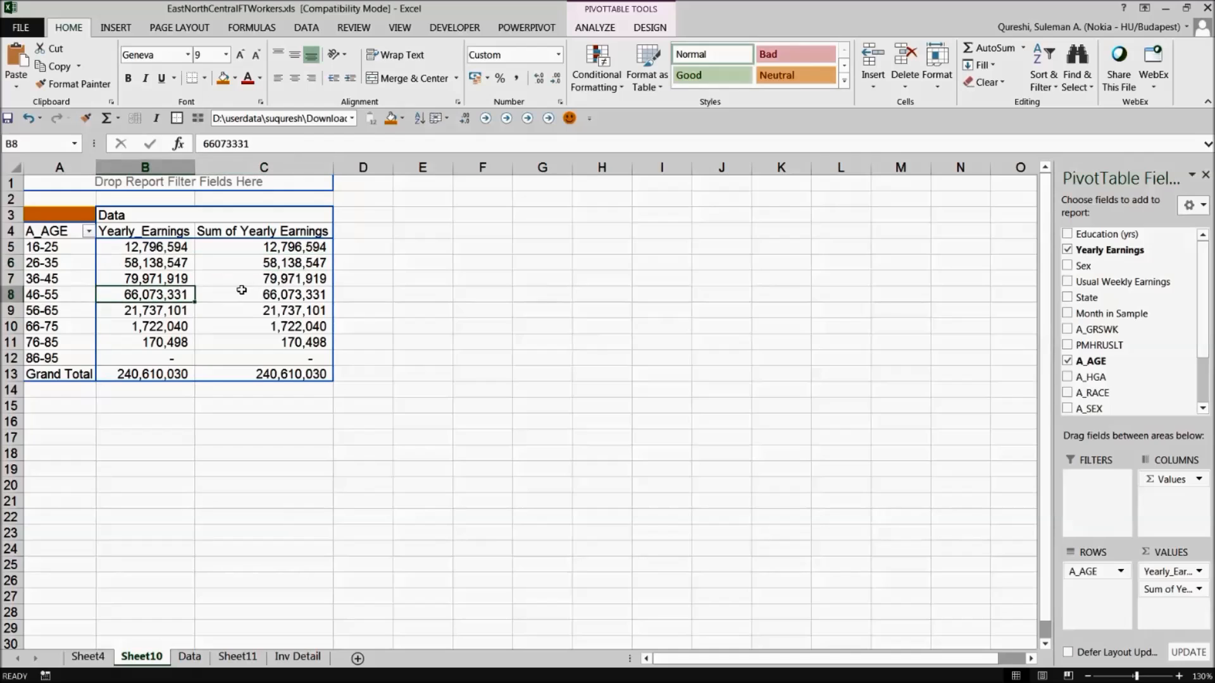
{"action": "left_click", "coordinate": [263, 246]}
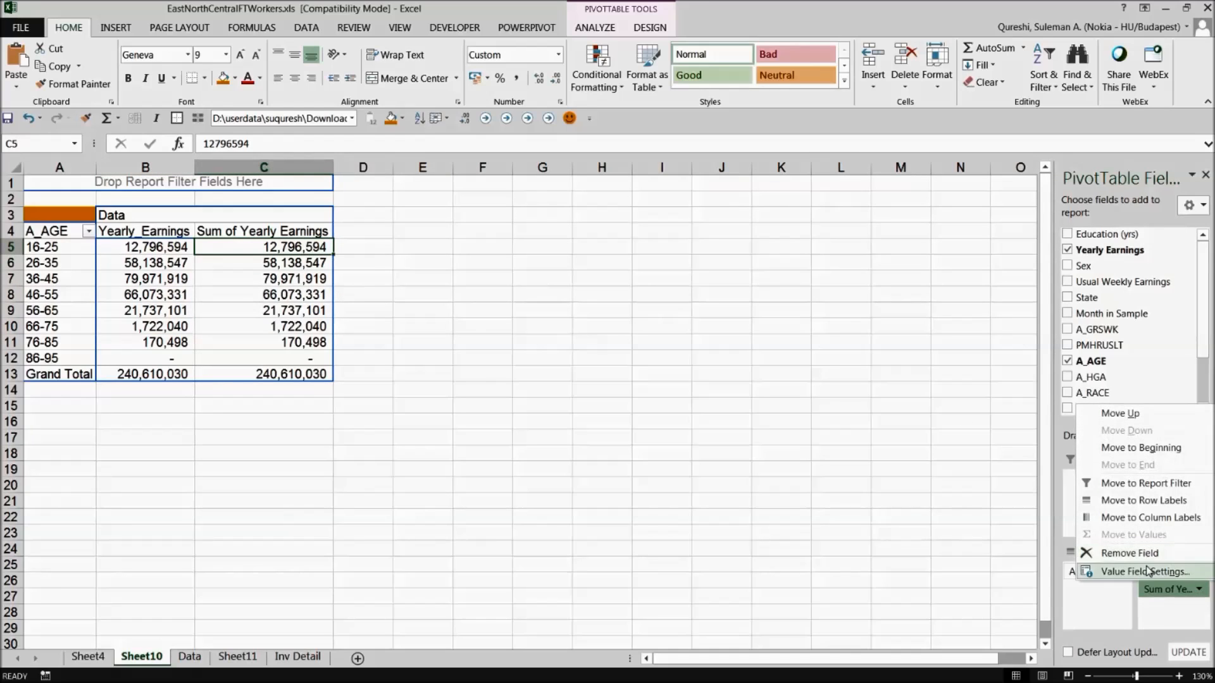
{"action": "left_click", "coordinate": [1145, 571]}
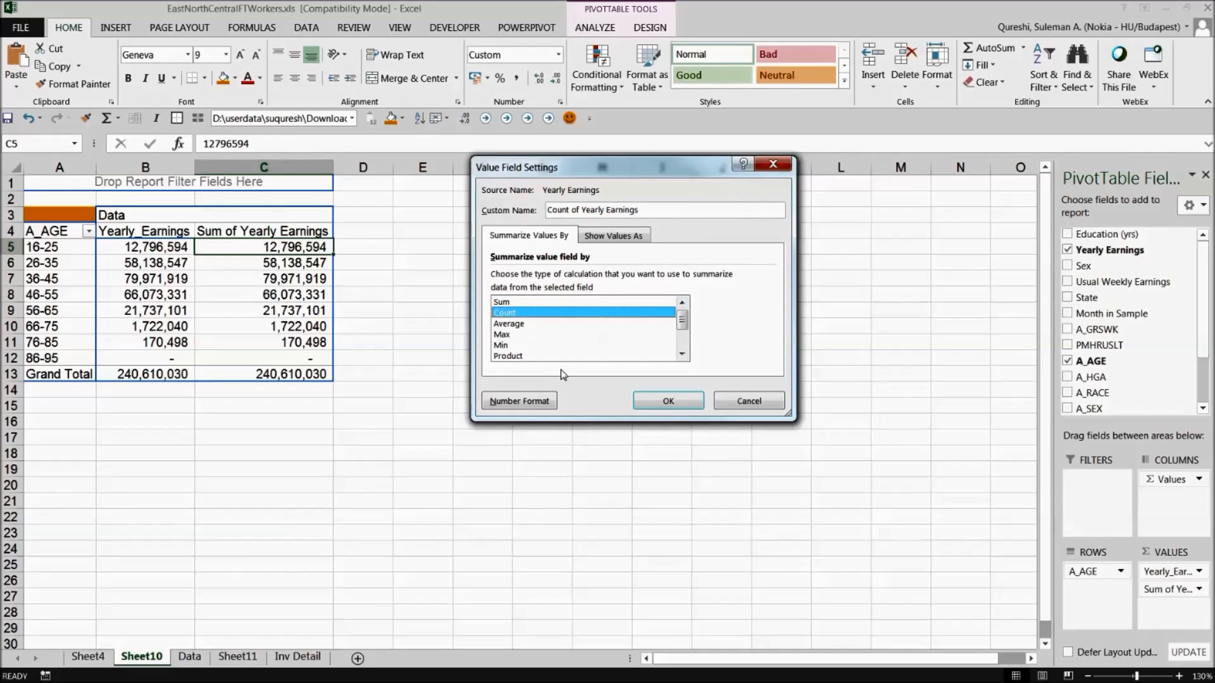
{"action": "left_click", "coordinate": [667, 401]}
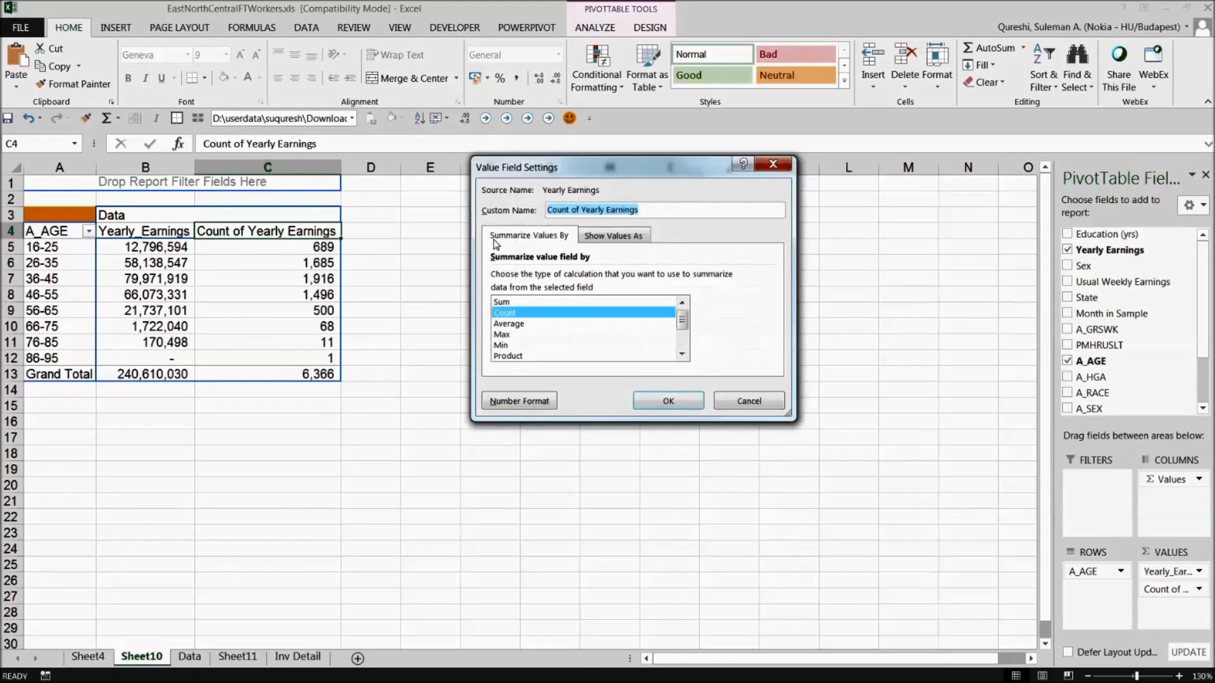
{"action": "type", "text": "Number of Emp"}
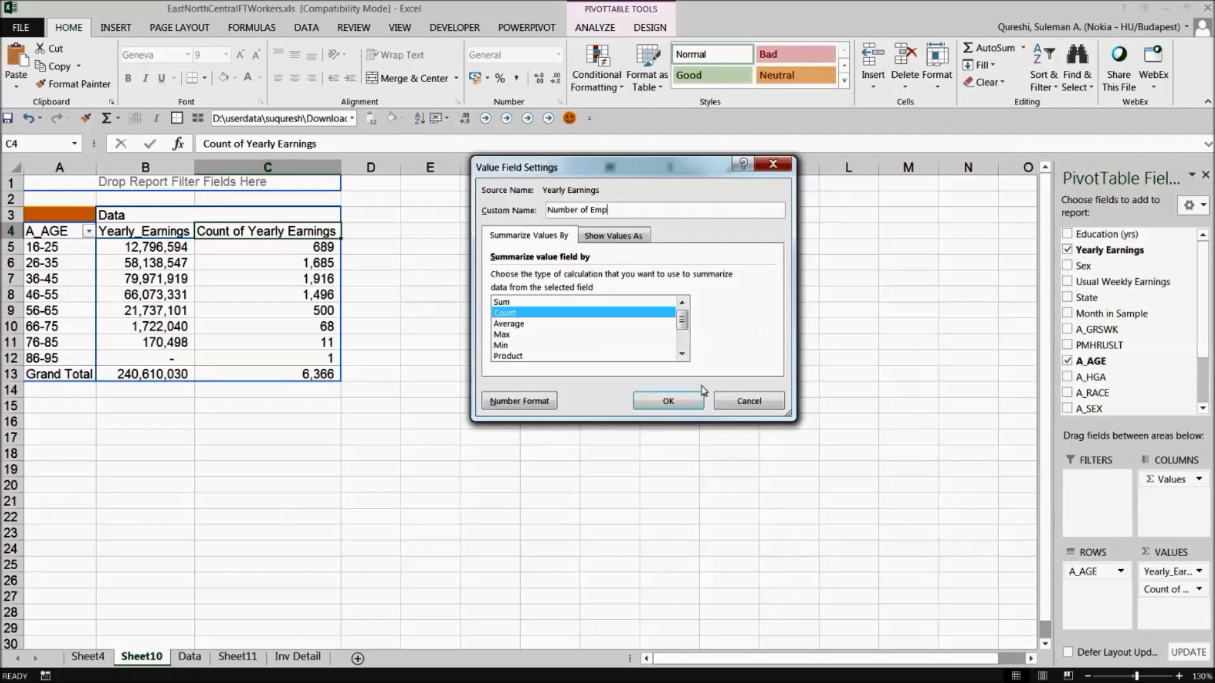
{"action": "left_click", "coordinate": [667, 401]}
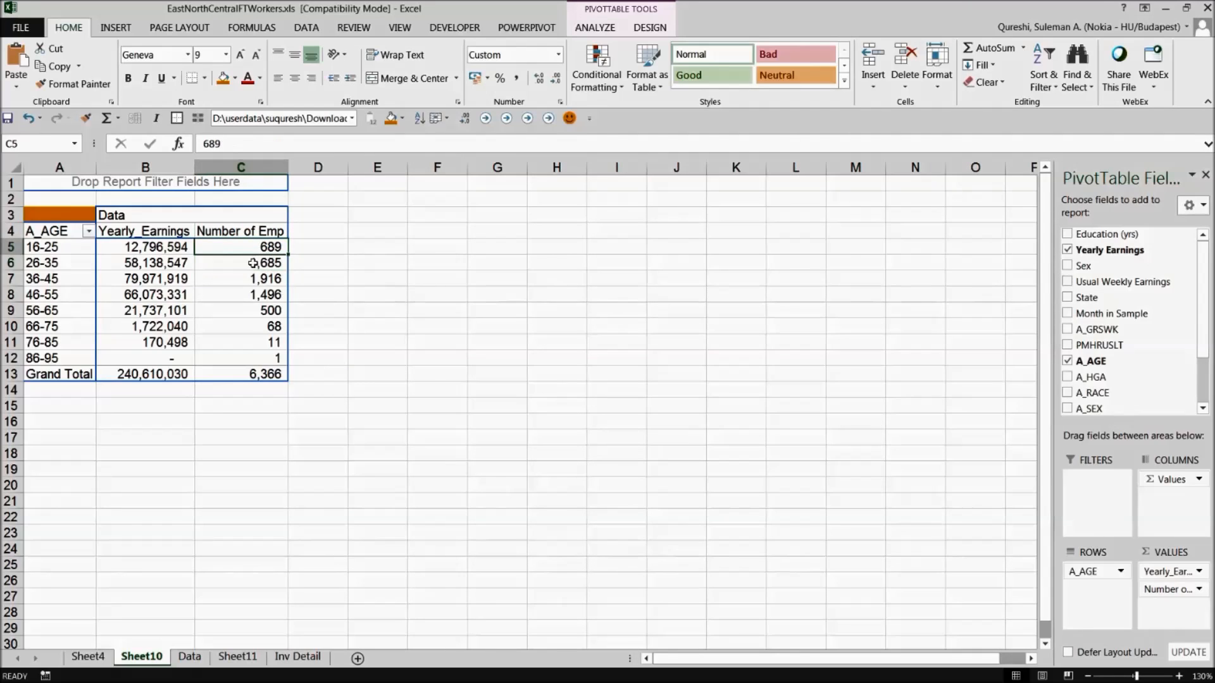
{"action": "left_click_drag", "start_coordinate": [240, 263], "coordinate": [240, 358]}
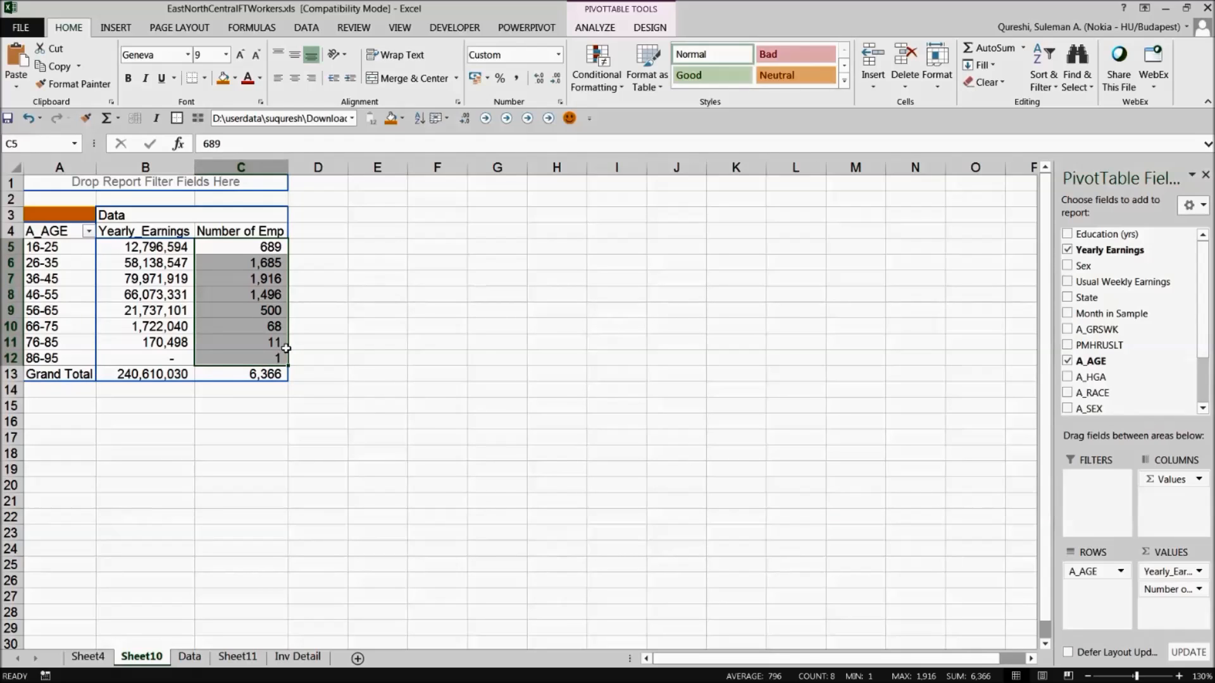
{"action": "mouse_move", "coordinate": [248, 273]}
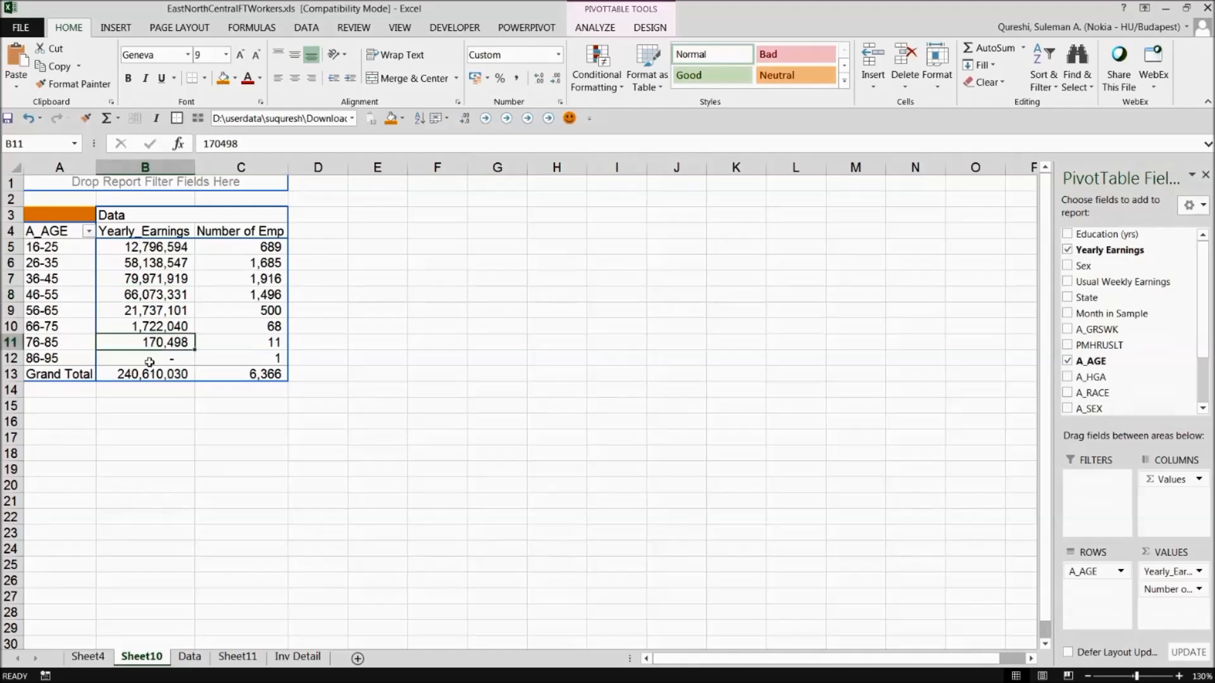
{"action": "left_click", "coordinate": [144, 230]}
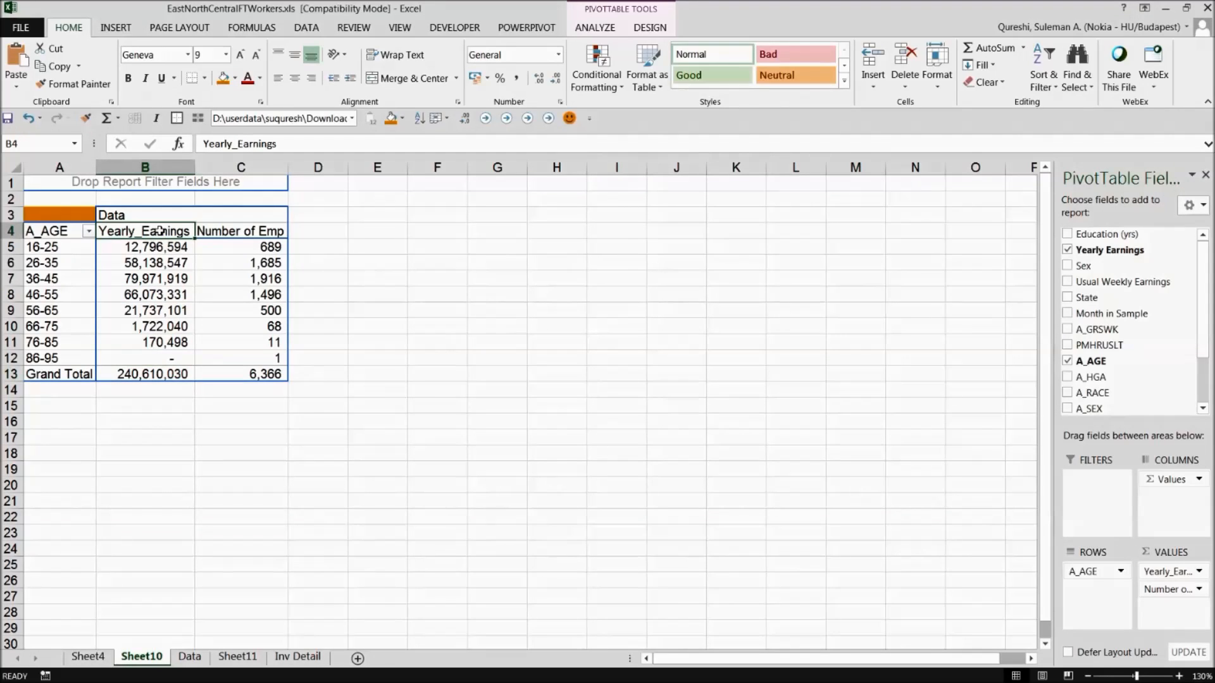
{"action": "right_click", "coordinate": [144, 231]}
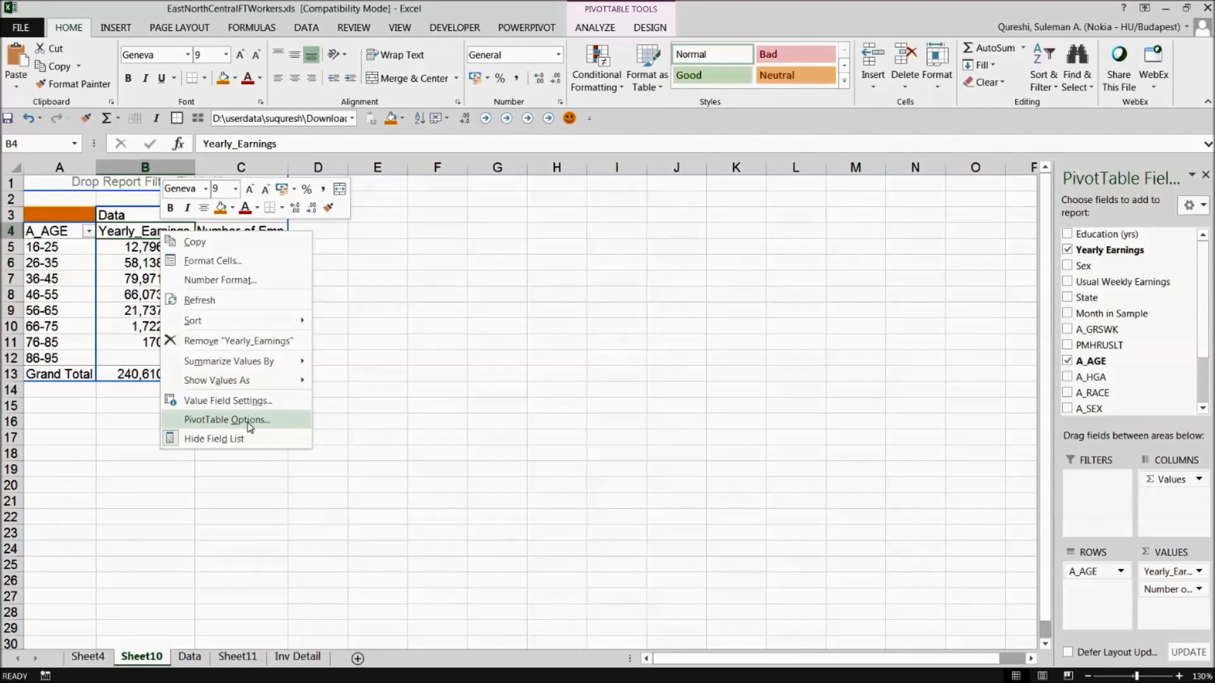
{"action": "left_click", "coordinate": [228, 401]}
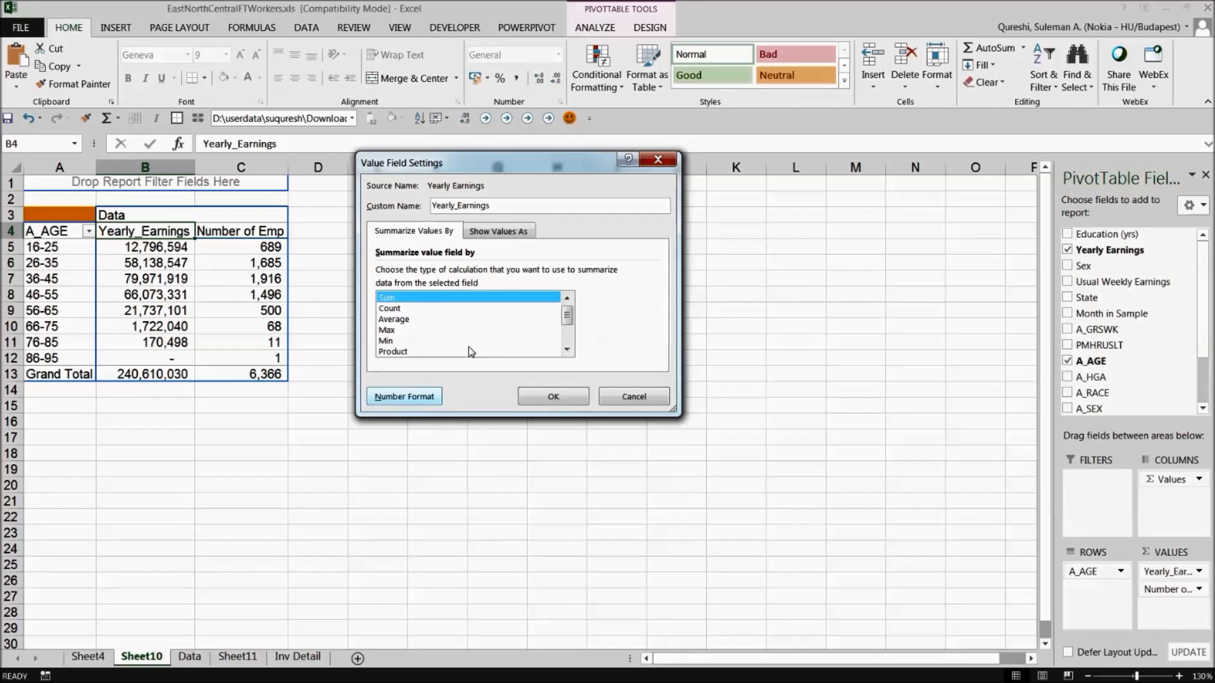
{"action": "left_click", "coordinate": [403, 396]}
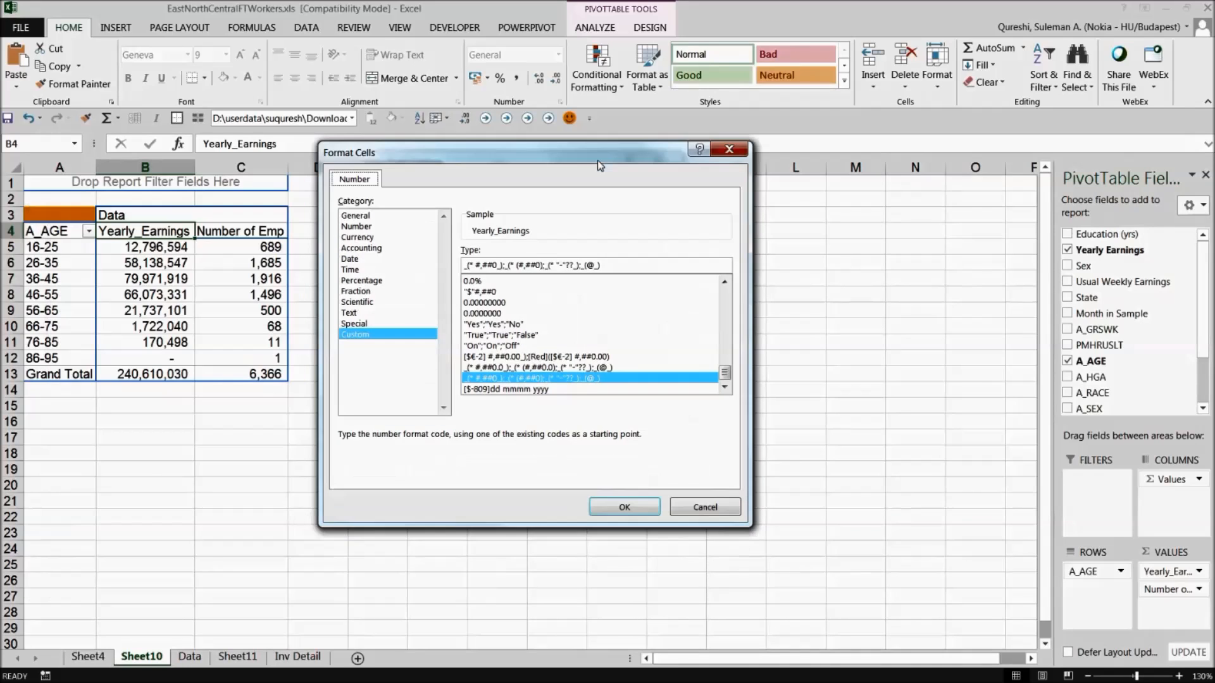
{"action": "left_click", "coordinate": [357, 225]}
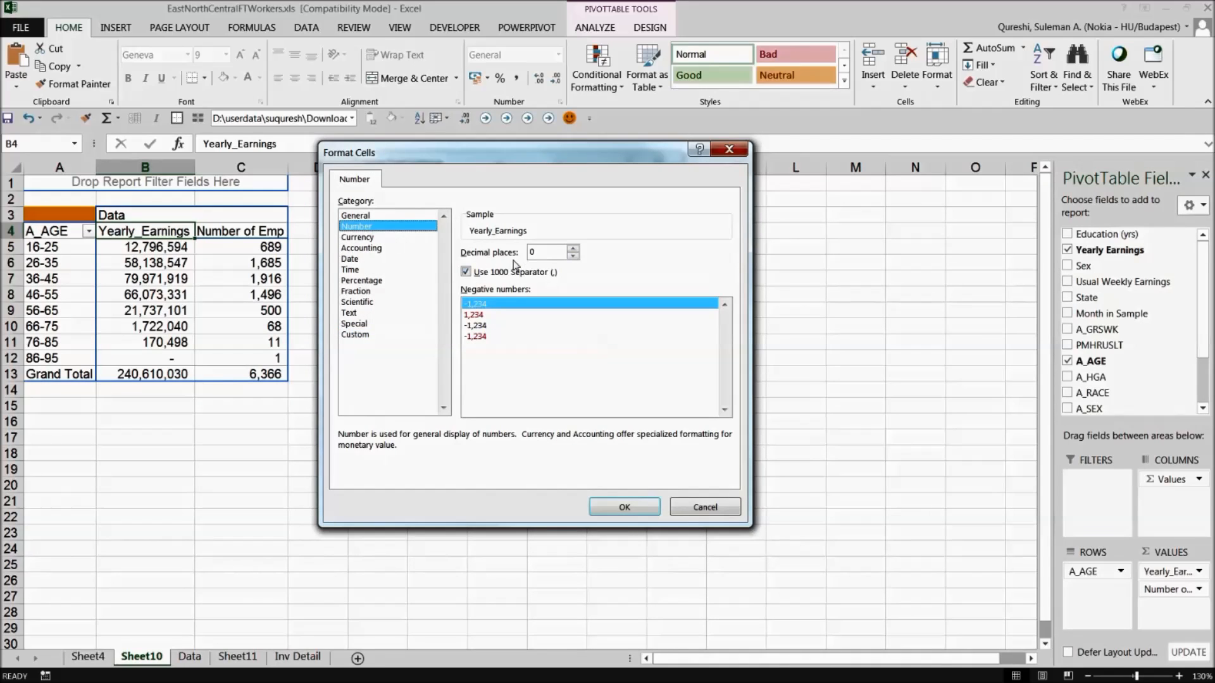
{"action": "mouse_move", "coordinate": [424, 243]}
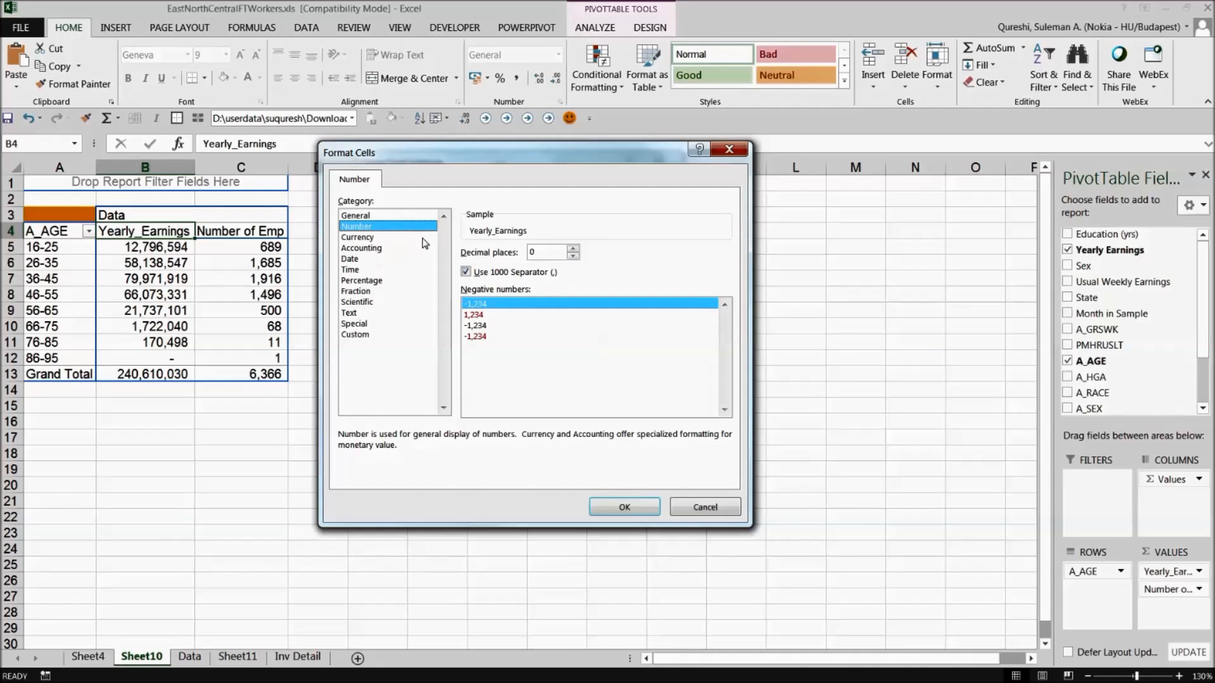
{"action": "left_click", "coordinate": [358, 237]}
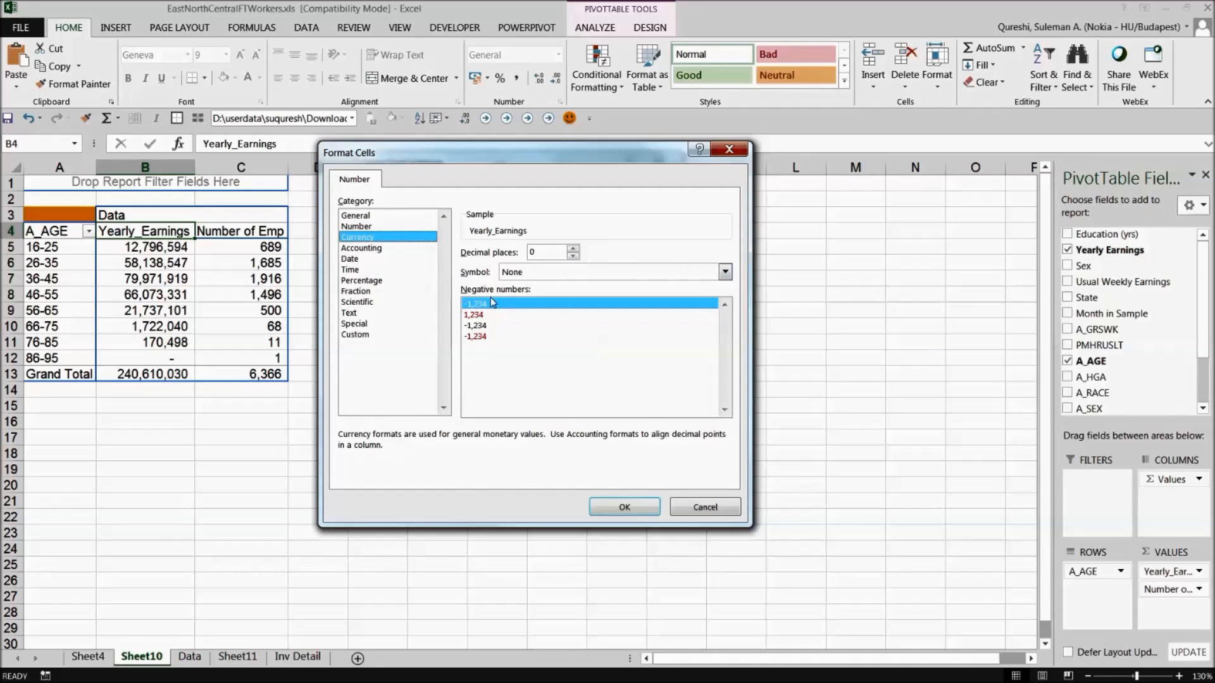
{"action": "left_click", "coordinate": [724, 272]}
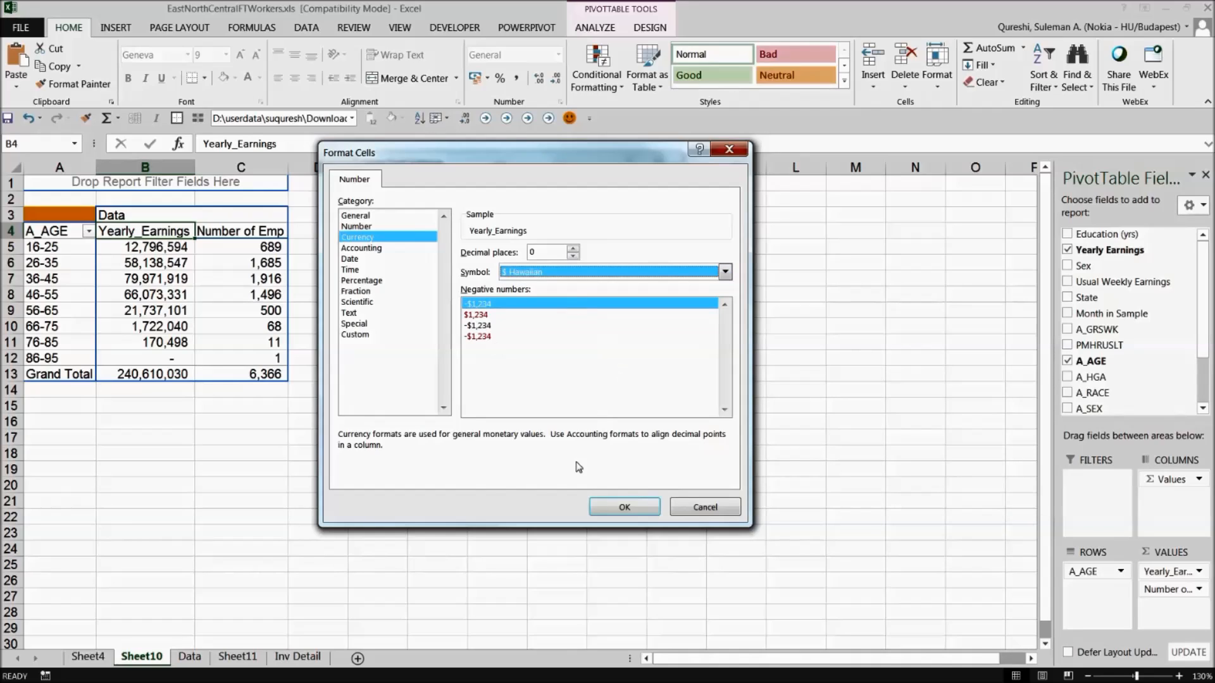
{"action": "left_click", "coordinate": [624, 506]}
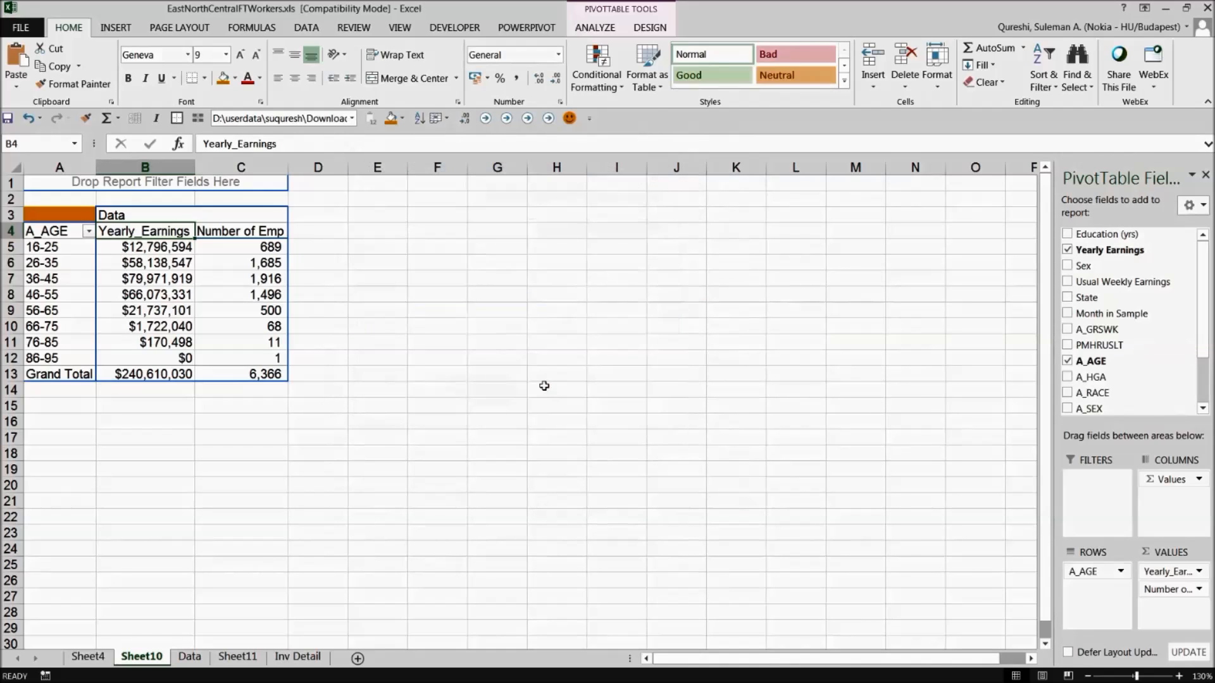
{"action": "left_click_drag", "start_coordinate": [145, 247], "coordinate": [144, 373]}
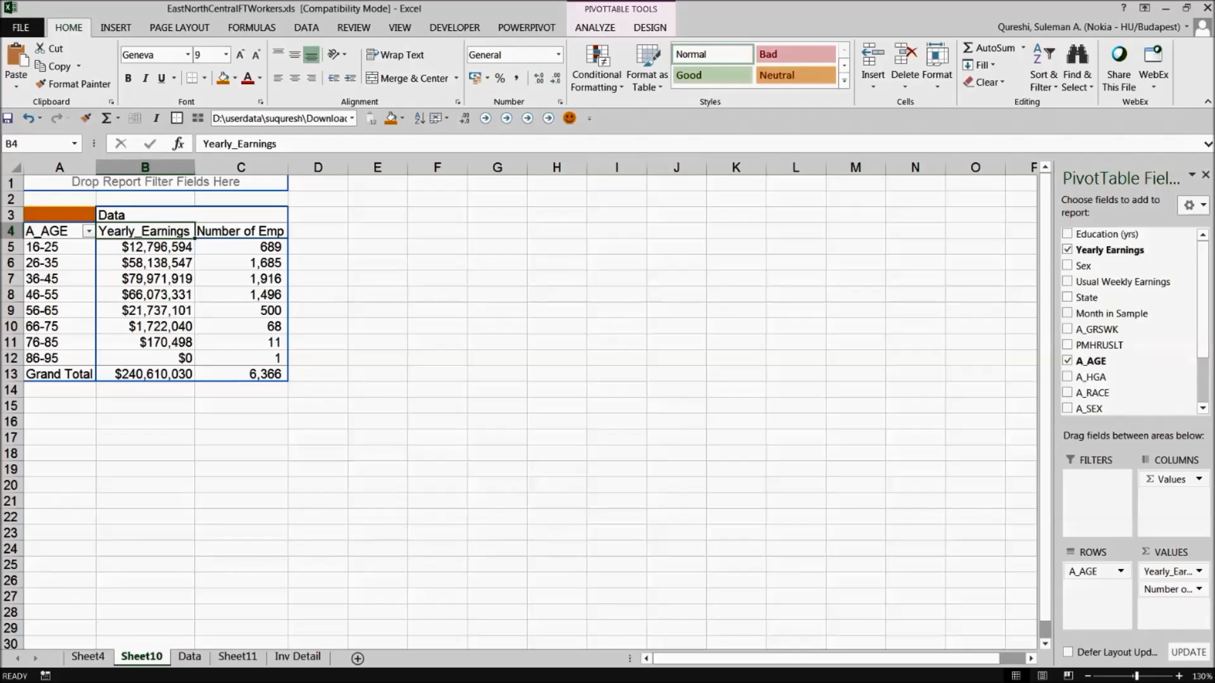
{"action": "left_click", "coordinate": [377, 278]}
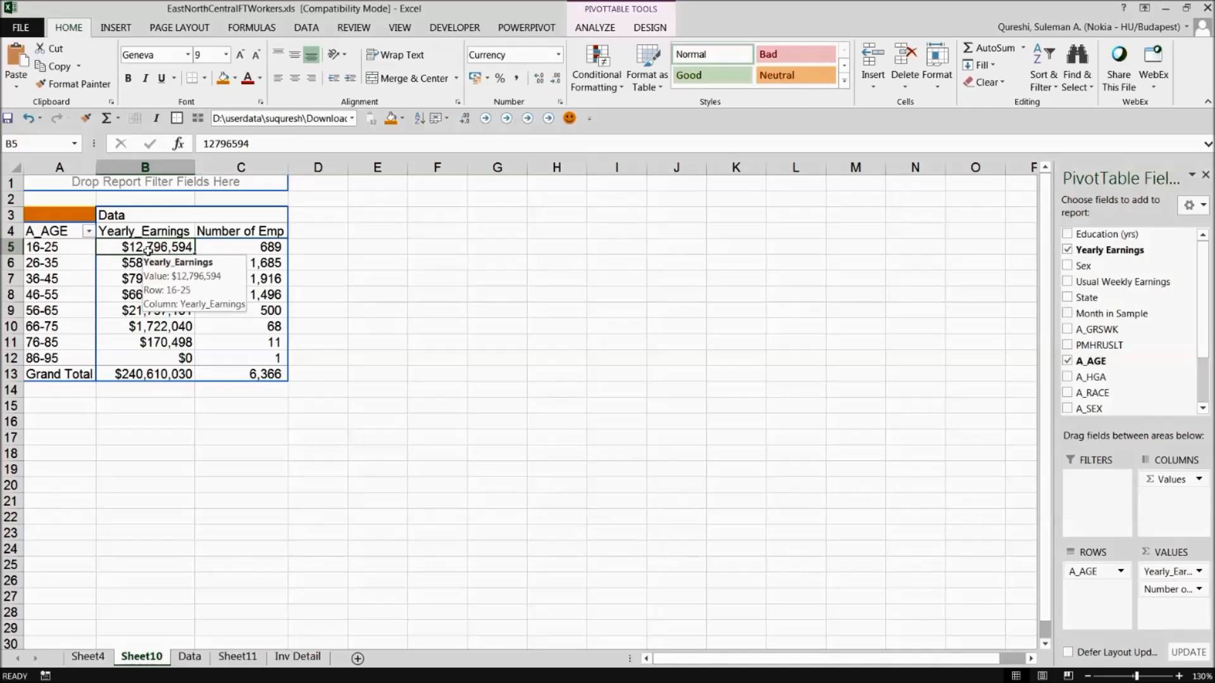
Drill into the 46-55 band's $66,073,331 total to extract its records onto a new sheet.
{"action": "left_click", "coordinate": [144, 295]}
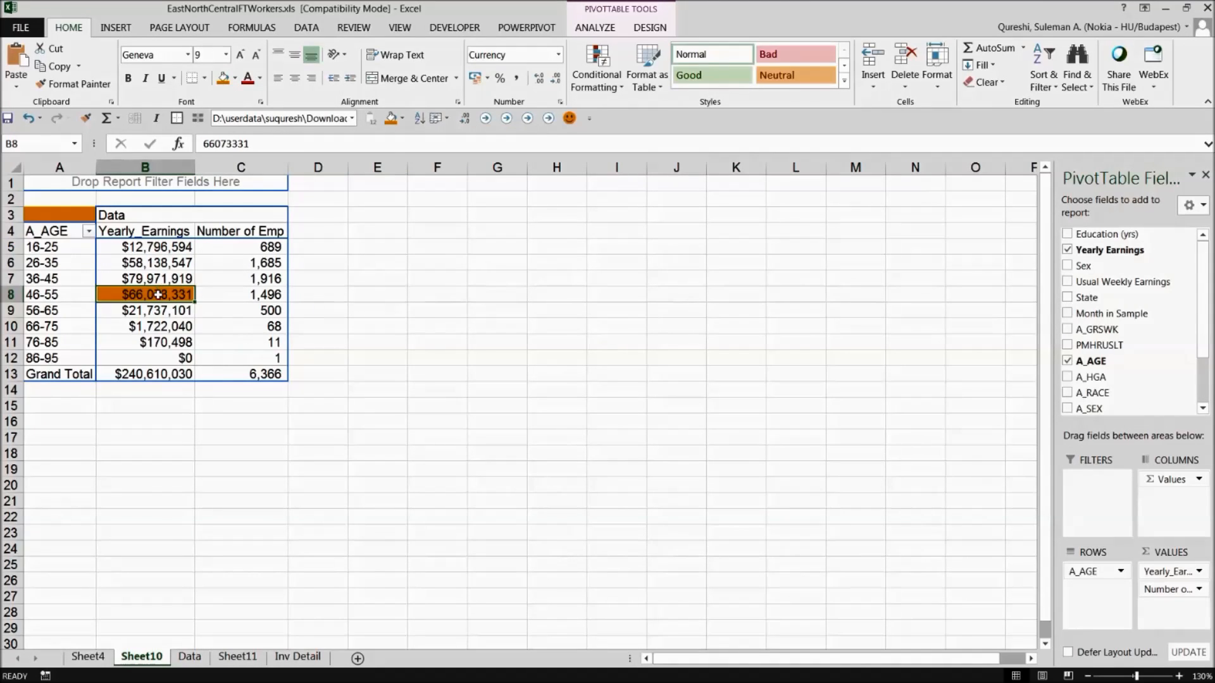
{"action": "left_click", "coordinate": [240, 294]}
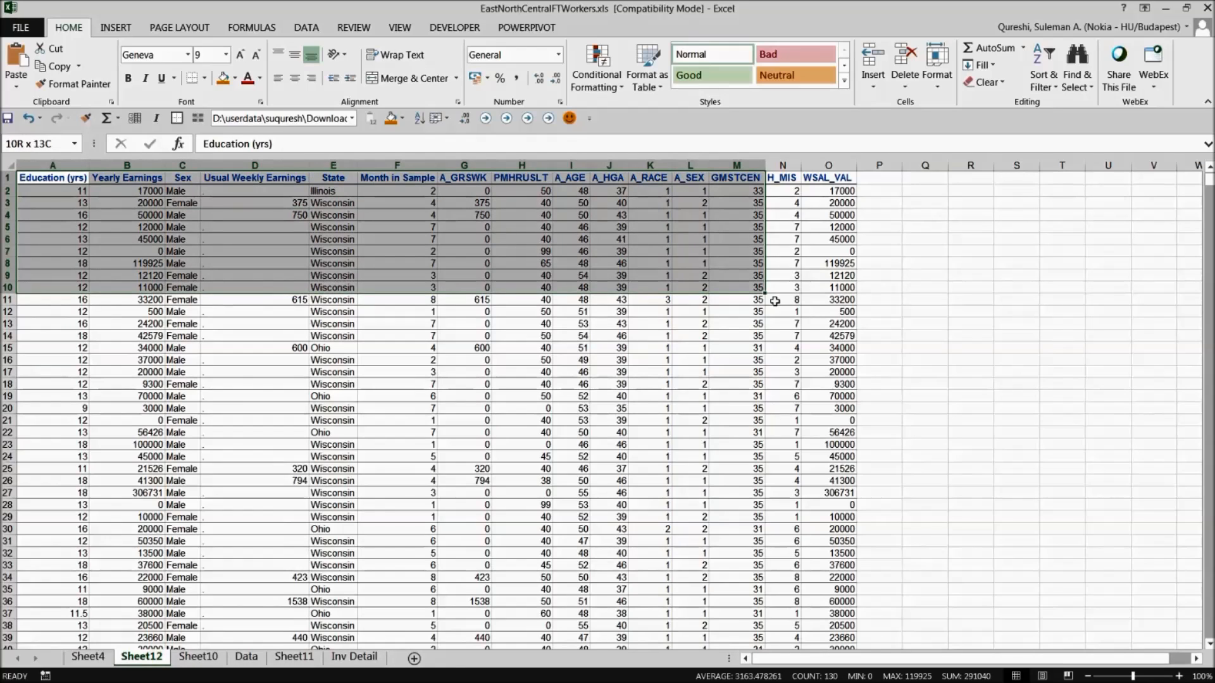
{"action": "left_click", "coordinate": [734, 456]}
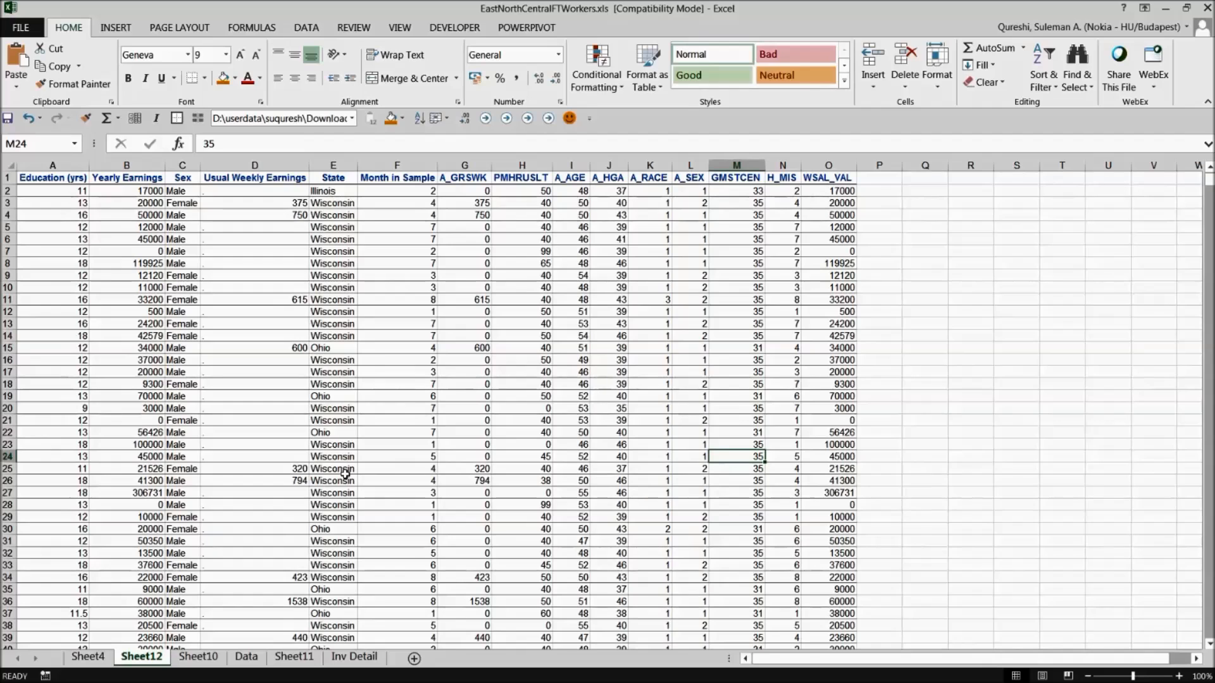
{"action": "scroll", "scroll_direction": "down", "scroll_amount": 3}
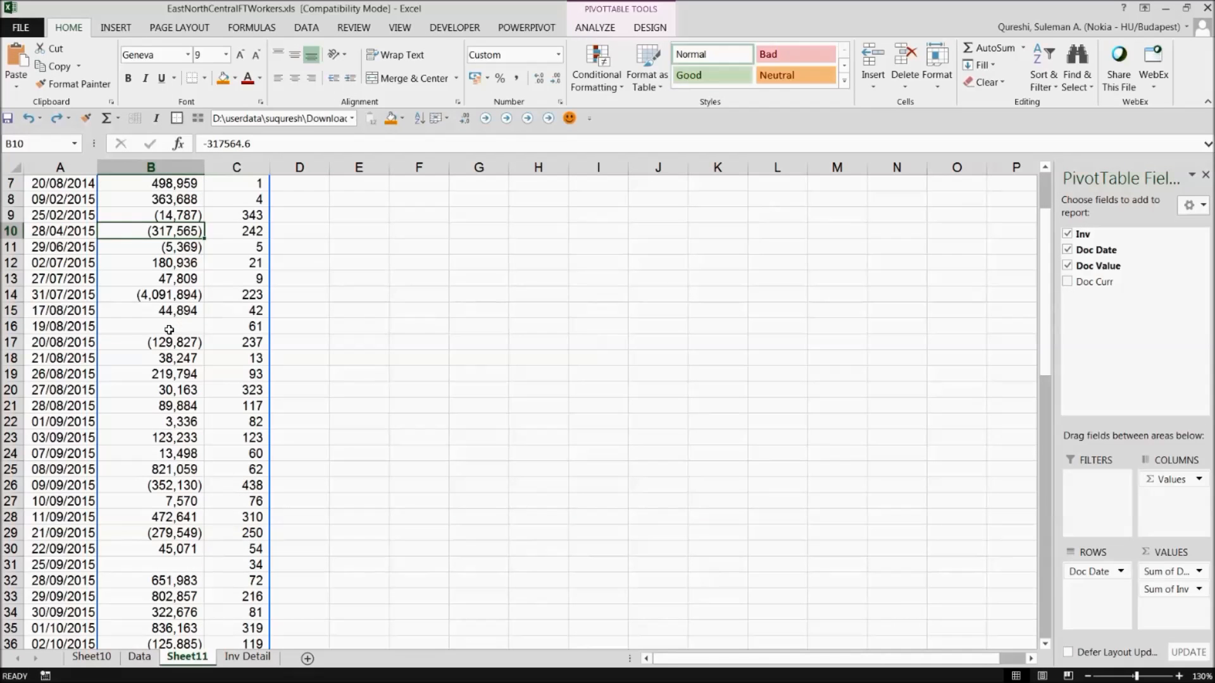
Set the Doc Date pivot's 'For empty cells show' option to a hyphen (-).
{"action": "scroll", "scroll_direction": "down", "scroll_amount": 3}
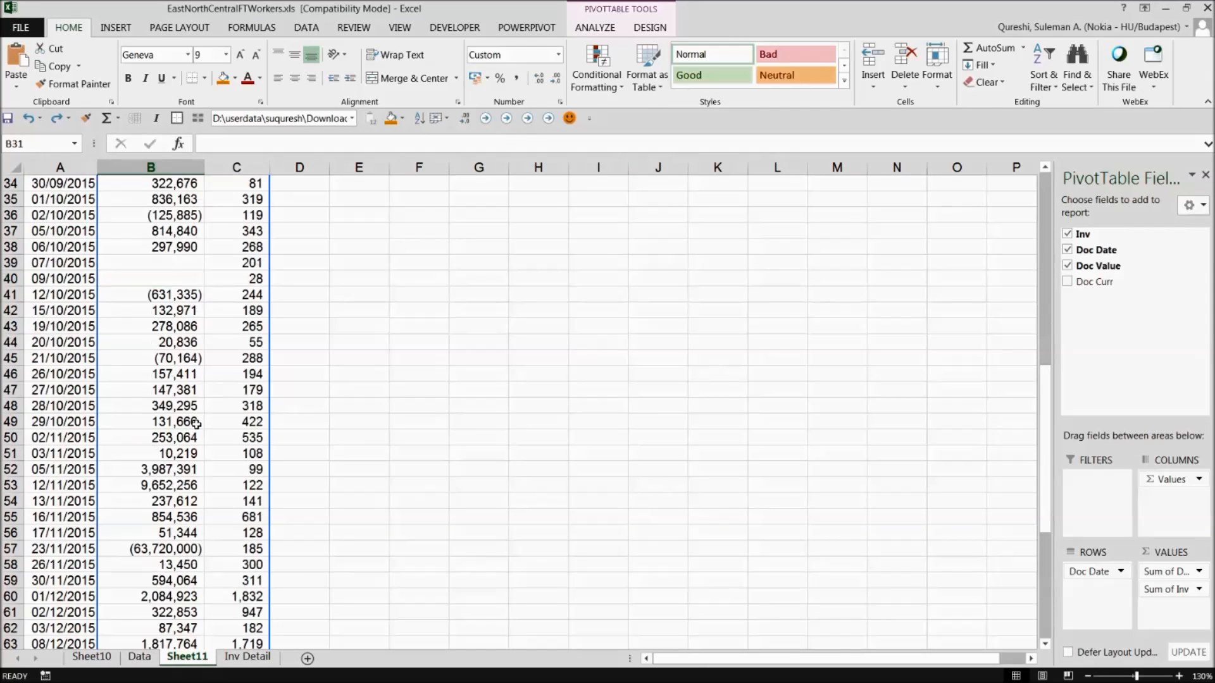
{"action": "scroll", "scroll_direction": "down", "scroll_amount": 3}
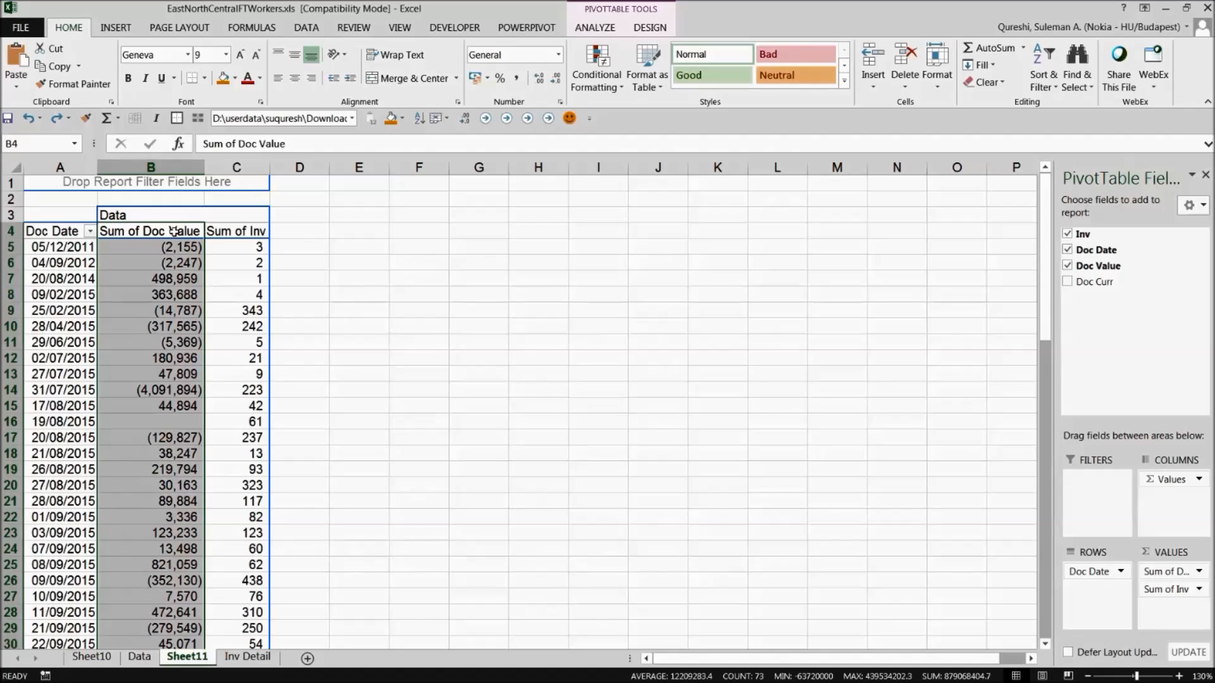
{"action": "right_click", "coordinate": [170, 230]}
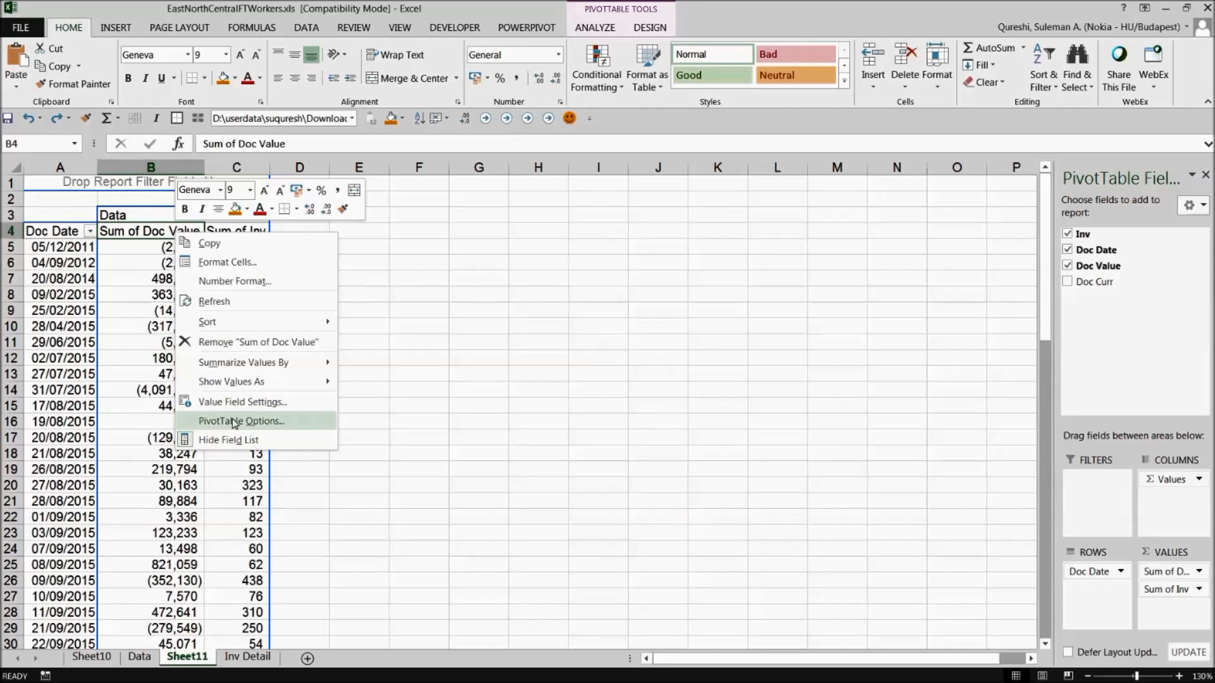
{"action": "left_click", "coordinate": [240, 420]}
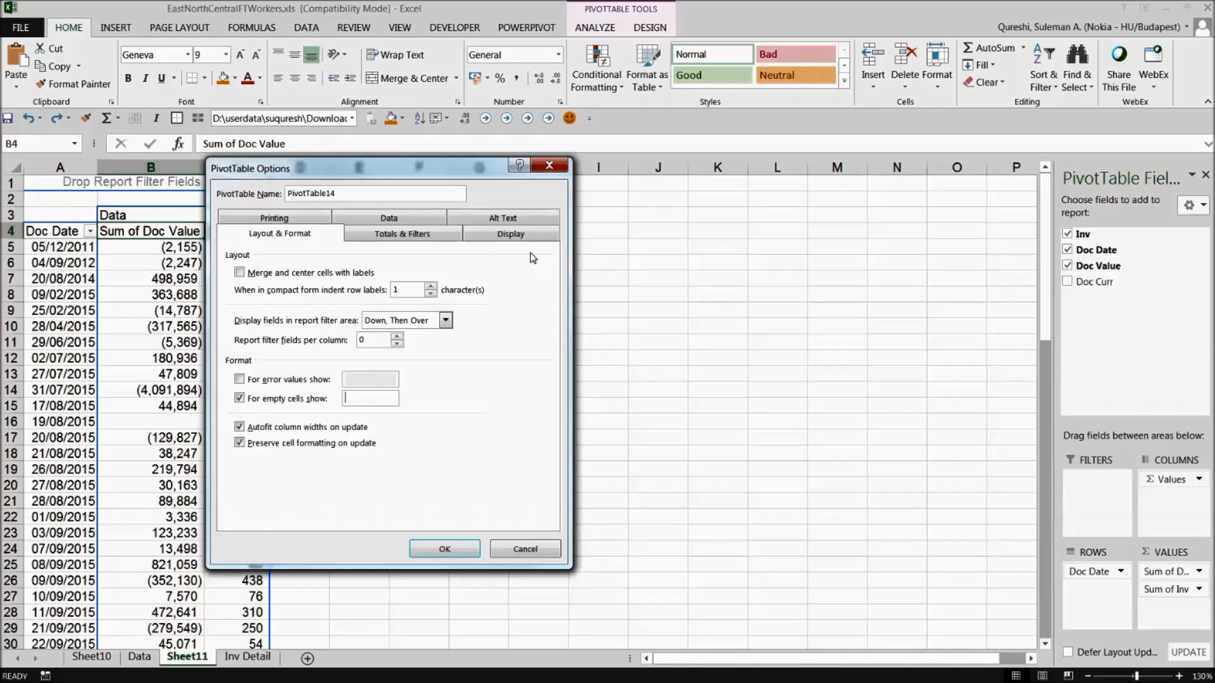
{"action": "type", "text": "-"}
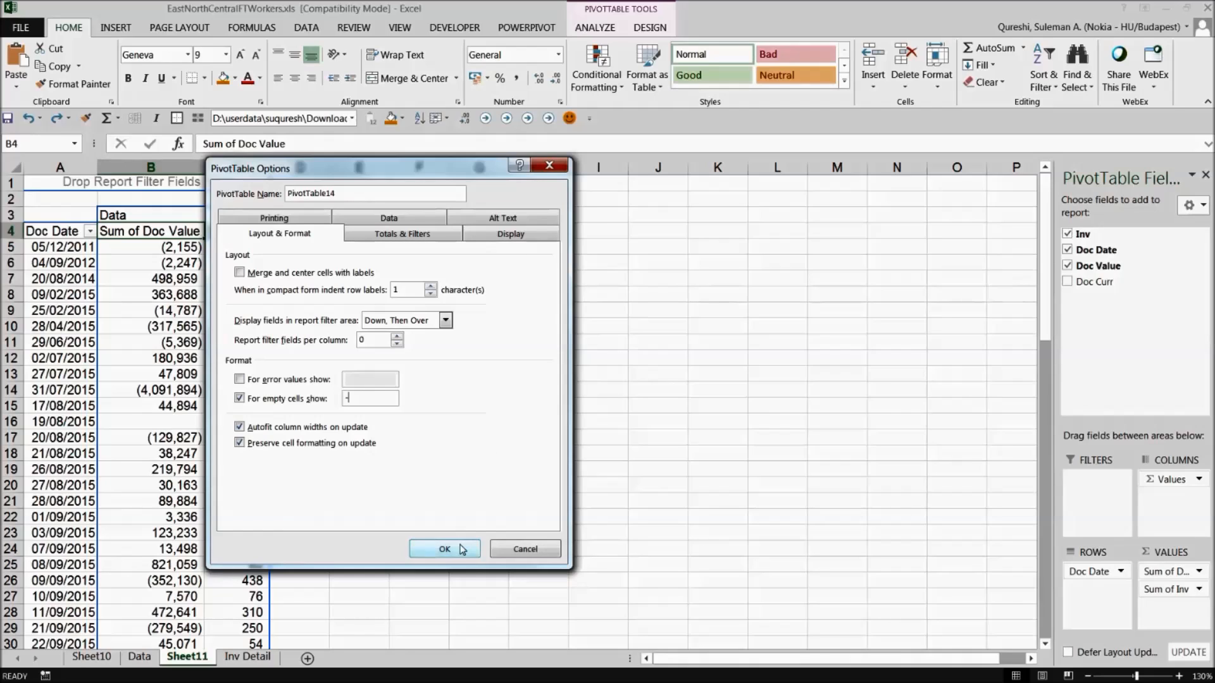
{"action": "left_click", "coordinate": [444, 548]}
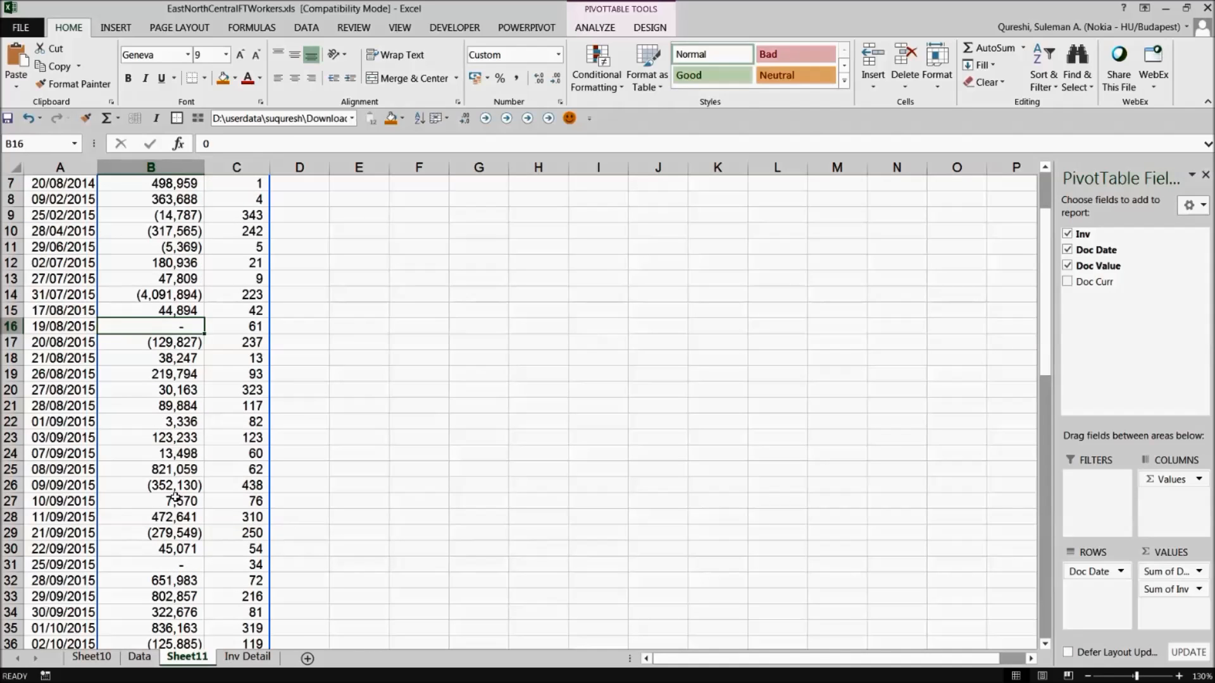
Scroll the pivot to check the dashes and switch to the raw worker data sheet.
{"action": "scroll", "scroll_direction": "down", "scroll_amount": 3}
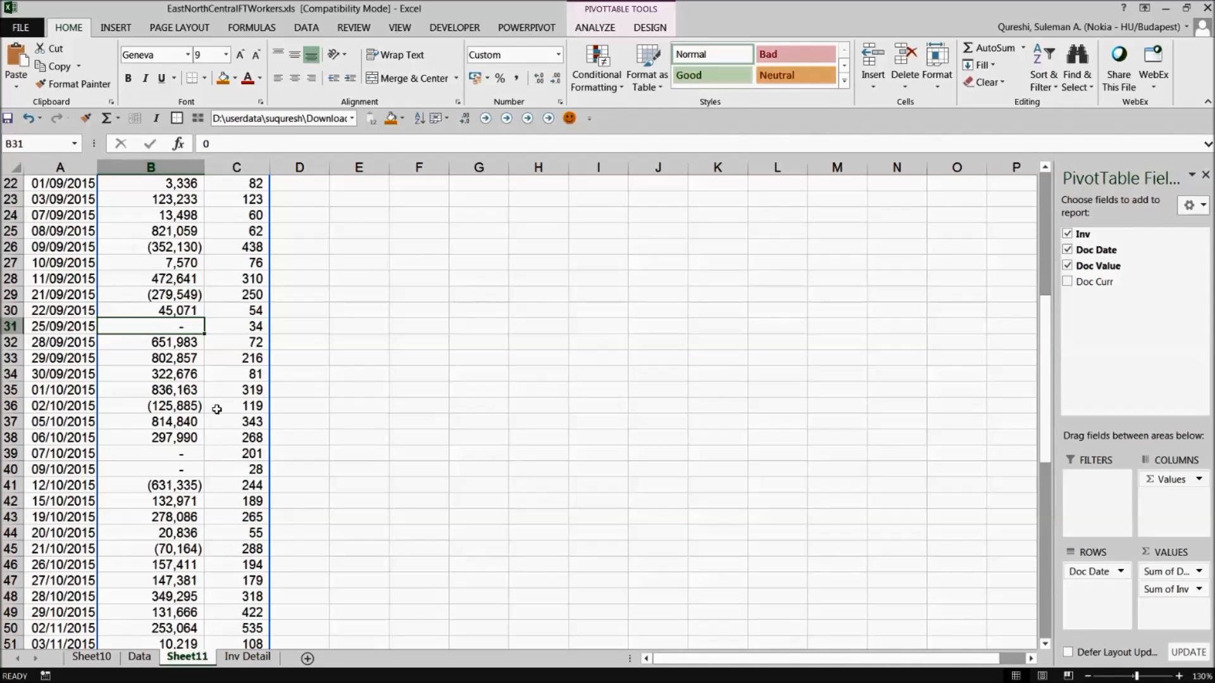
{"action": "scroll", "scroll_direction": "down", "scroll_amount": 3}
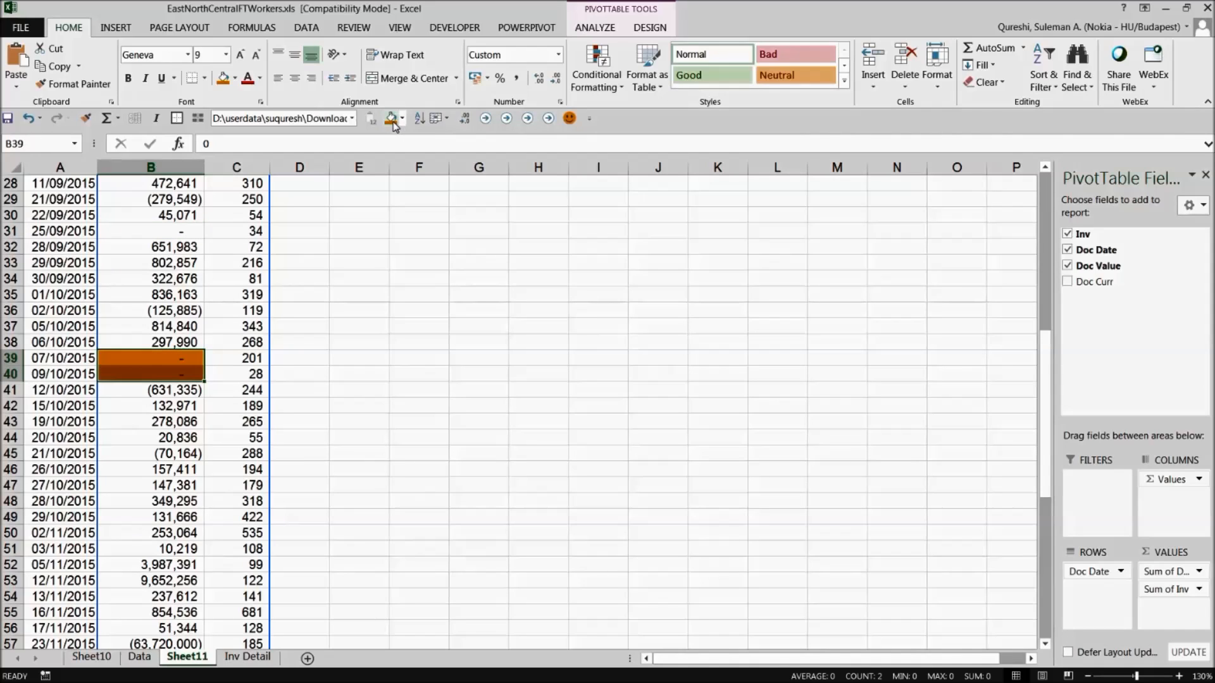
{"action": "left_click", "coordinate": [236, 358]}
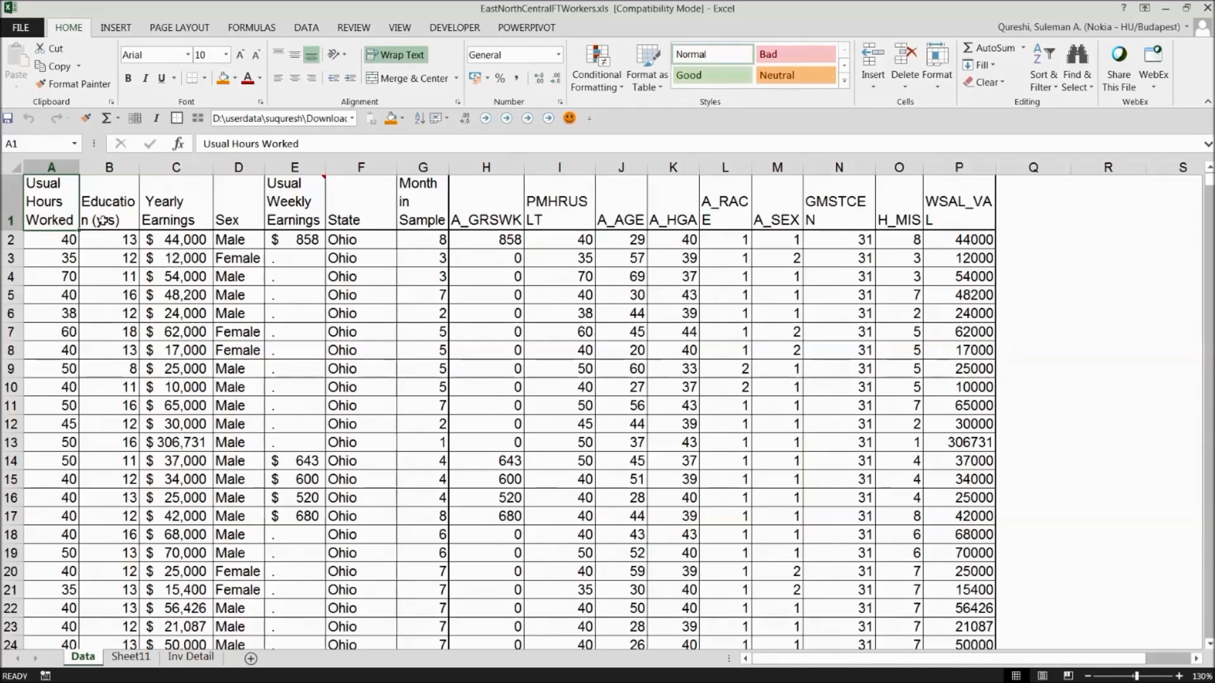
Insert the recommended pivot Sum of Yearly Earnings by Month in Sample and Sex on a new sheet.
{"action": "left_click", "coordinate": [115, 27]}
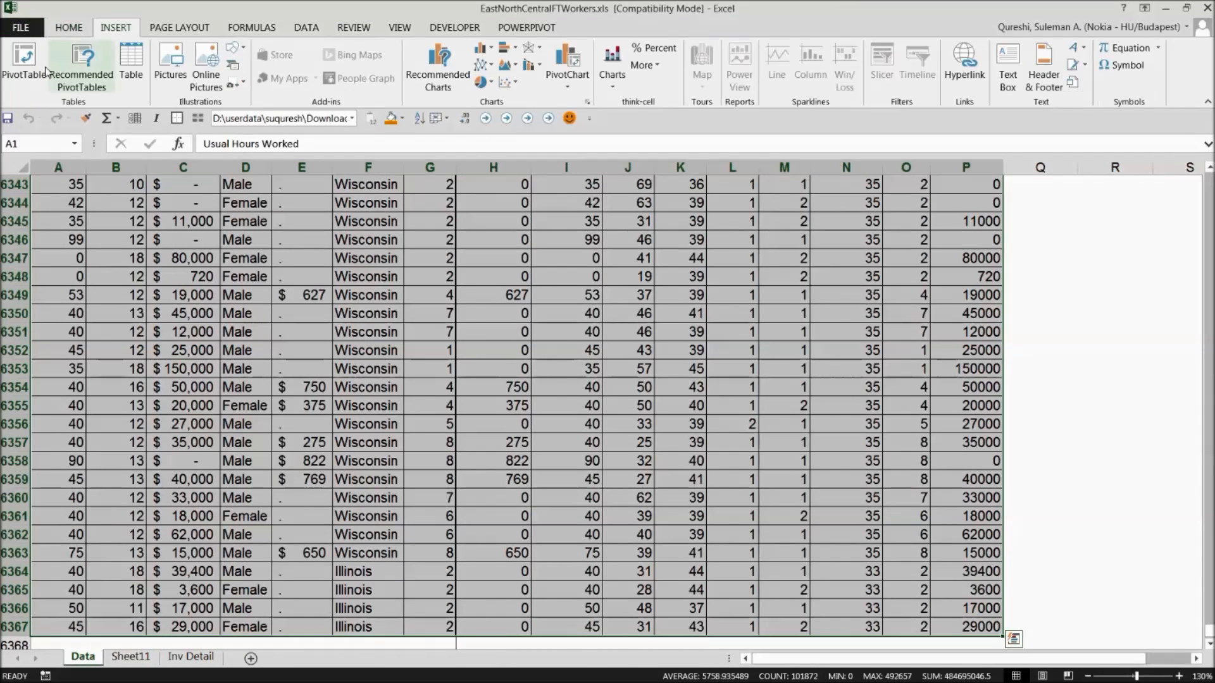
{"action": "left_click", "coordinate": [83, 65]}
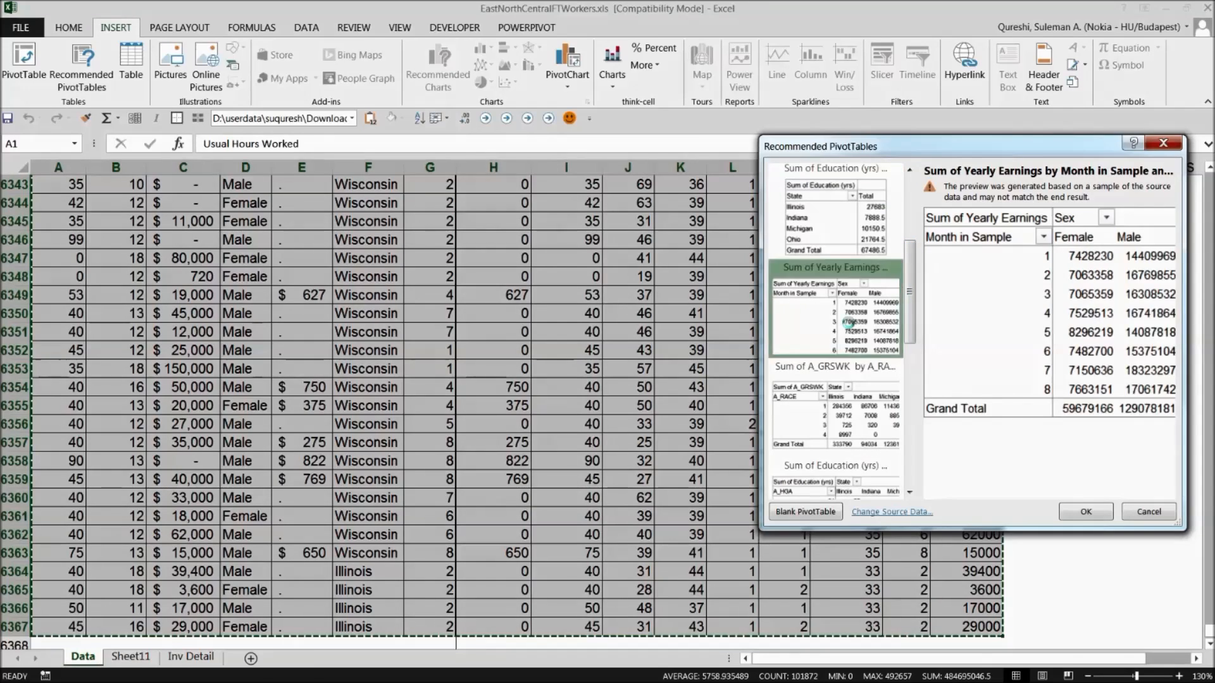
{"action": "left_click", "coordinate": [1084, 511]}
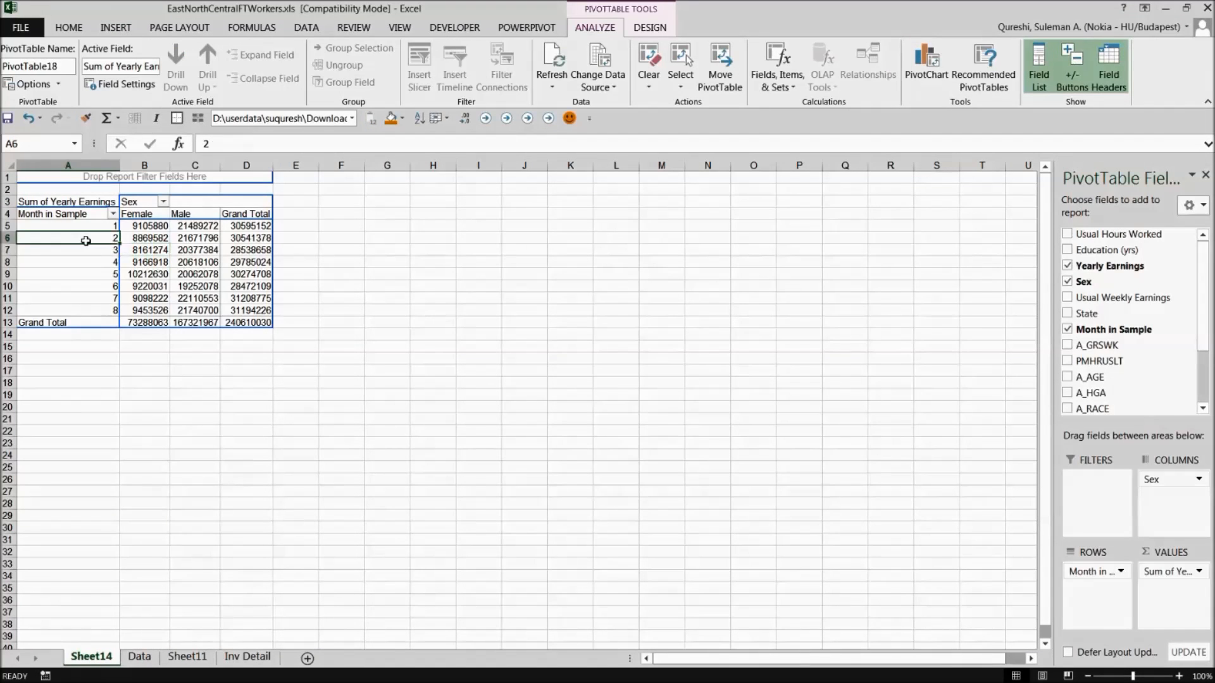
Turn off 'Autofit column widths on update' in the new pivot's PivotTable Options.
{"action": "left_click", "coordinate": [195, 249]}
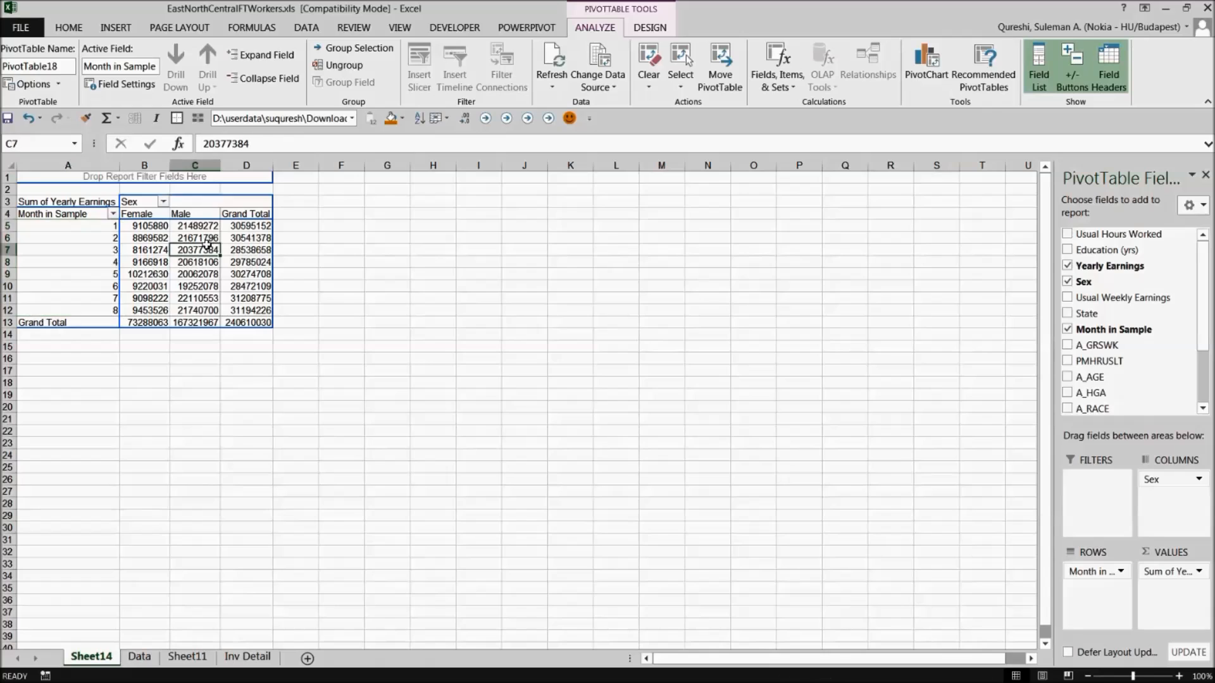
{"action": "left_click", "coordinate": [145, 226]}
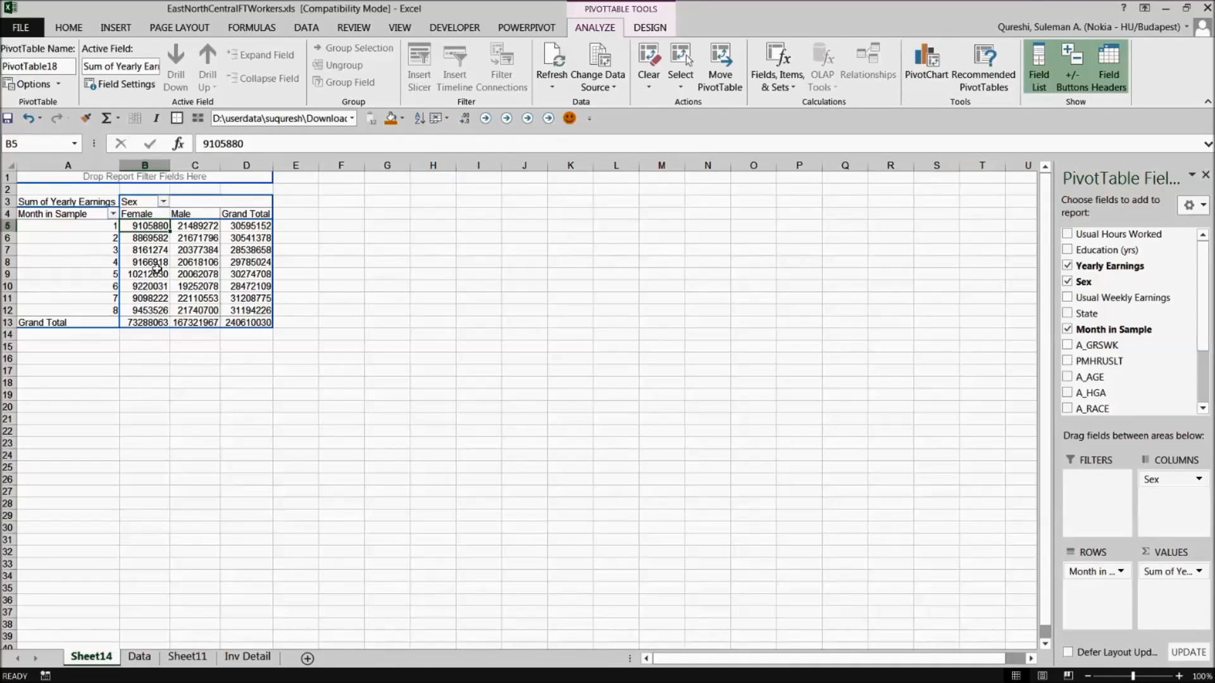
{"action": "right_click", "coordinate": [144, 236]}
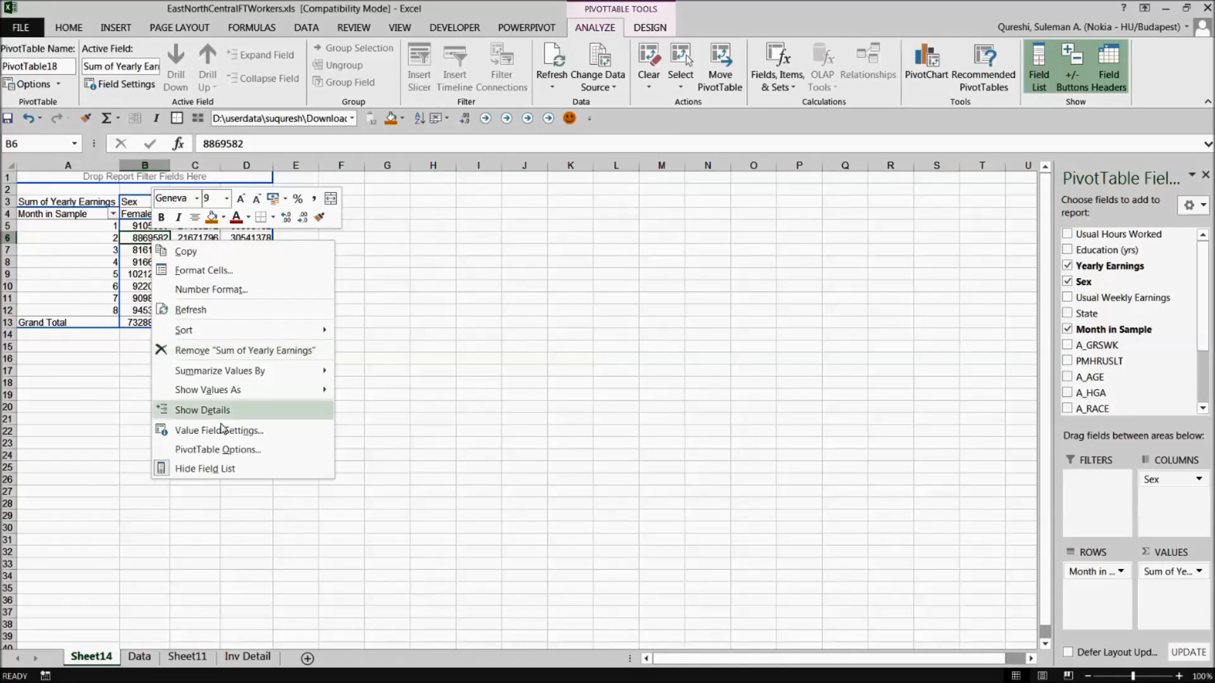
{"action": "left_click", "coordinate": [217, 449]}
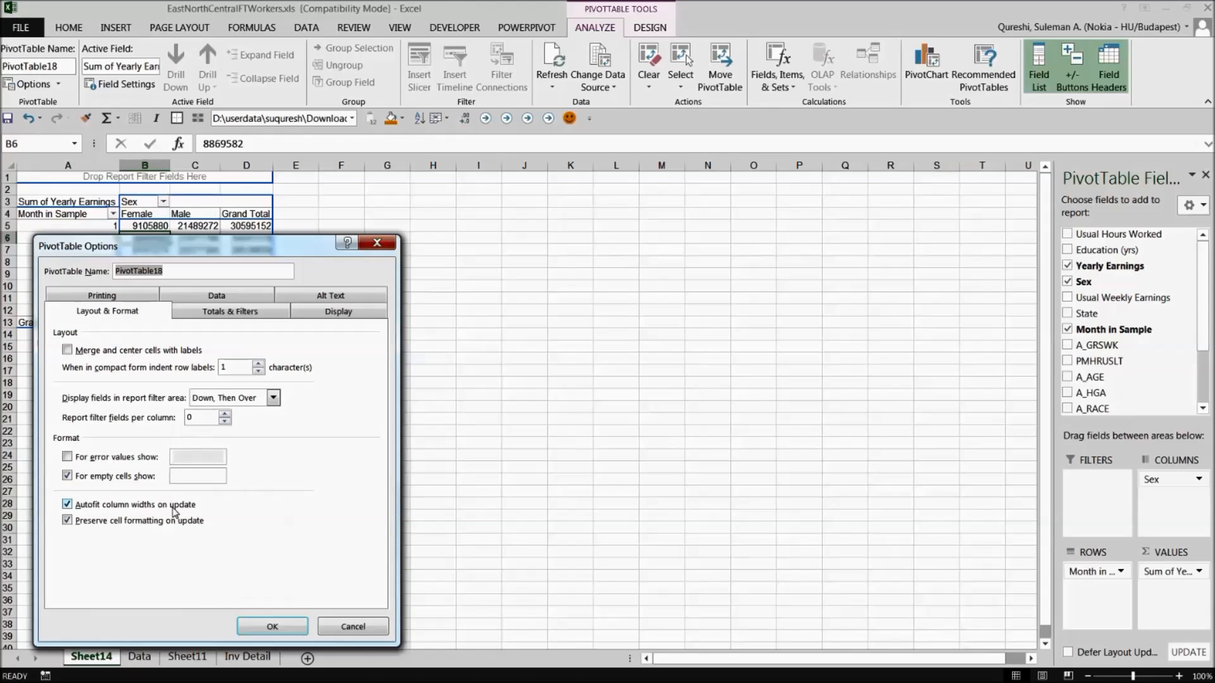
{"action": "left_click", "coordinate": [272, 627]}
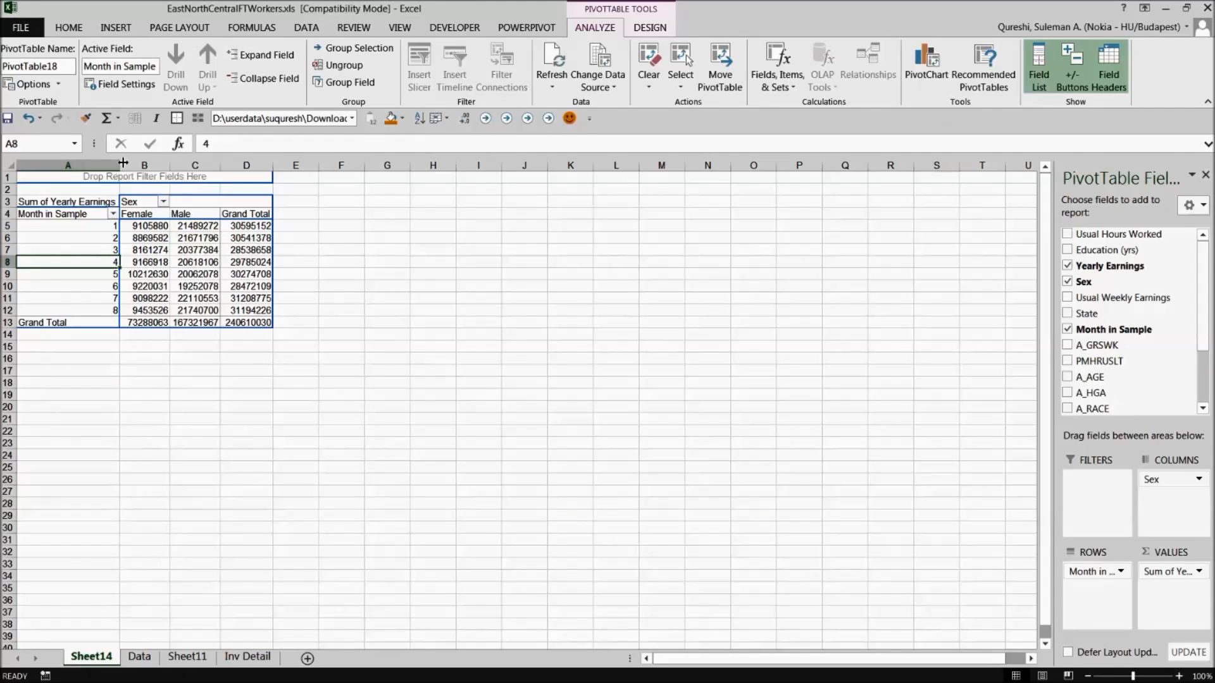